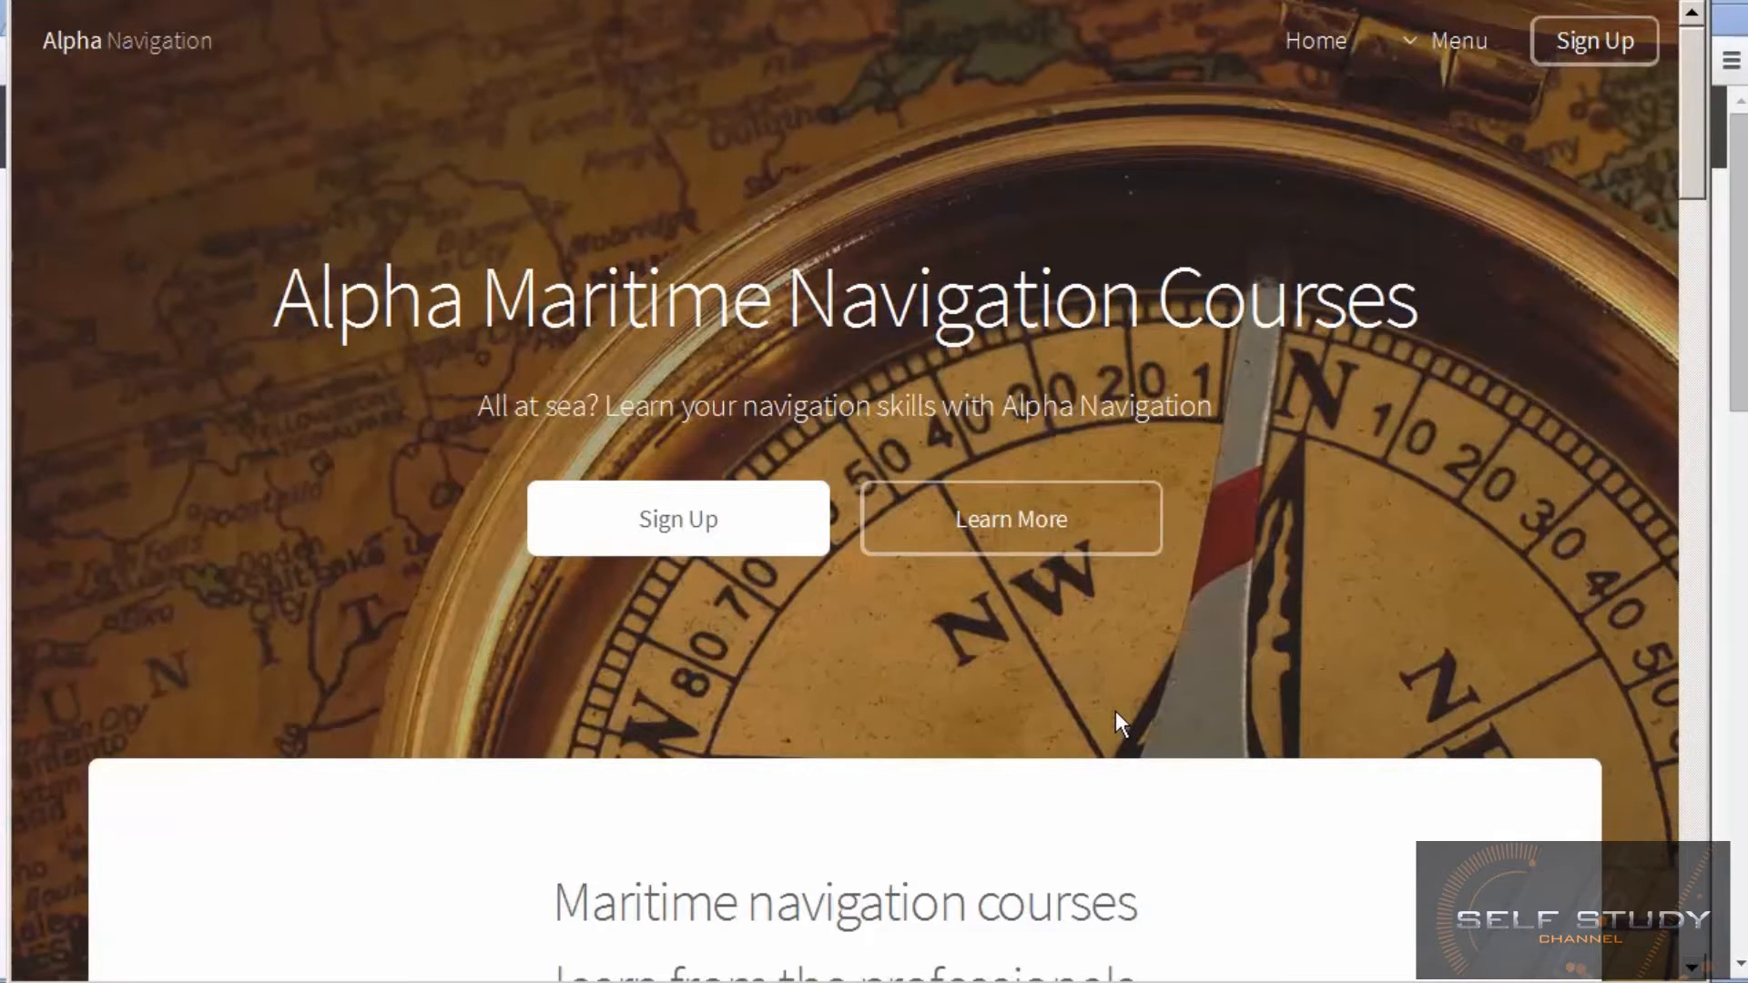
Step: Review the finished homepage, then narrow the window to preview the stacked mobile layout and compact menu
scroll(down, 3)
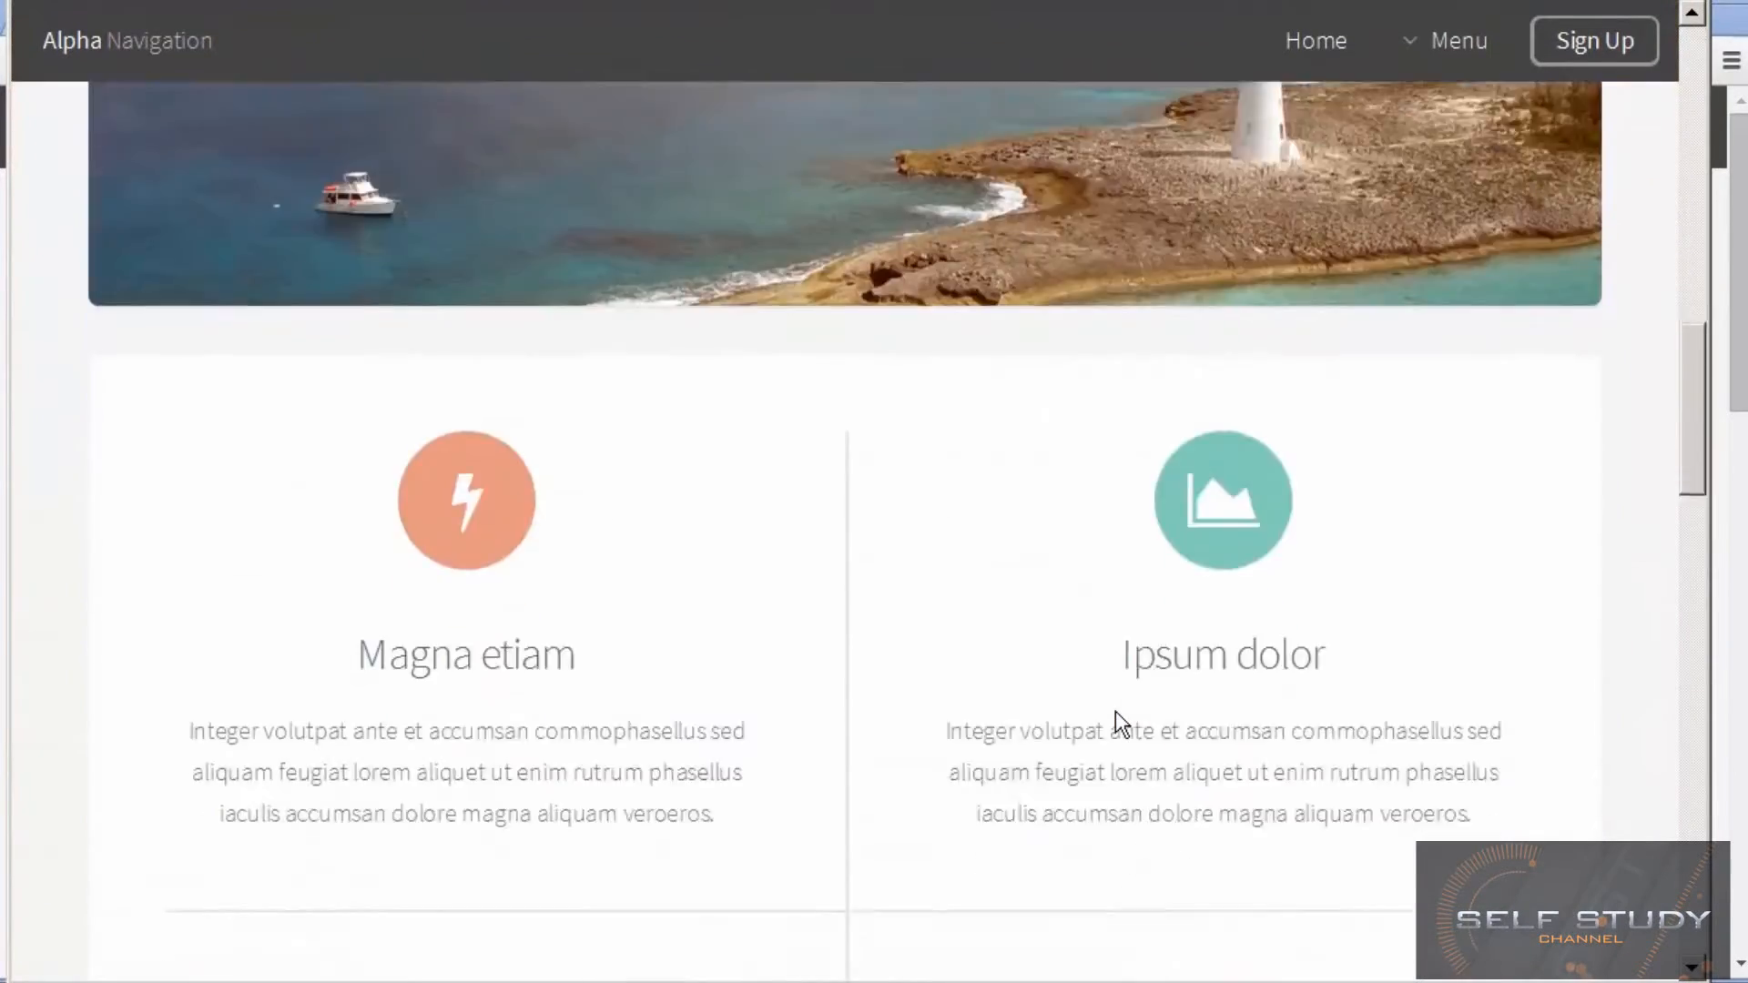
scroll(up, 3)
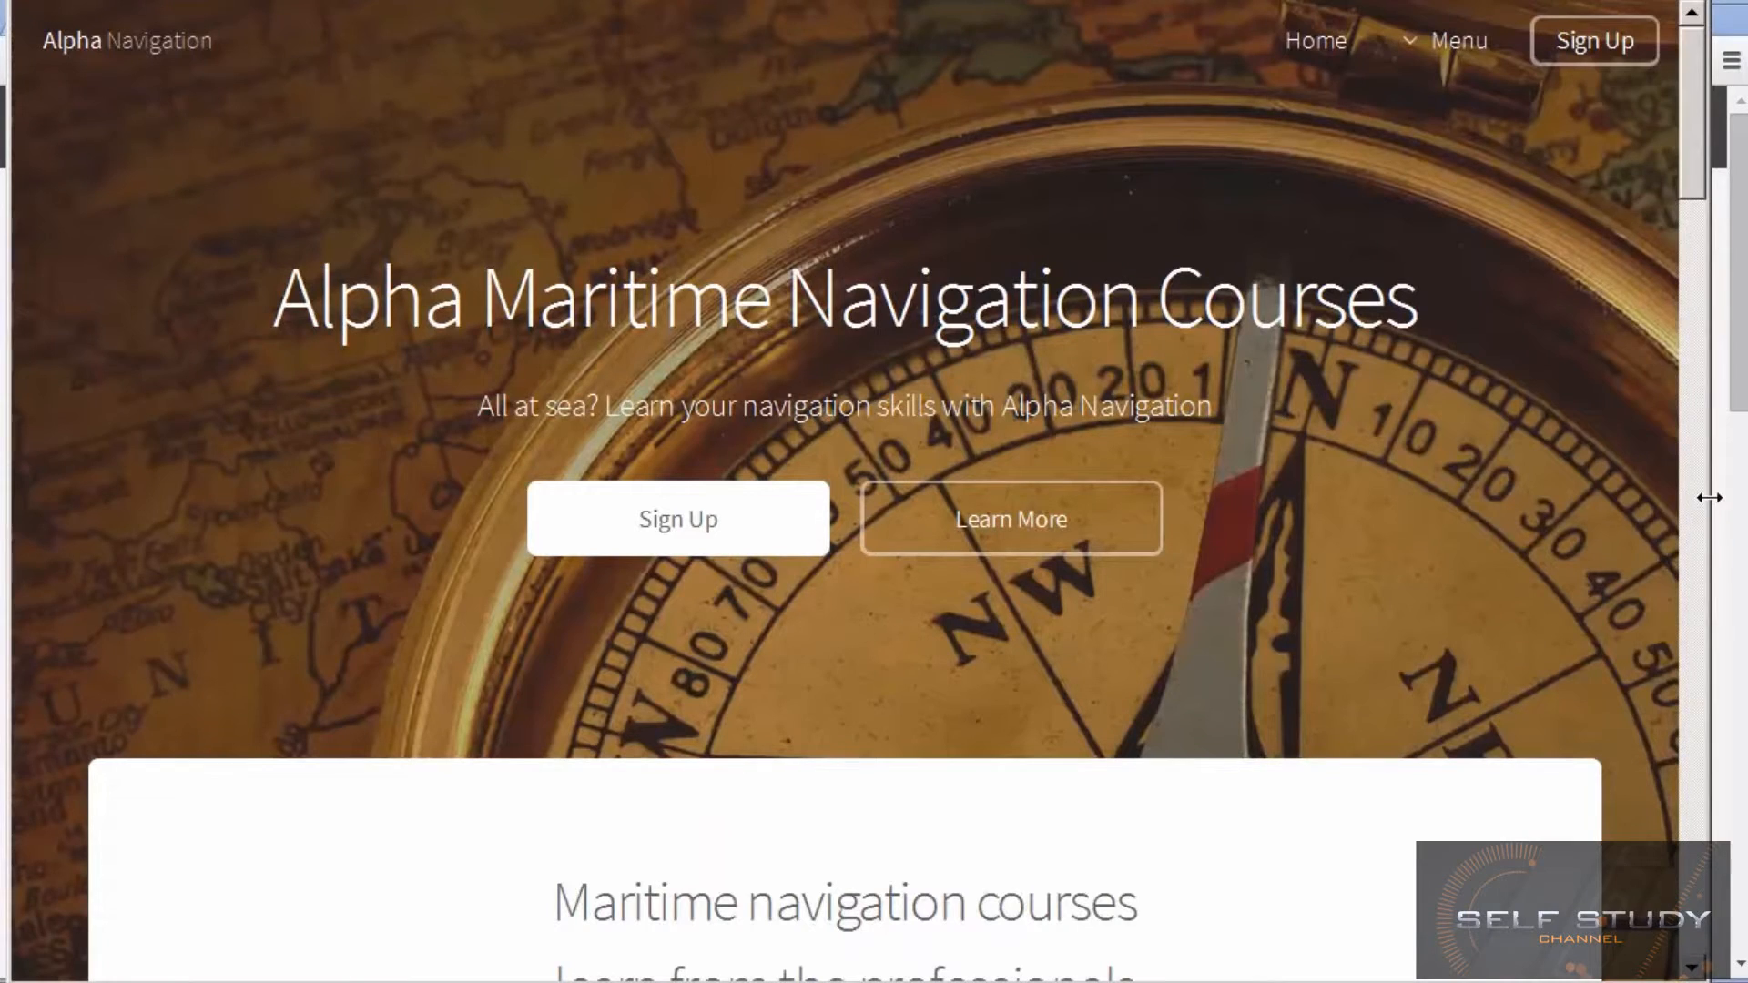
drag(1695, 497, 1260, 497)
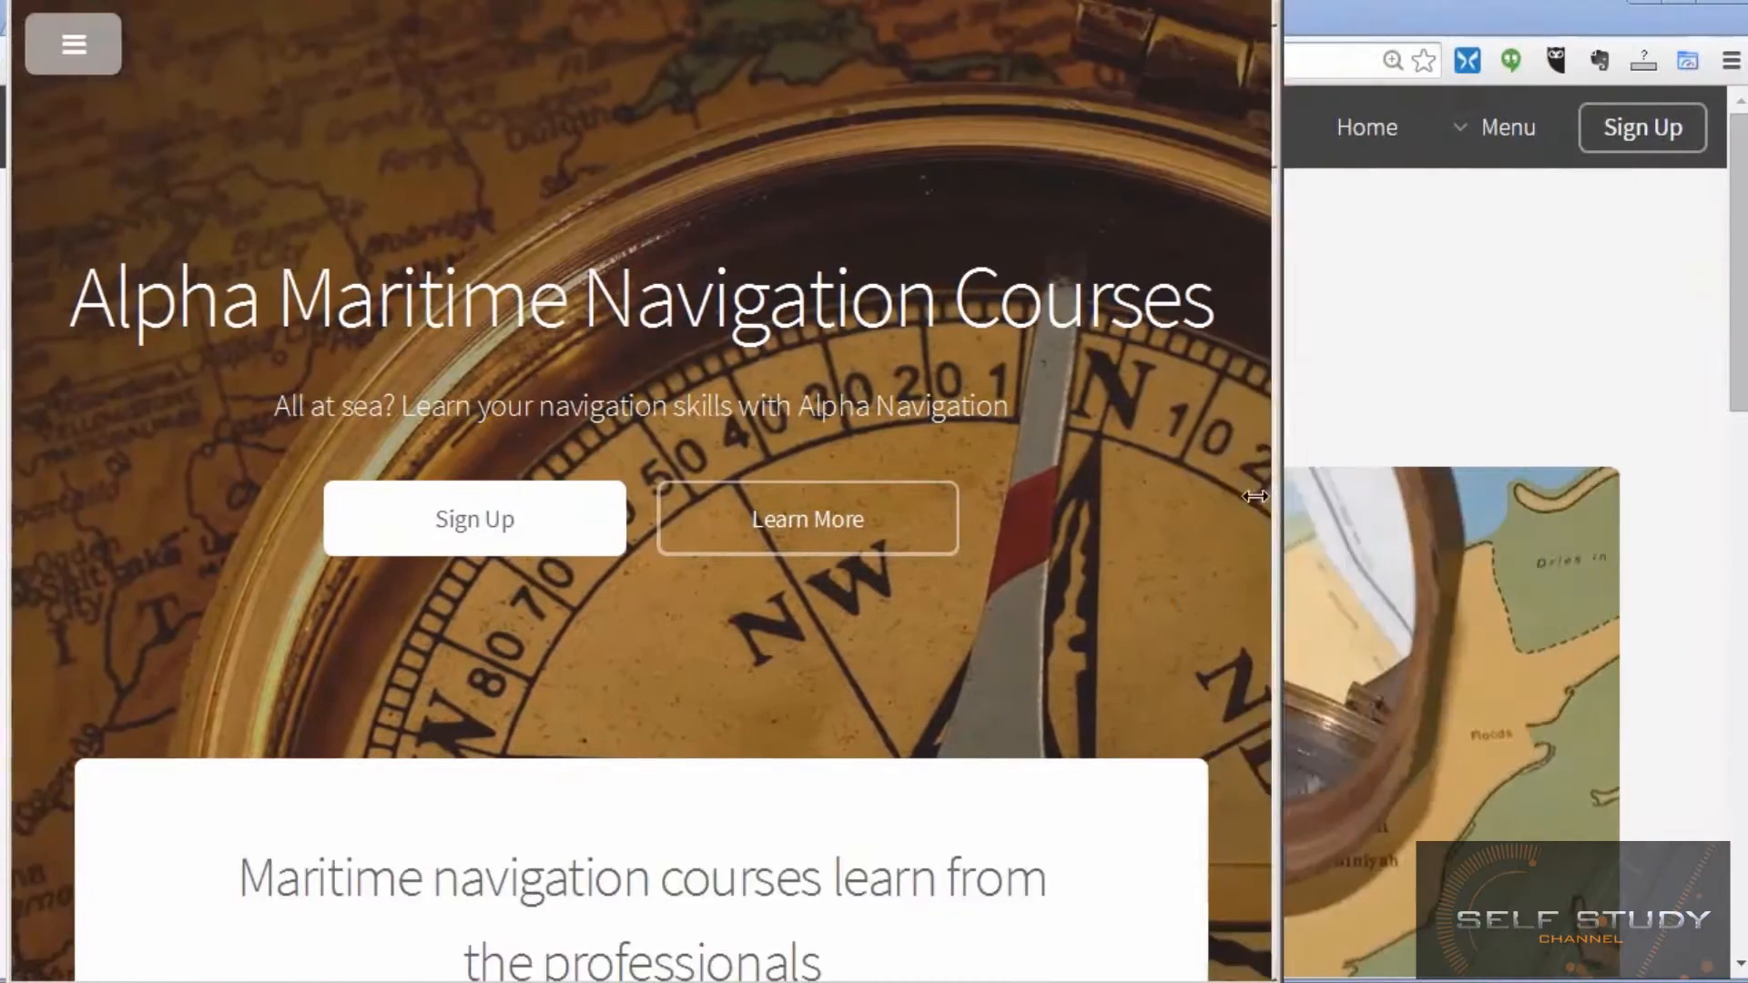
scroll(down, 3)
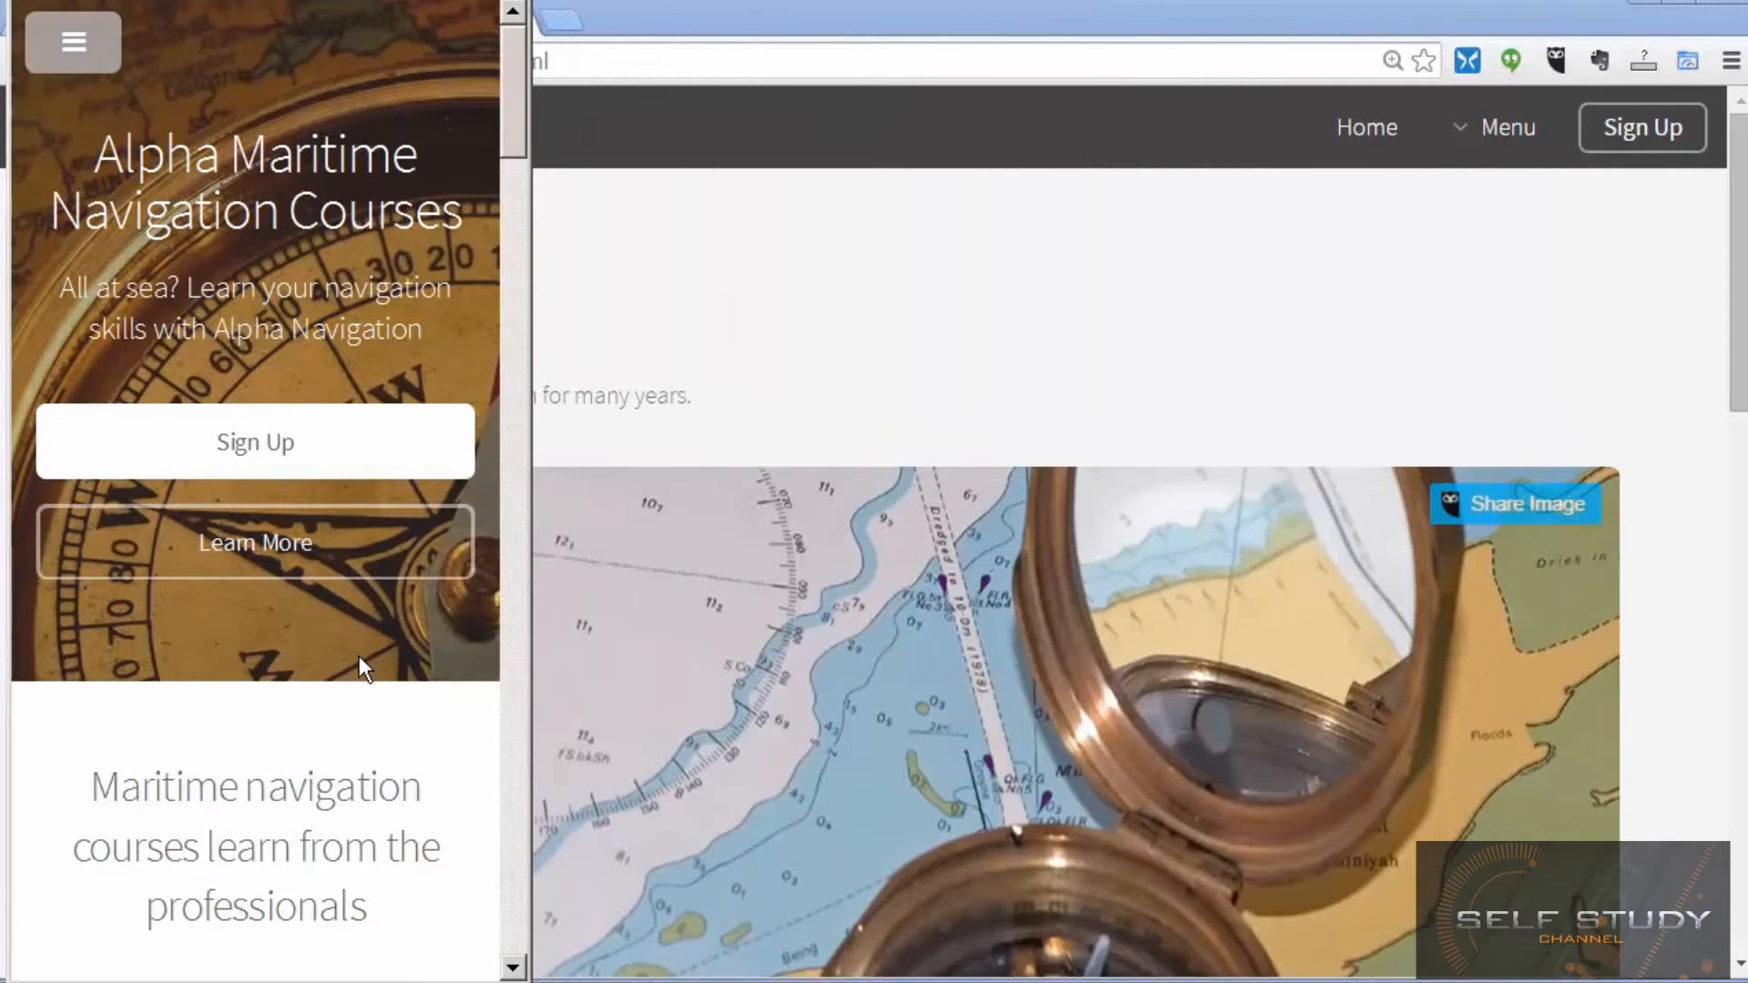
mouse_move(459, 683)
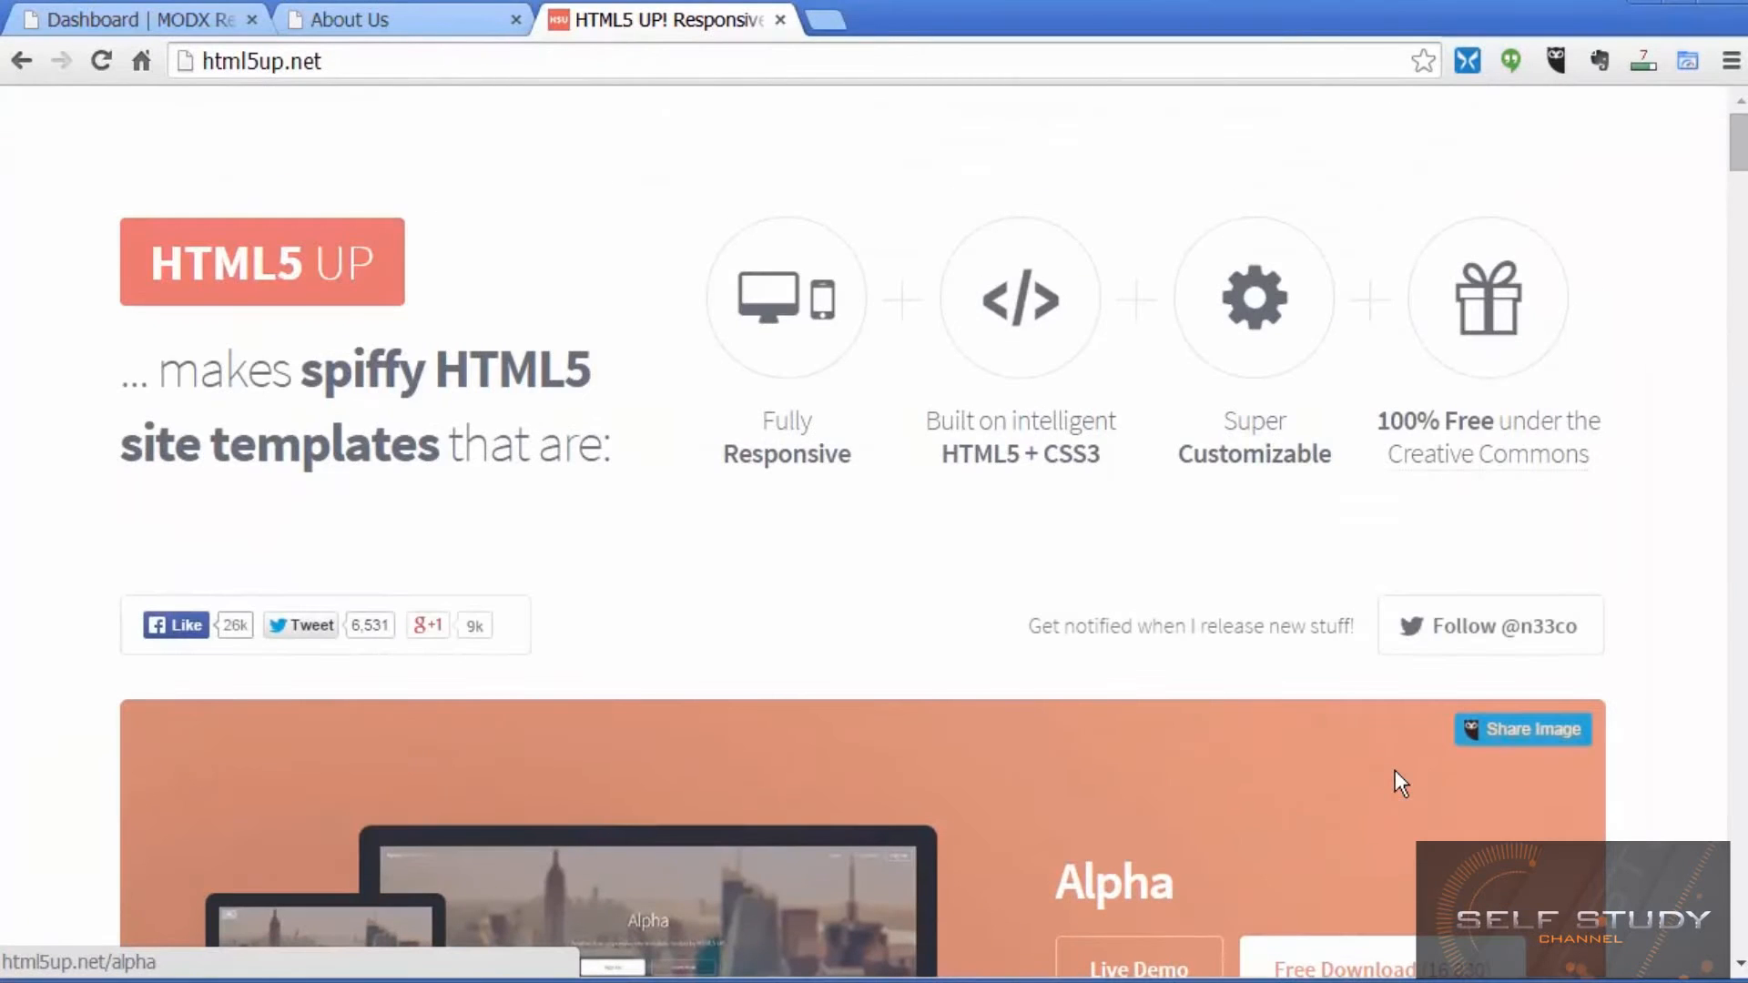
Step: Browse the HTML5 UP free template gallery and return to the generic template in the MODX manager
scroll(down, 3)
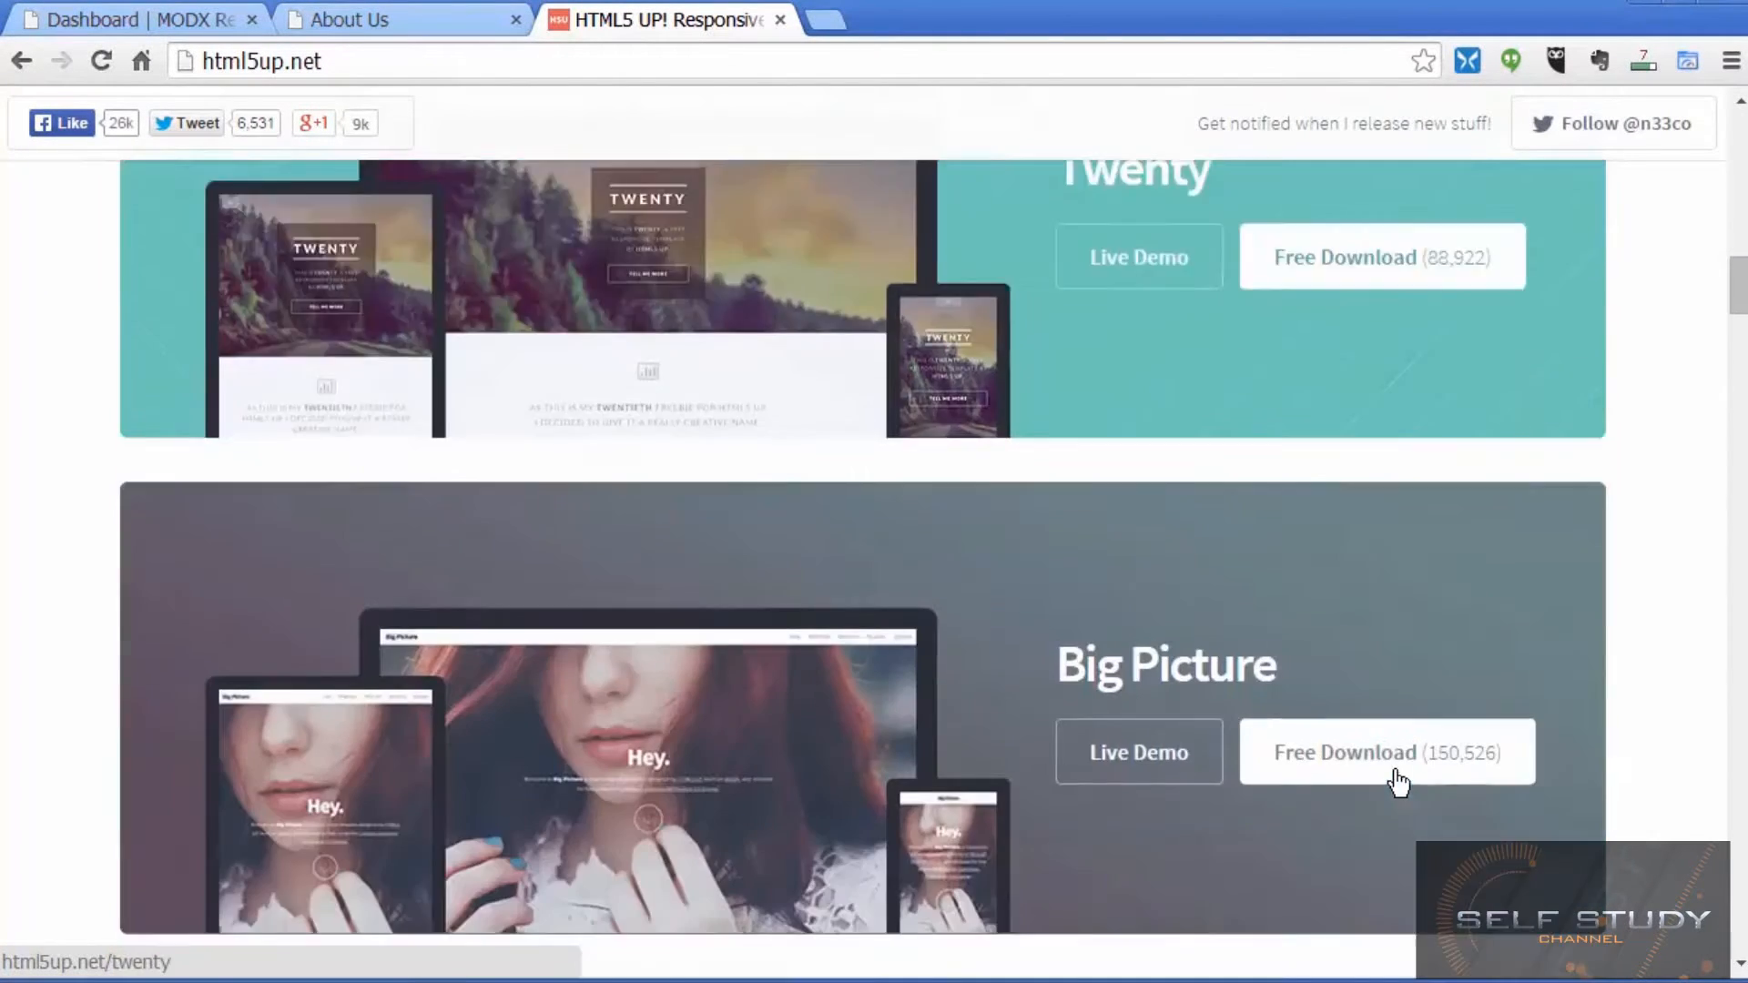
scroll(down, 3)
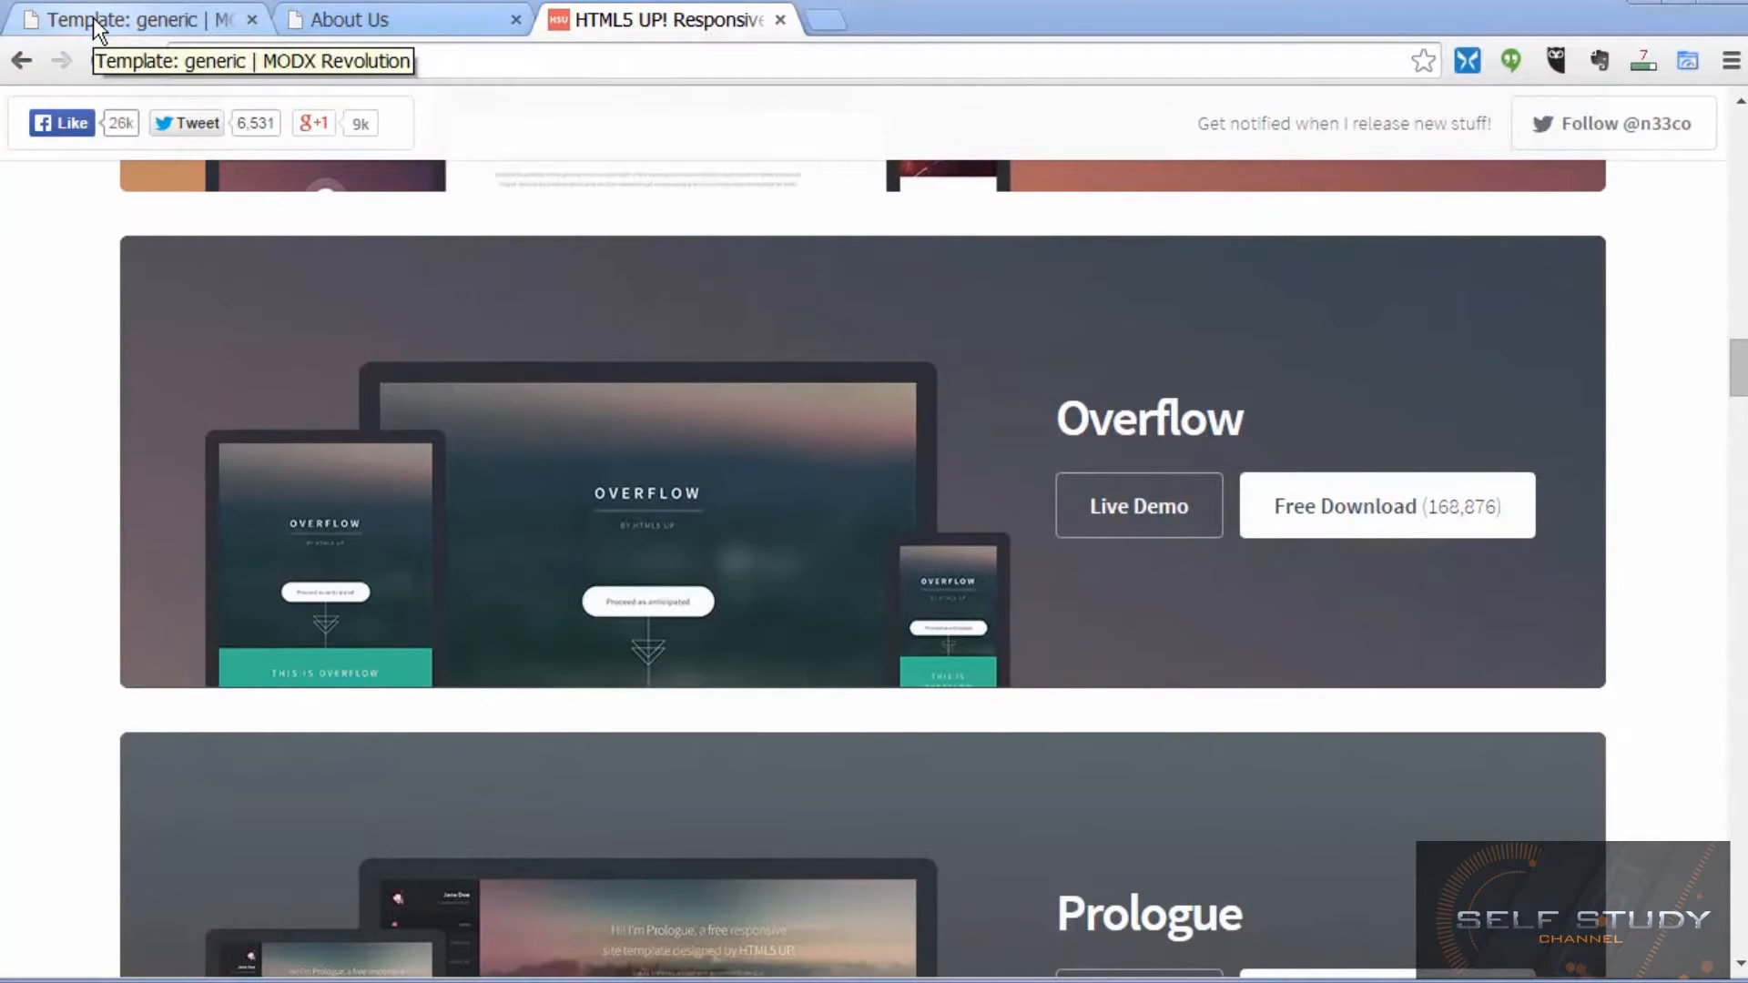
click(127, 20)
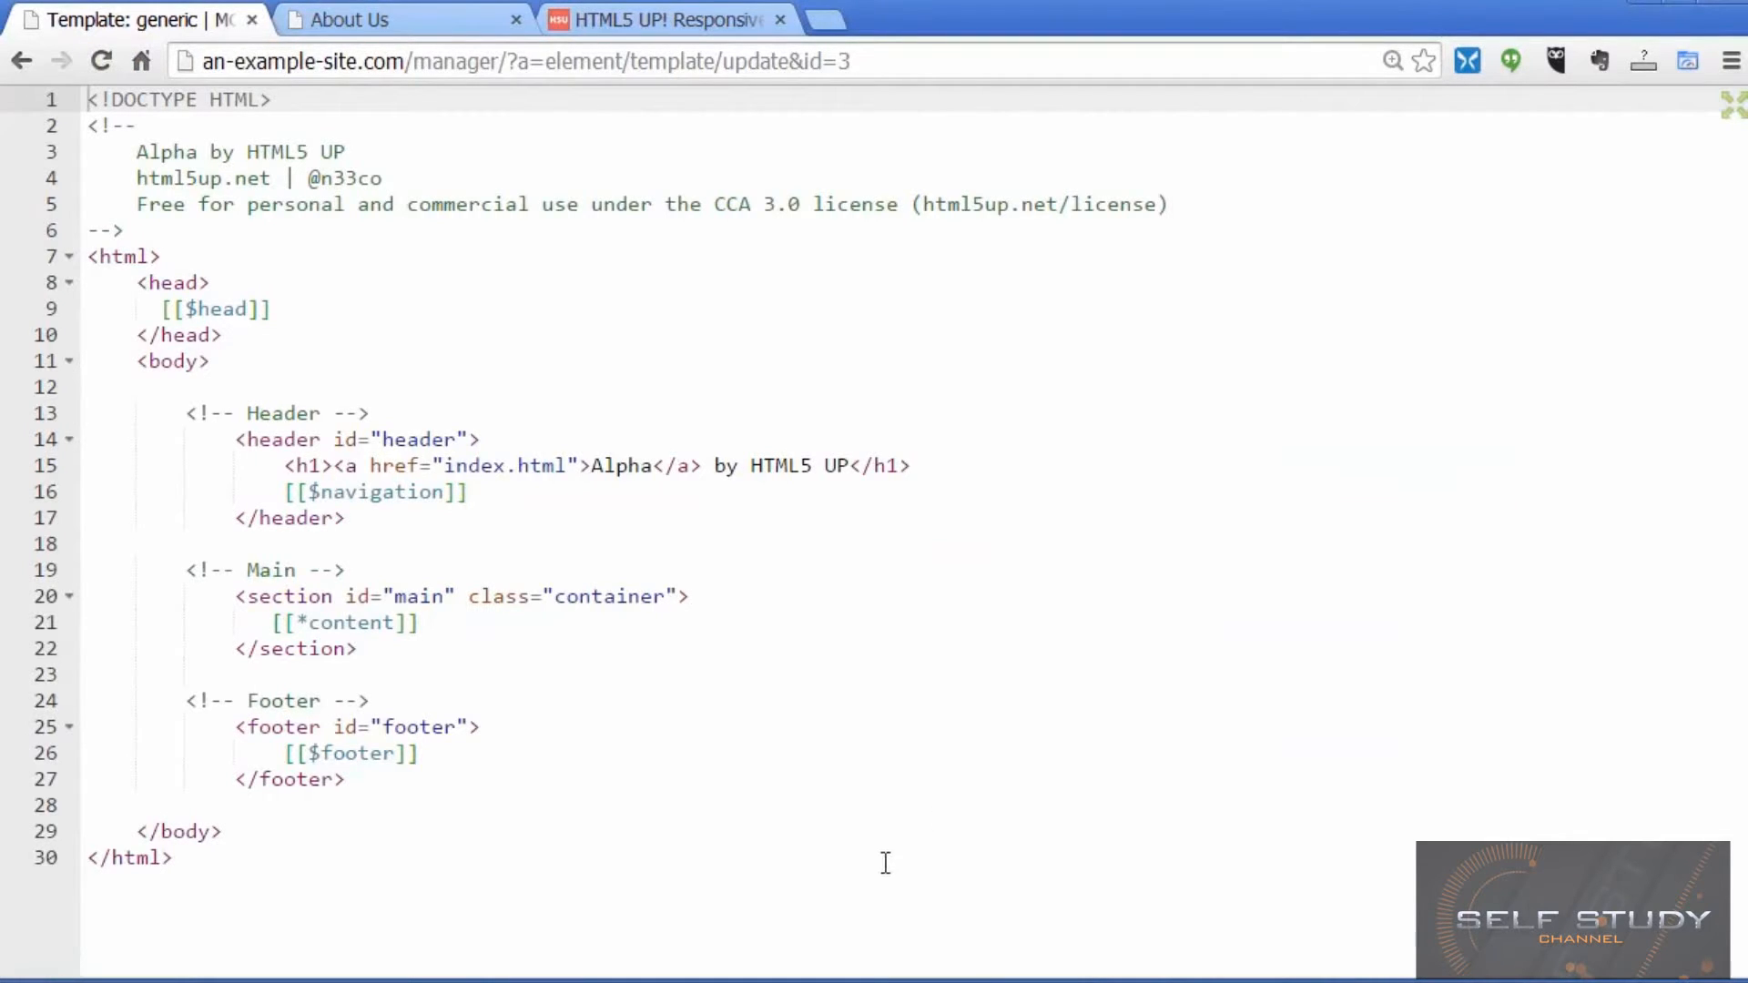
Step: Leave the full-screen code view and inspect the About Us page's featured chart image properties without changes
key(ctrl+a)
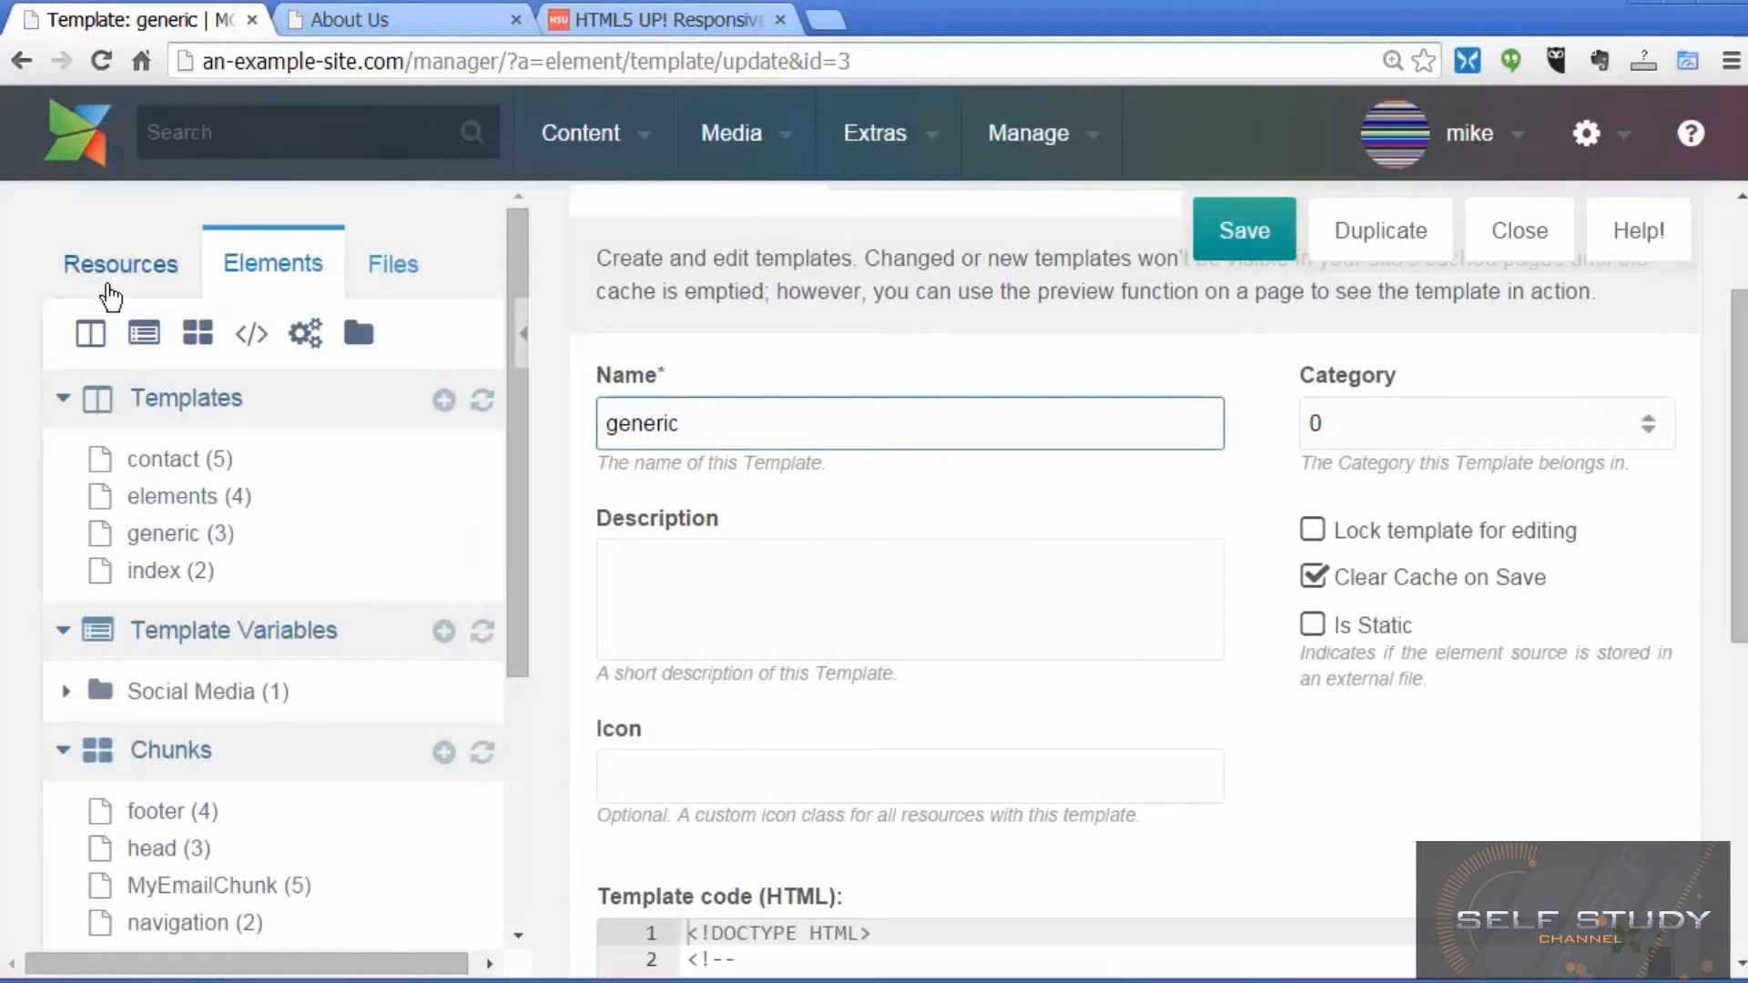
click(120, 264)
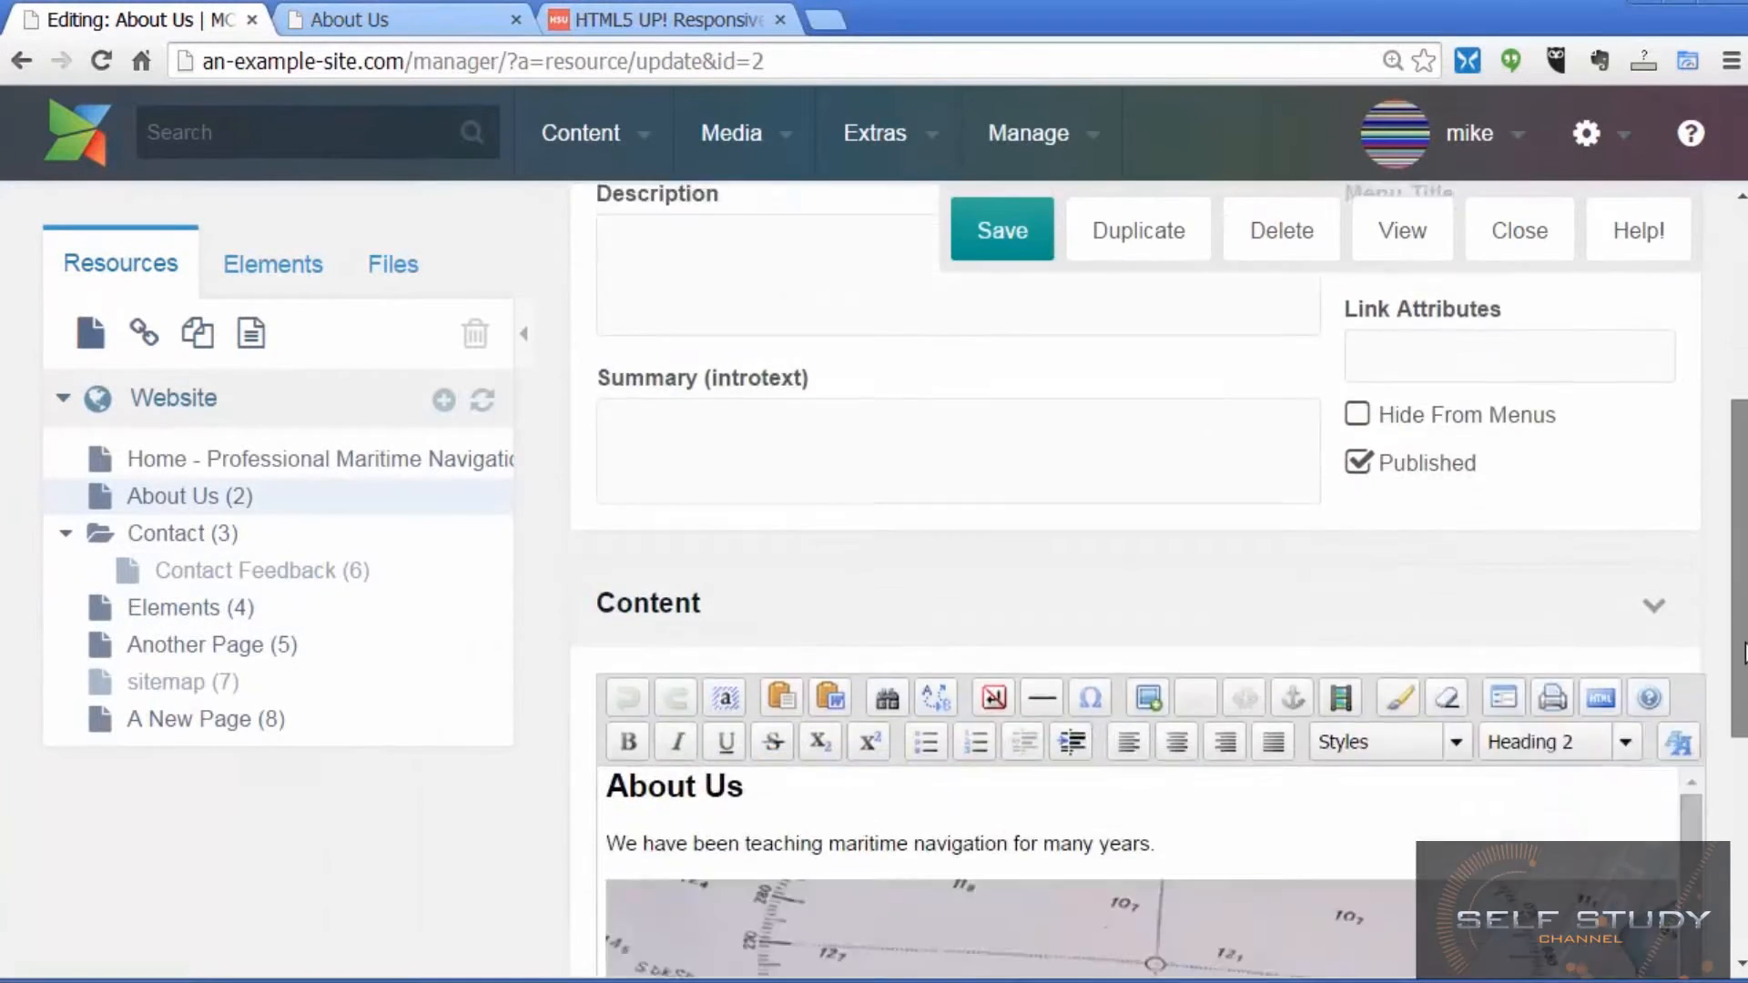
scroll(down, 3)
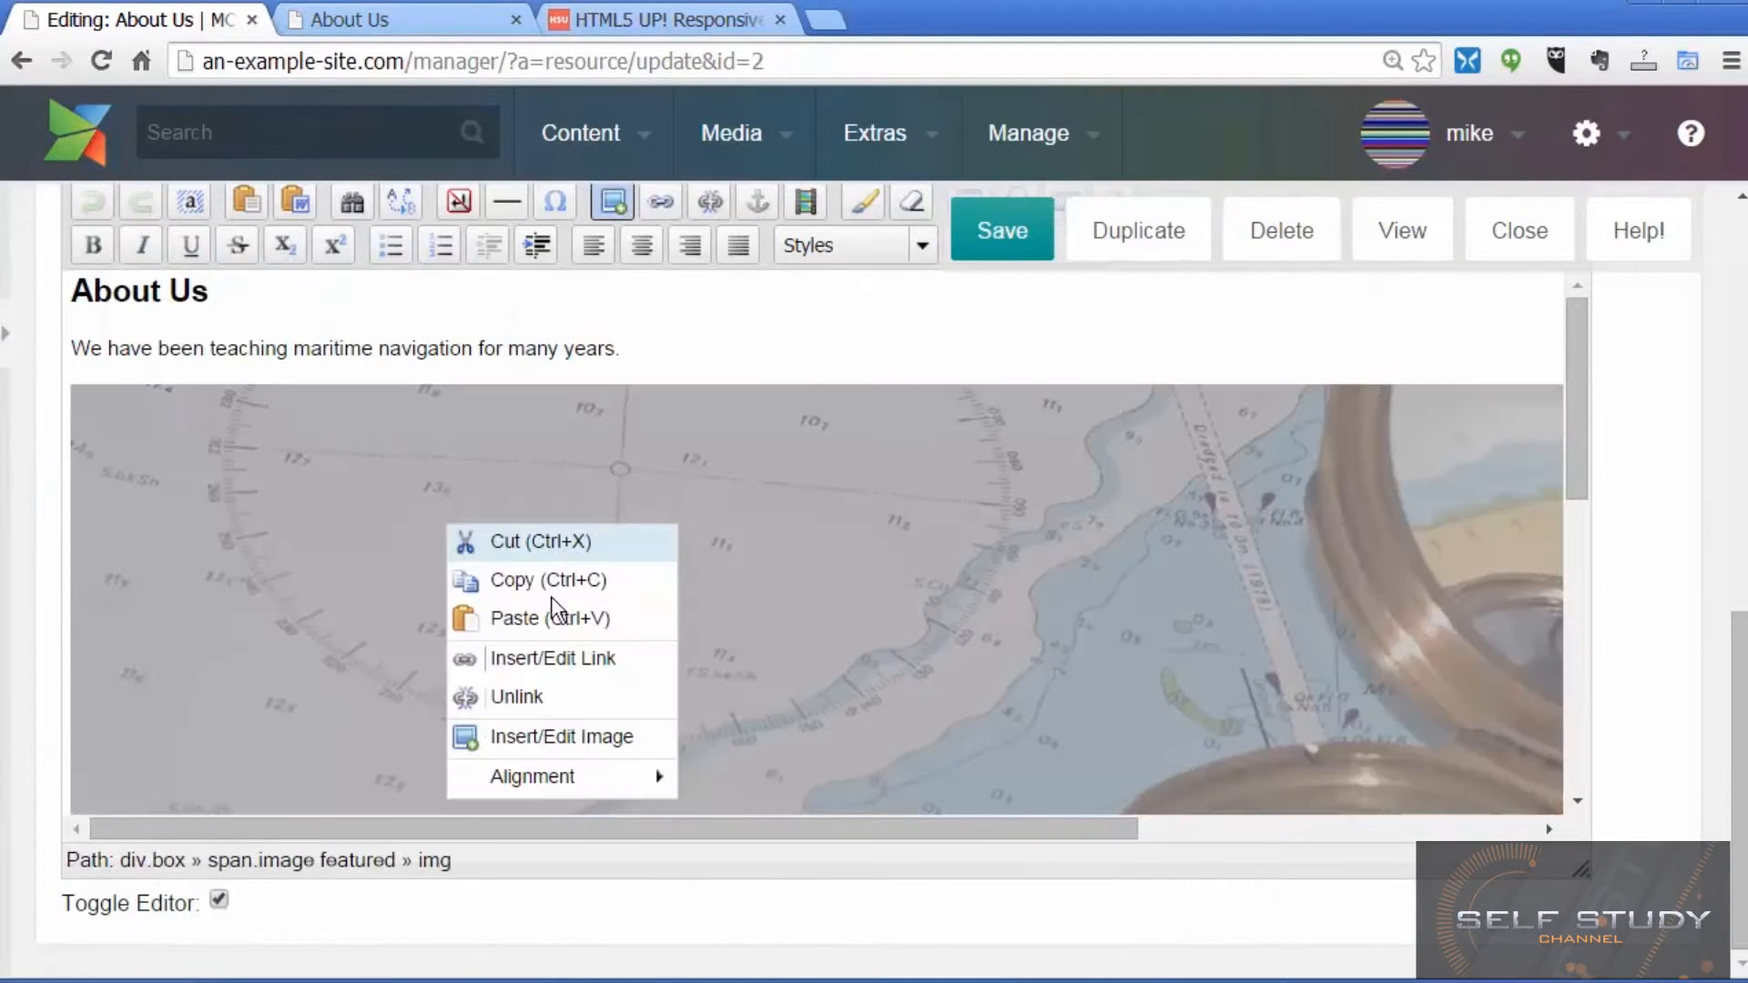
click(560, 736)
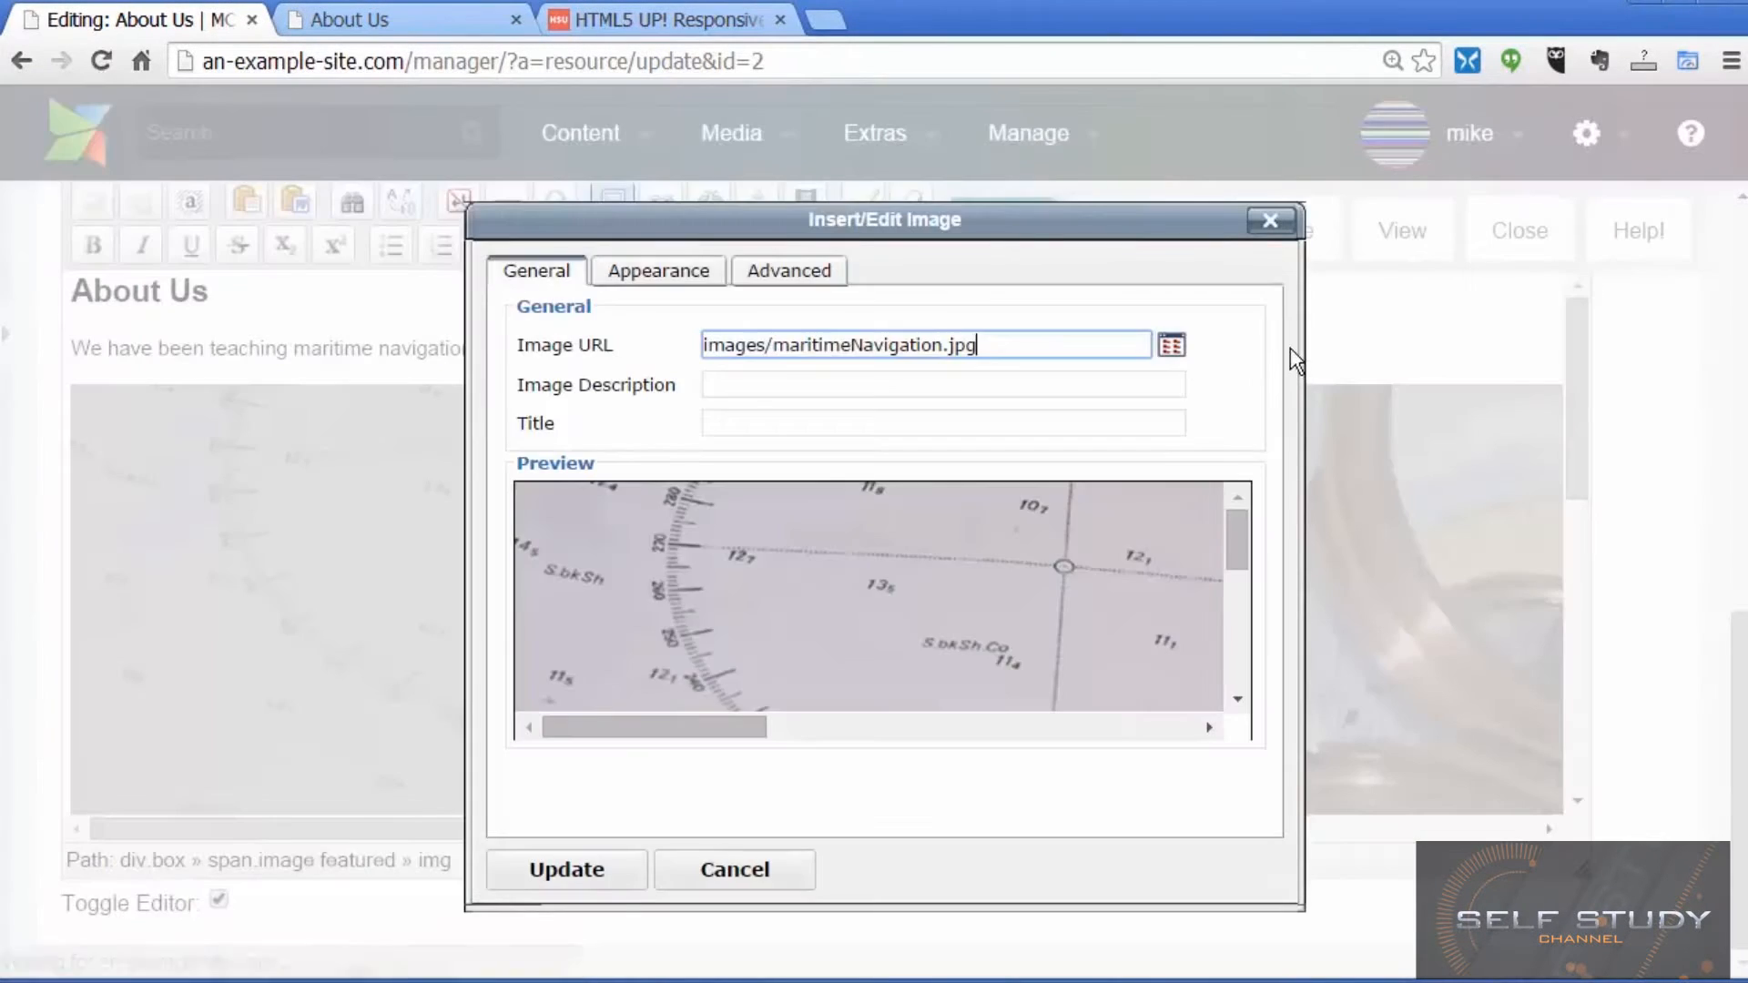
click(564, 868)
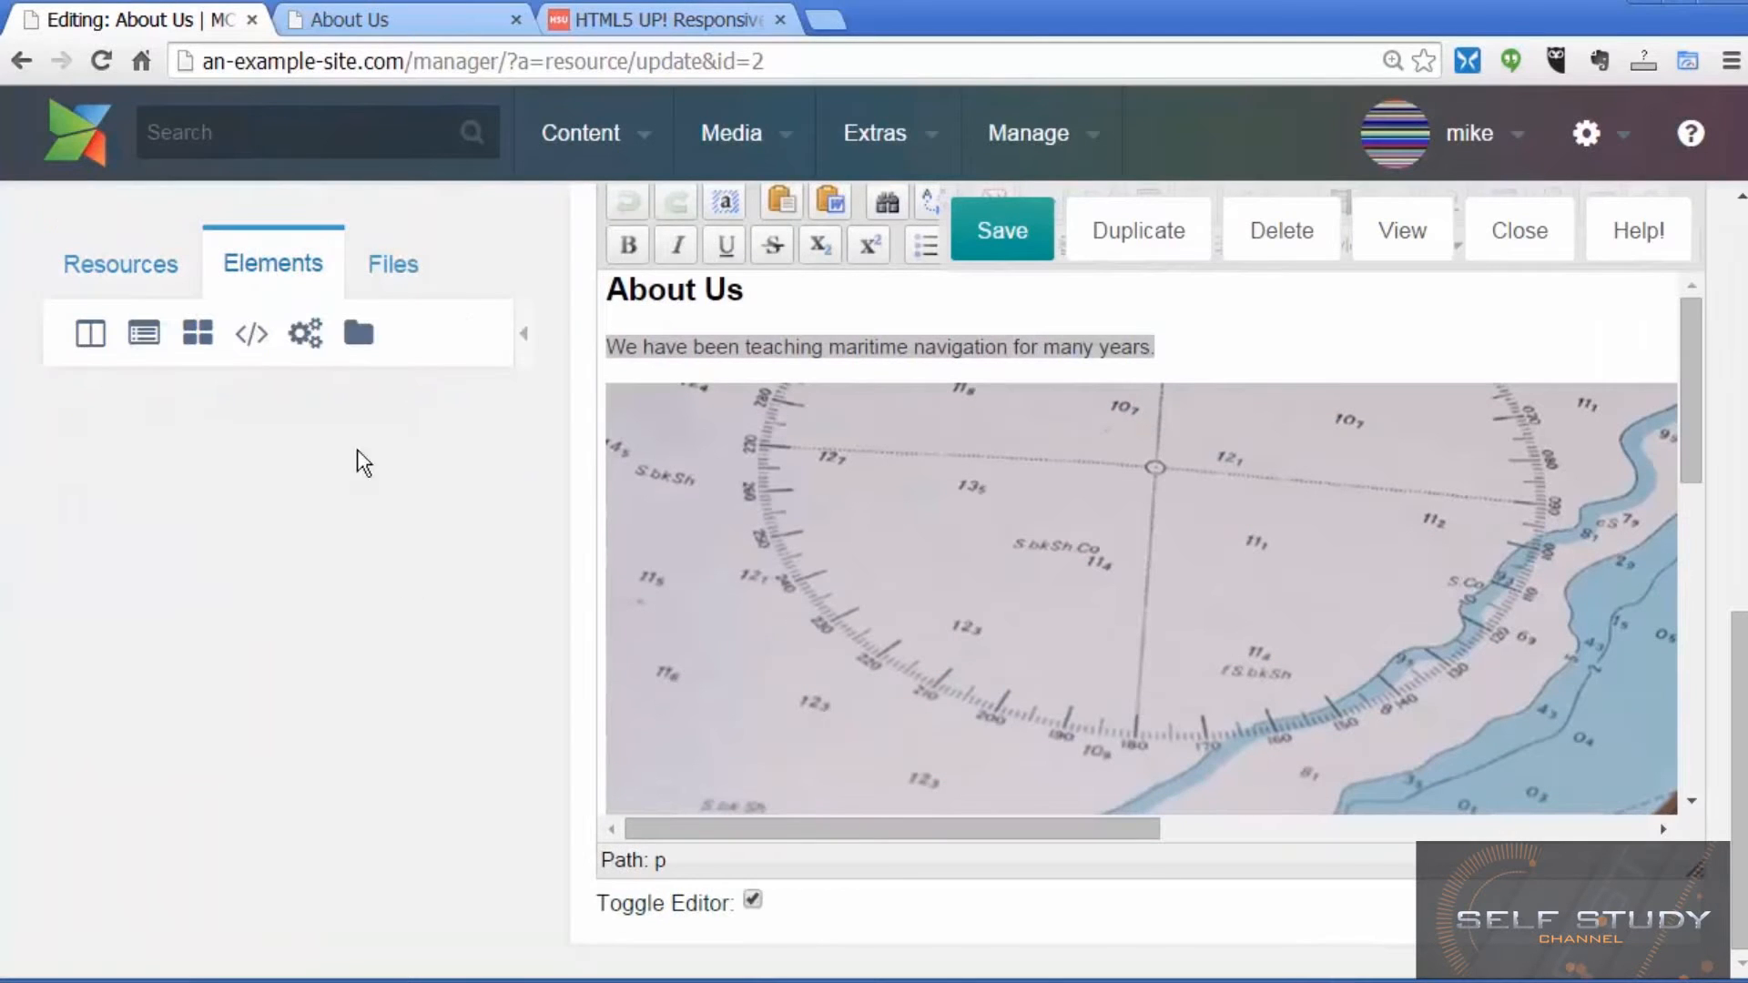
Step: Show the Elements tree listing the site's templates and chunks
click(91, 333)
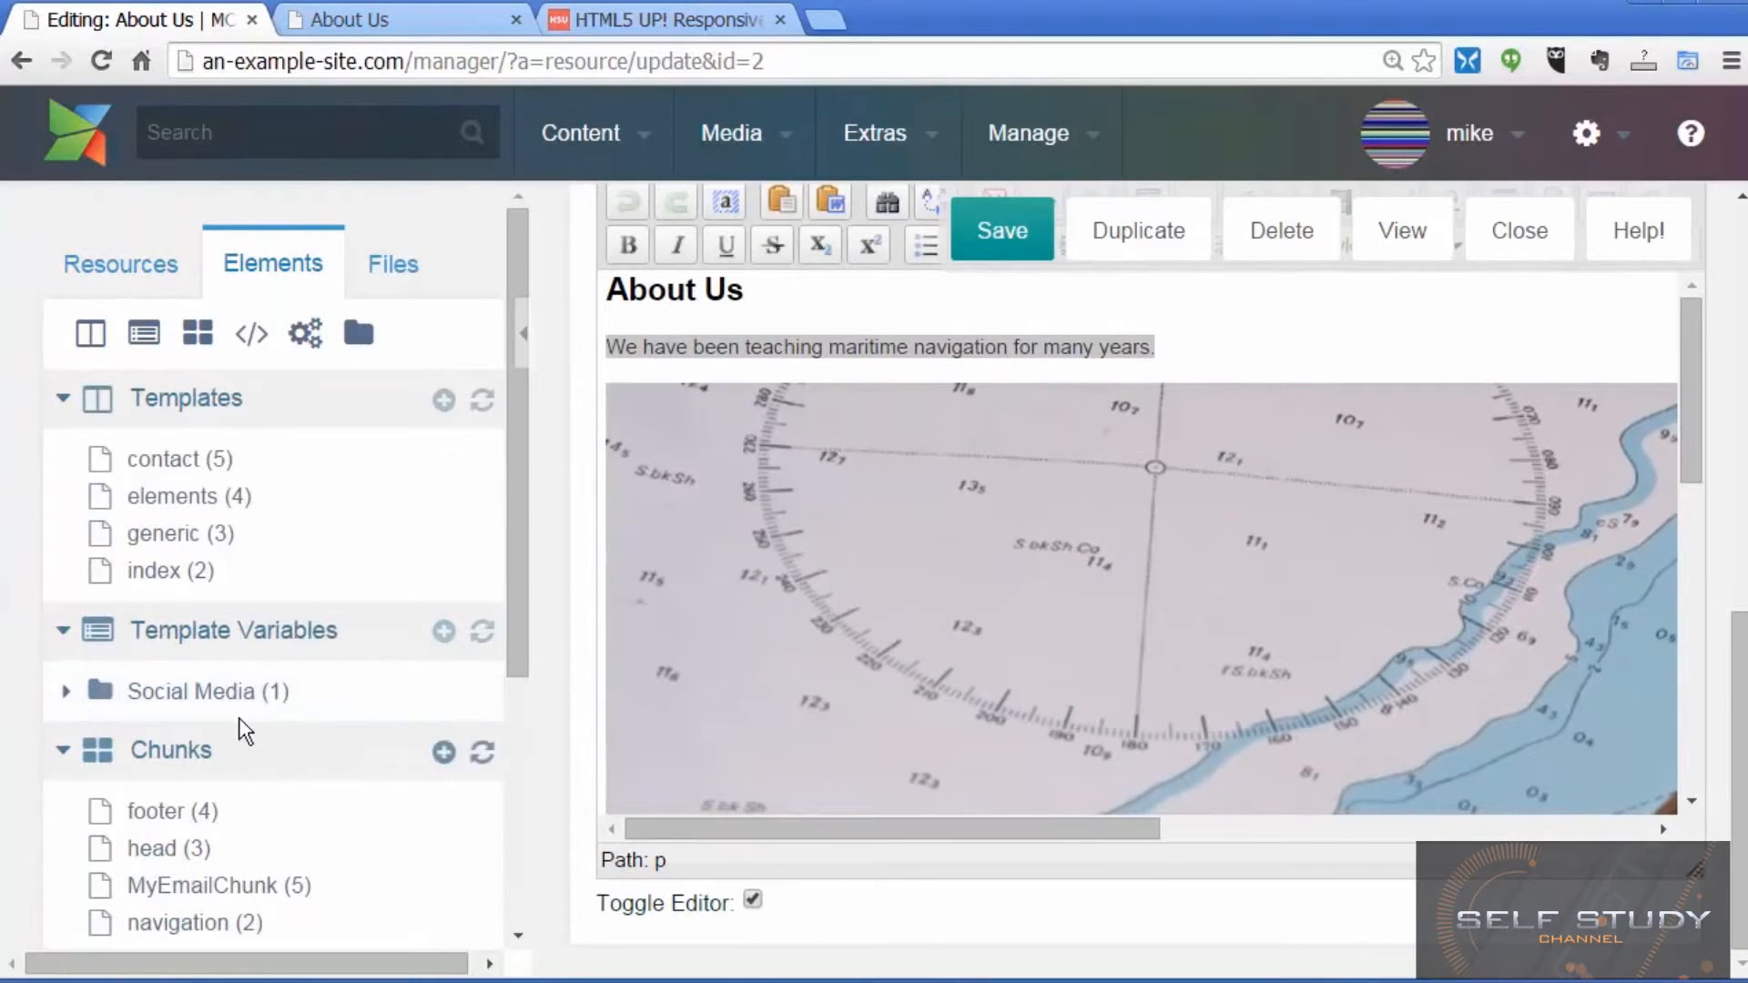
scroll(down, 3)
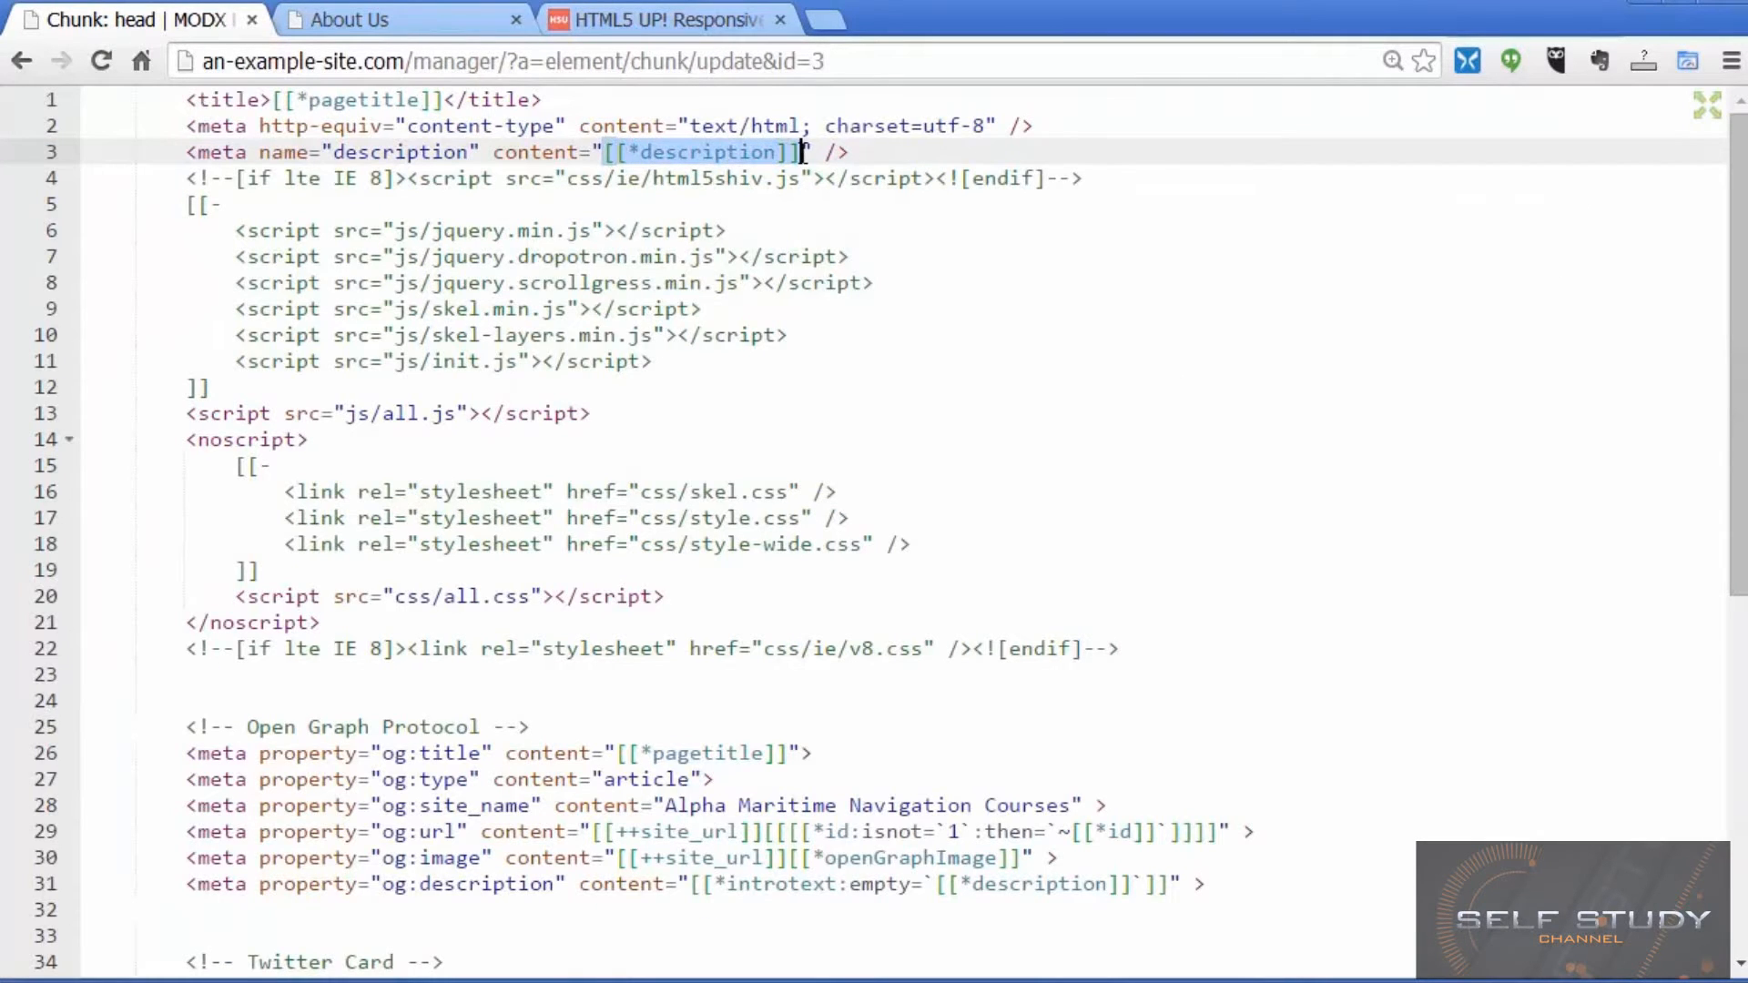
mouse_move(765, 582)
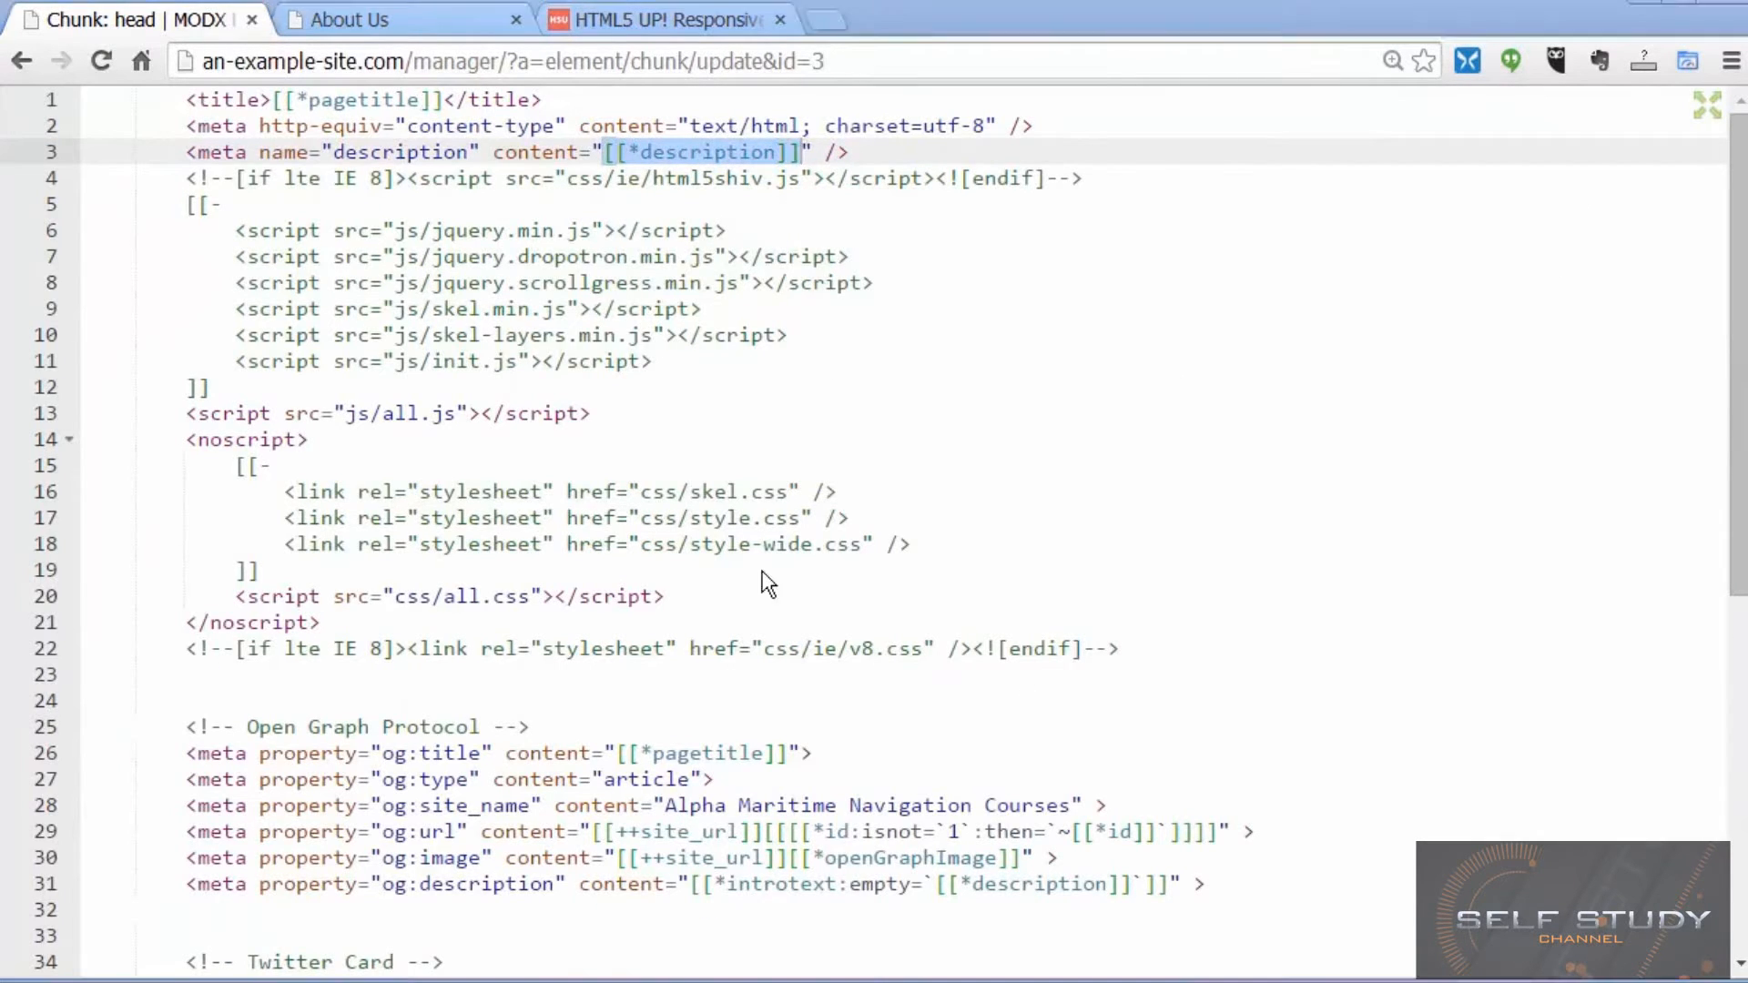
Step: Review the head chunk's all.js include and Open Graph title placeholder, then bring up installed extras
click(224, 414)
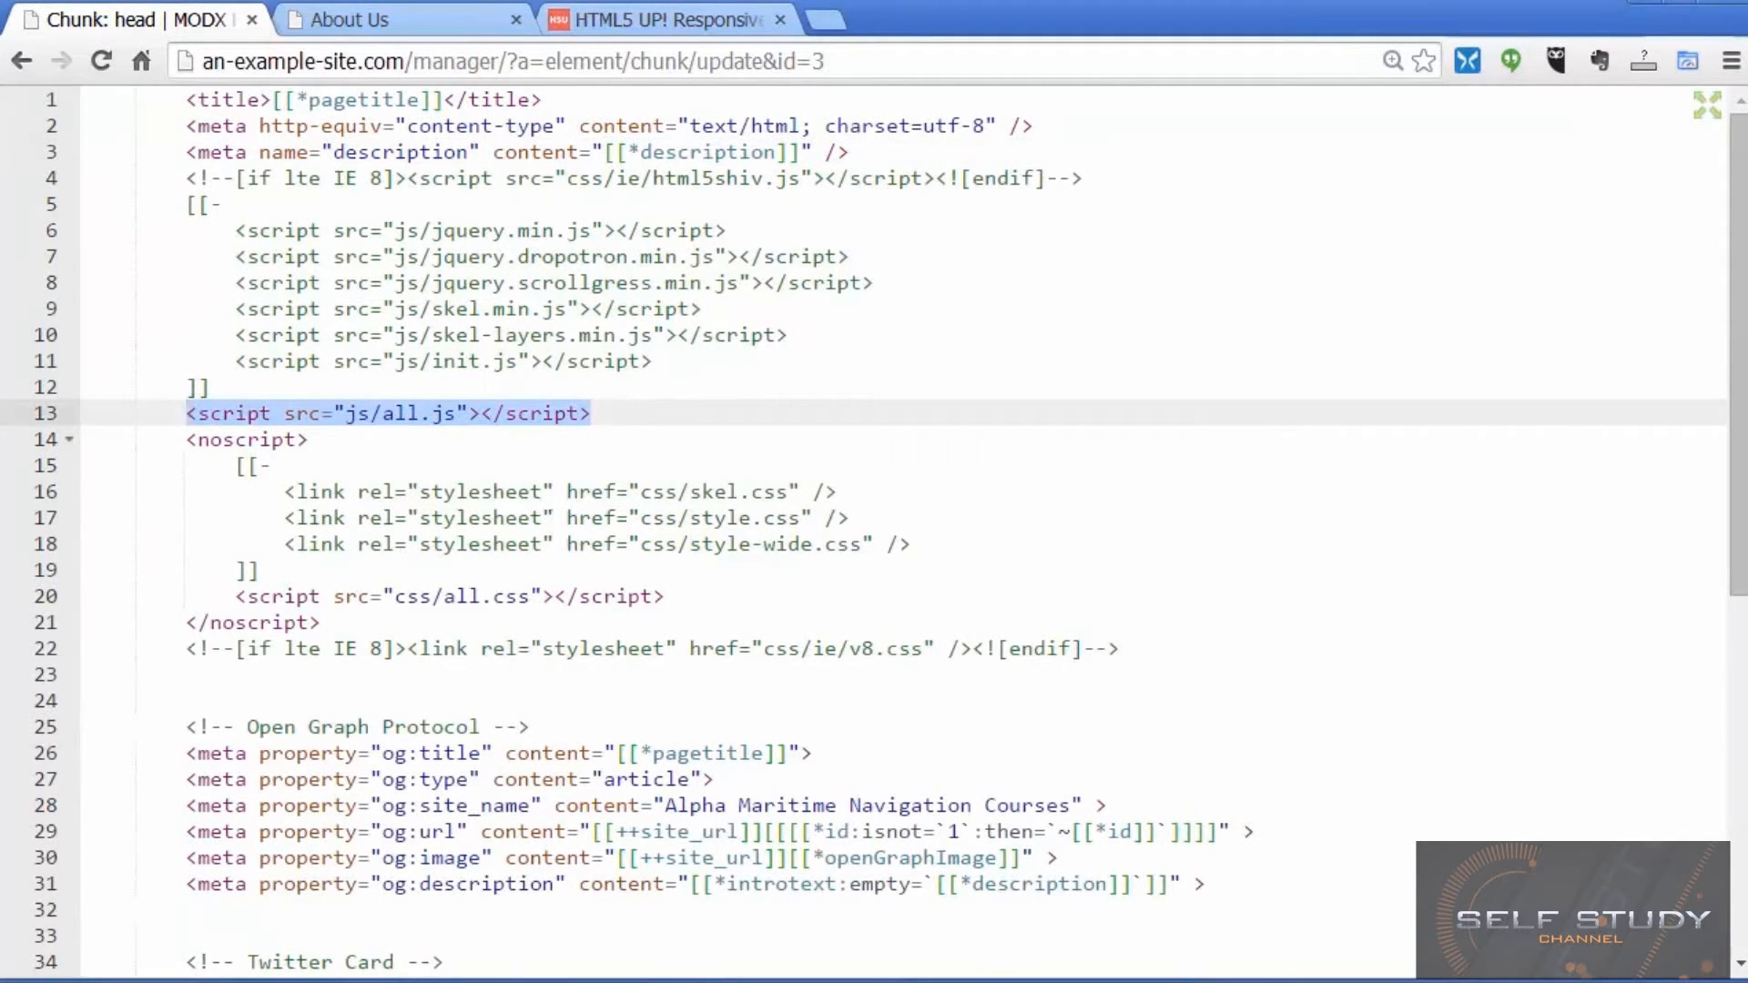
scroll(down, 3)
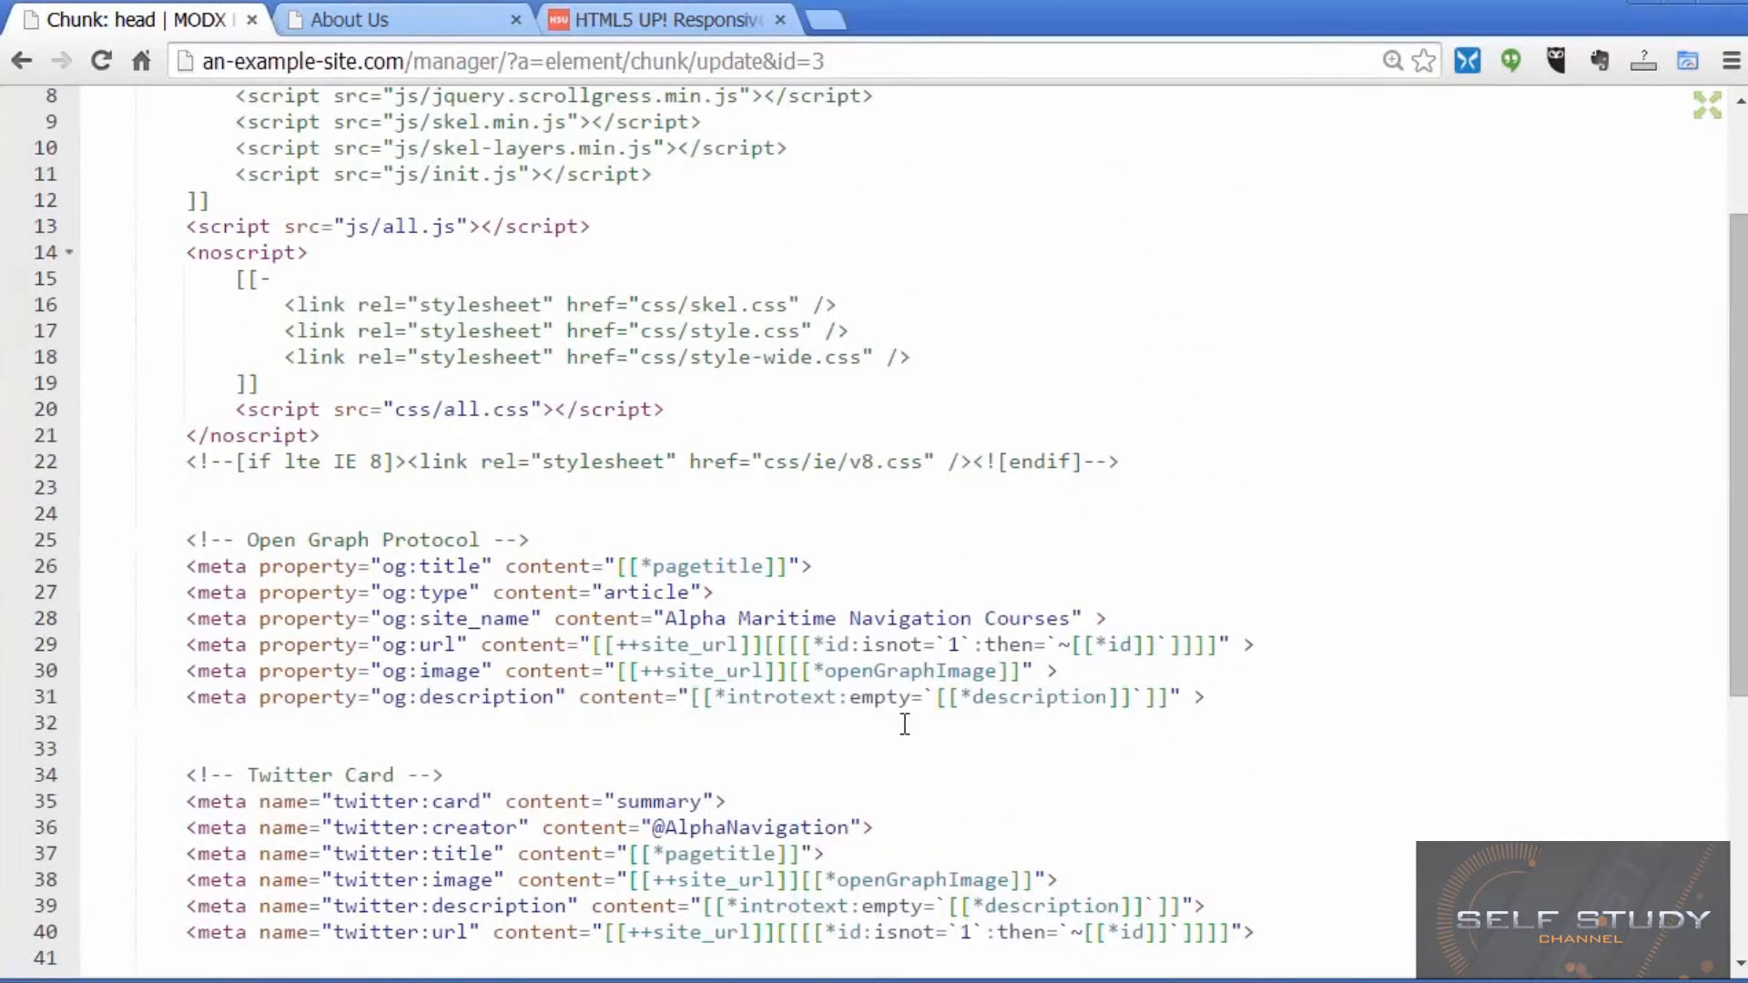
click(621, 566)
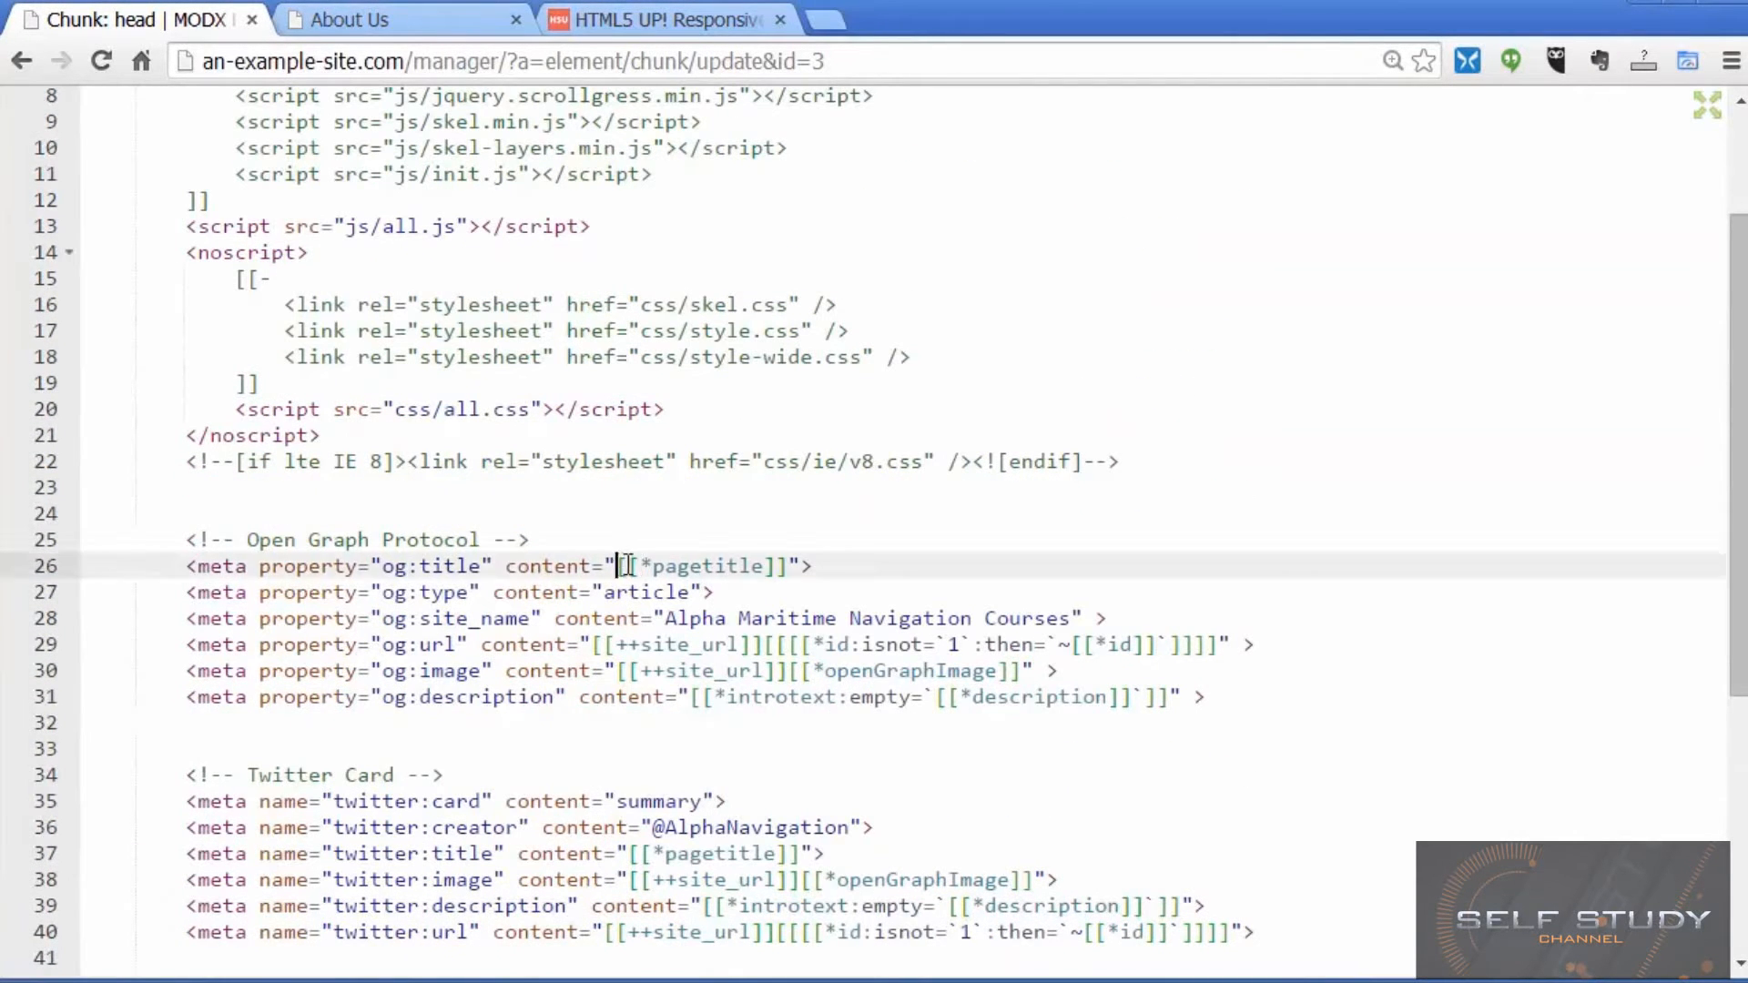
double_click(699, 566)
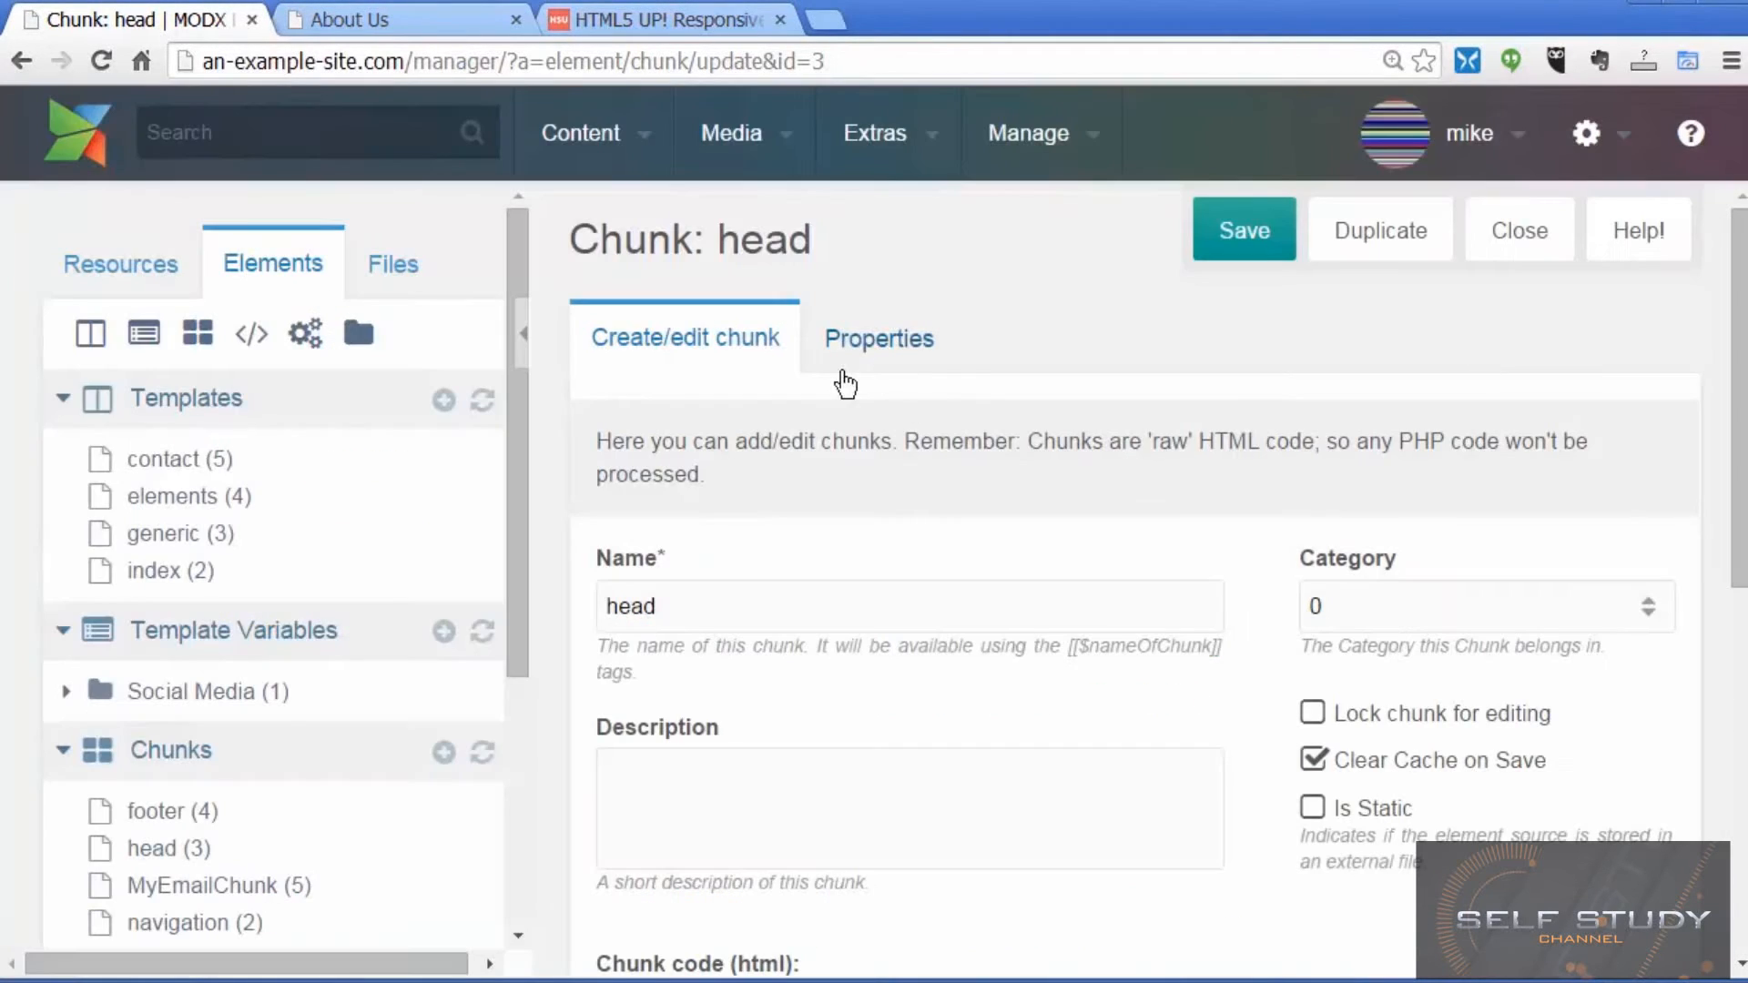
click(874, 135)
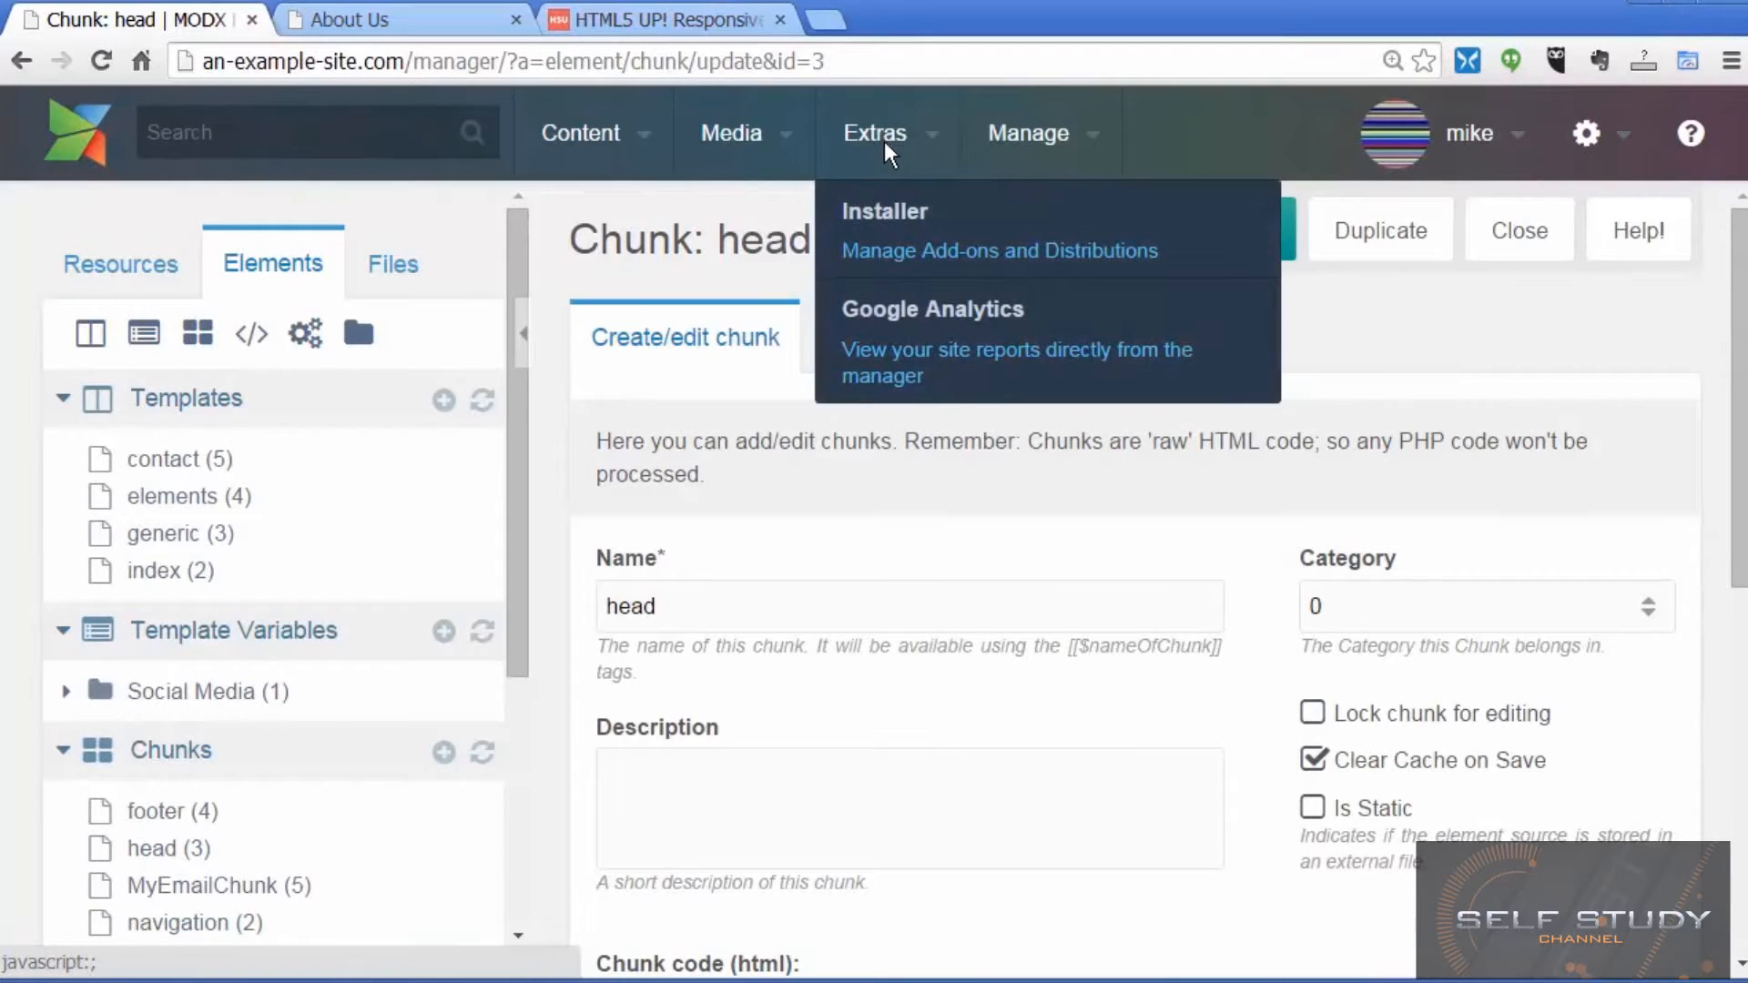
mouse_move(895, 221)
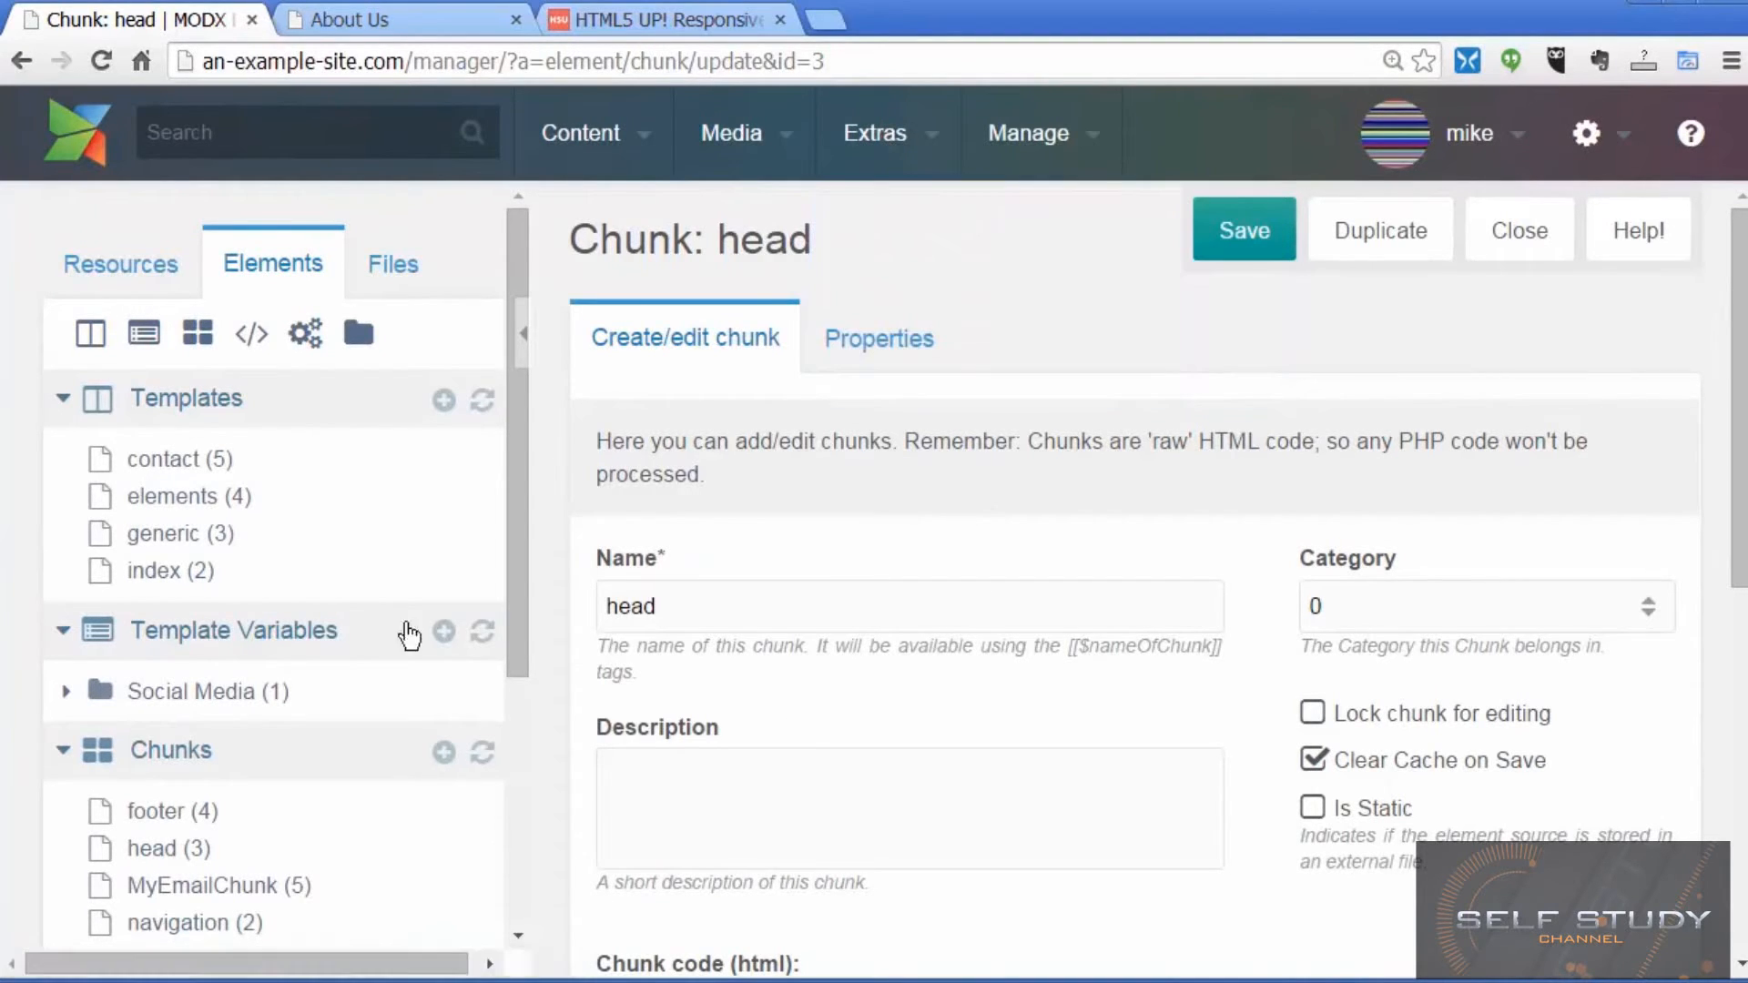
mouse_move(179, 493)
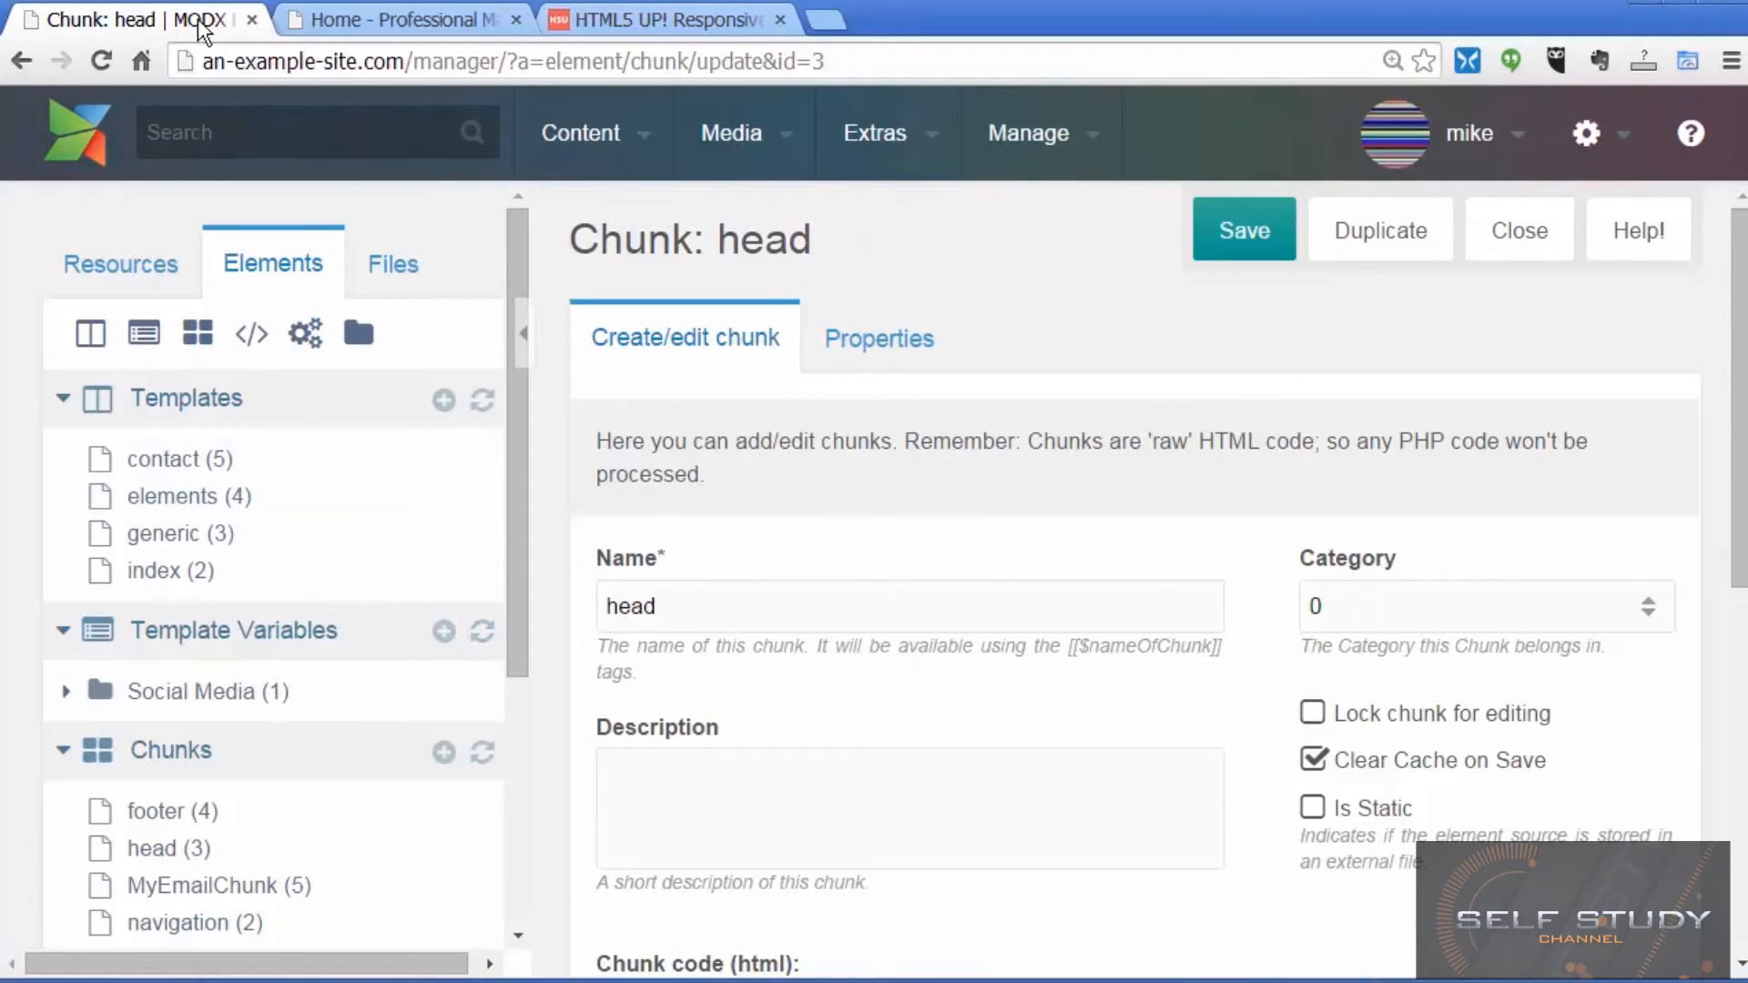
mouse_move(816, 725)
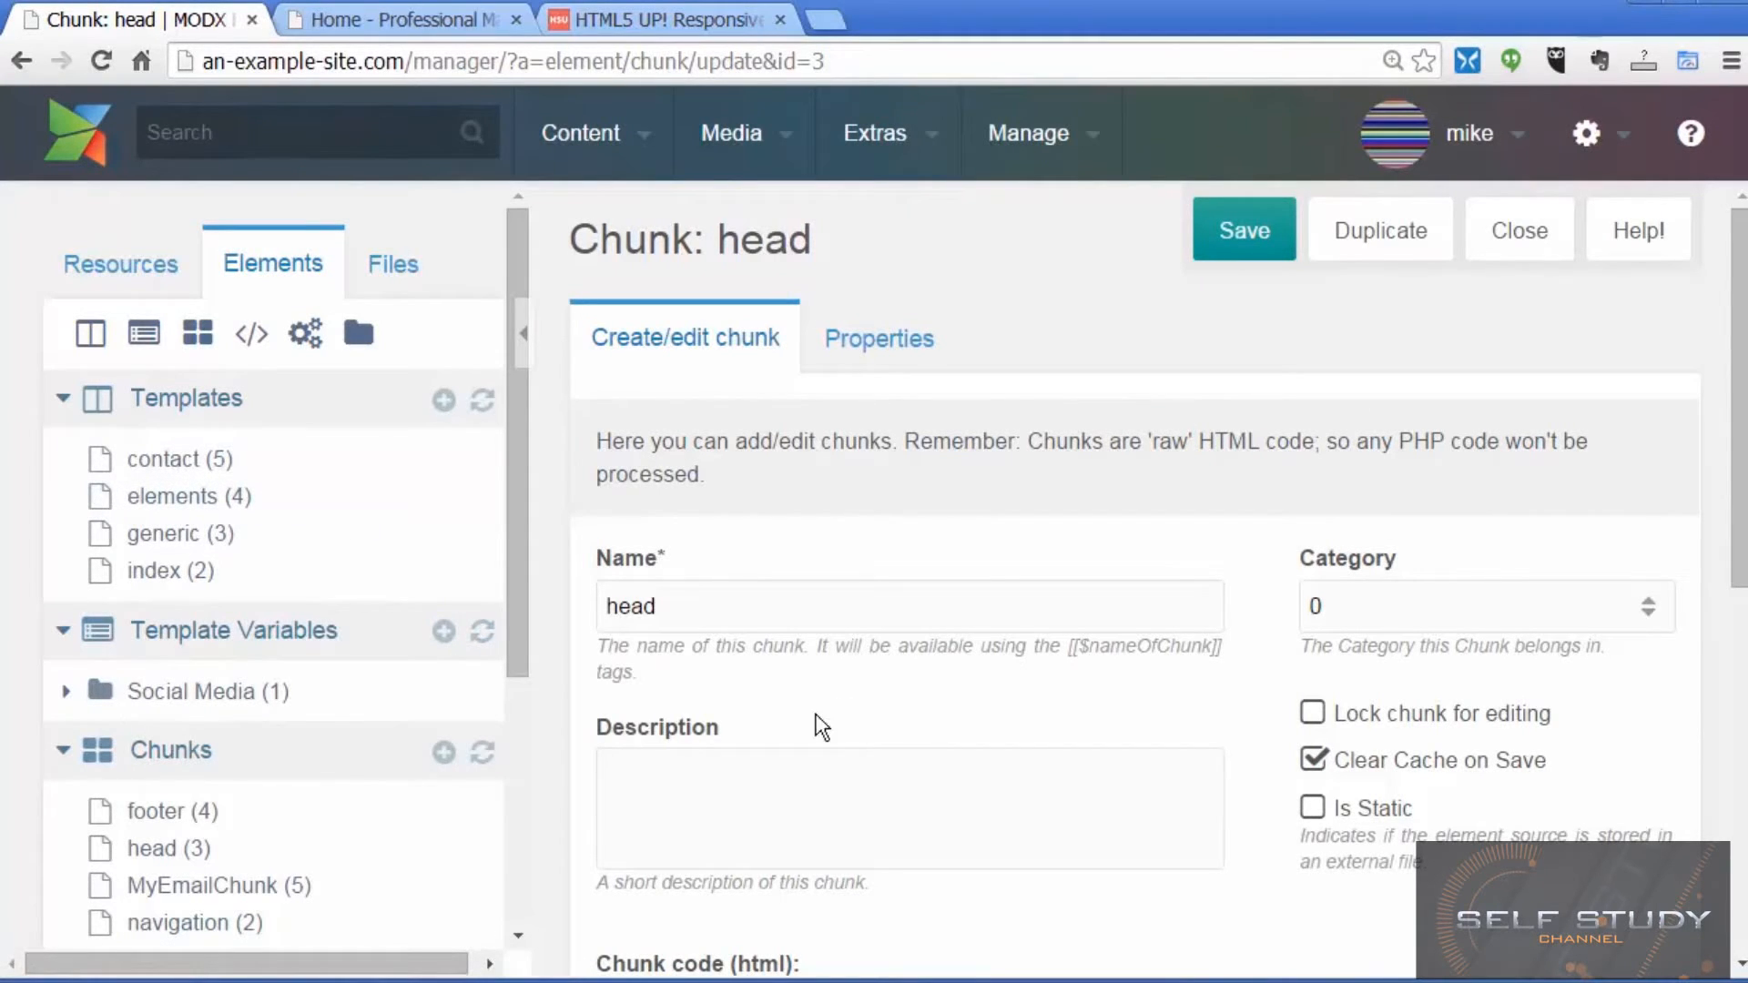
Step: Compare the finished Alpha Navigation home page with the HTML5 UP templates site
click(391, 20)
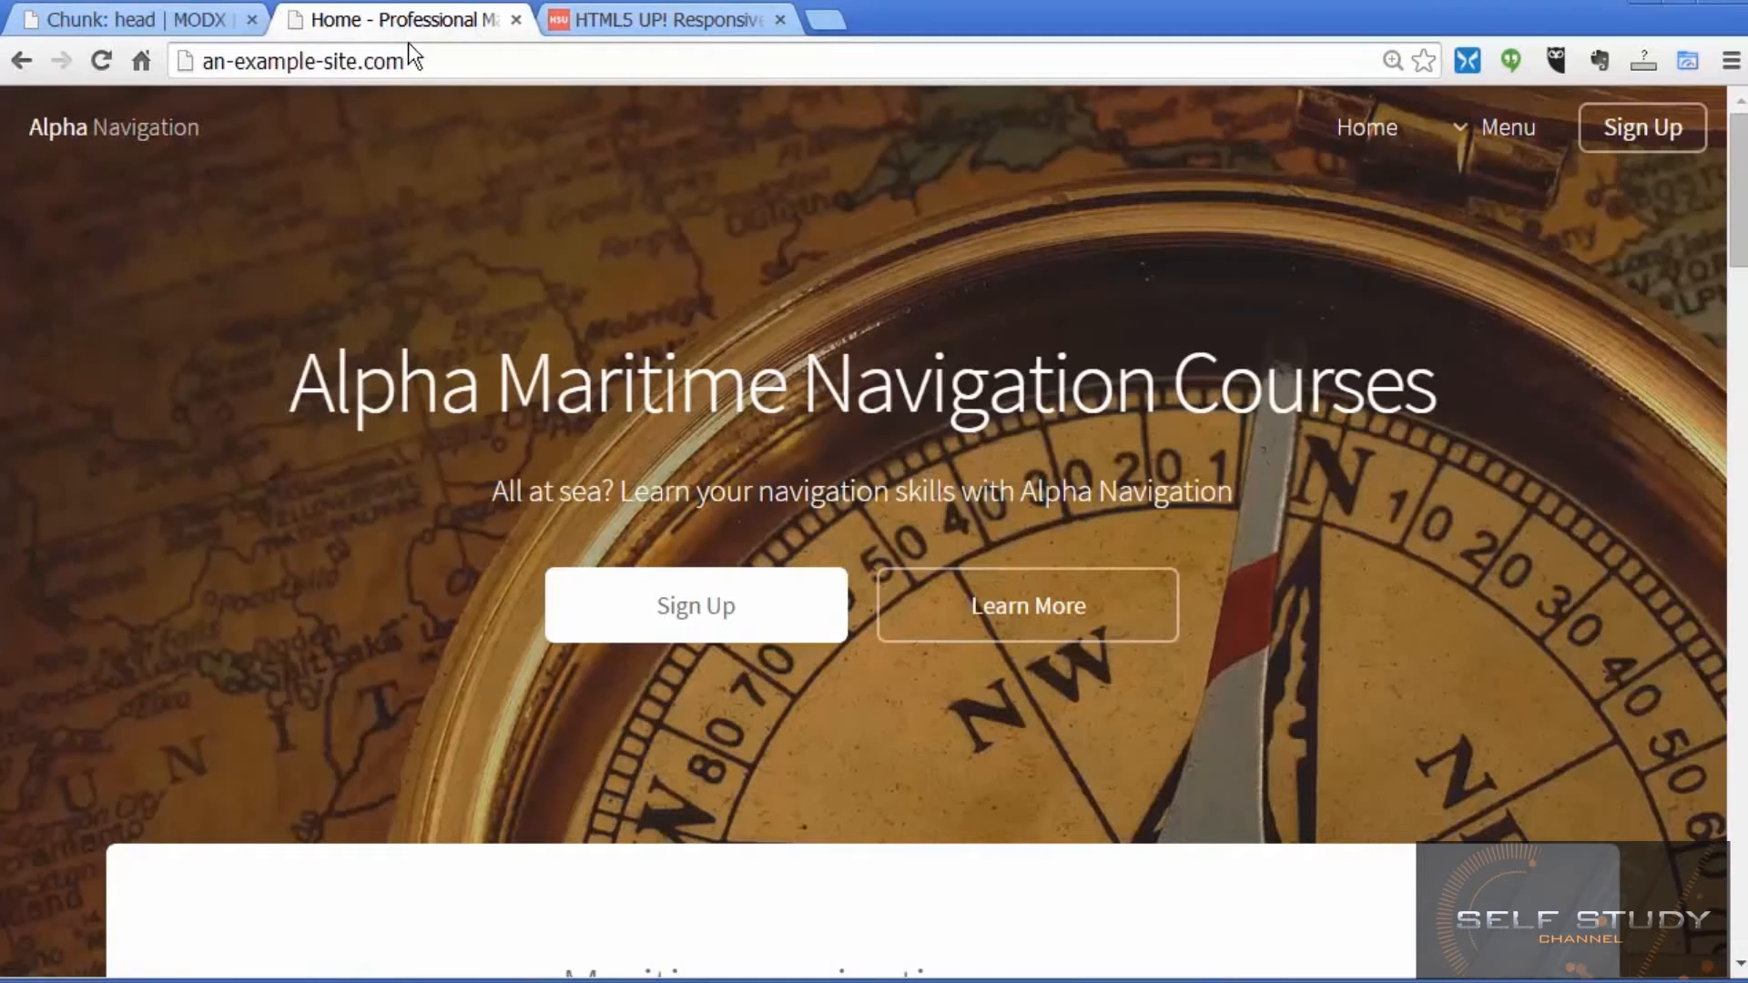
mouse_move(1406, 528)
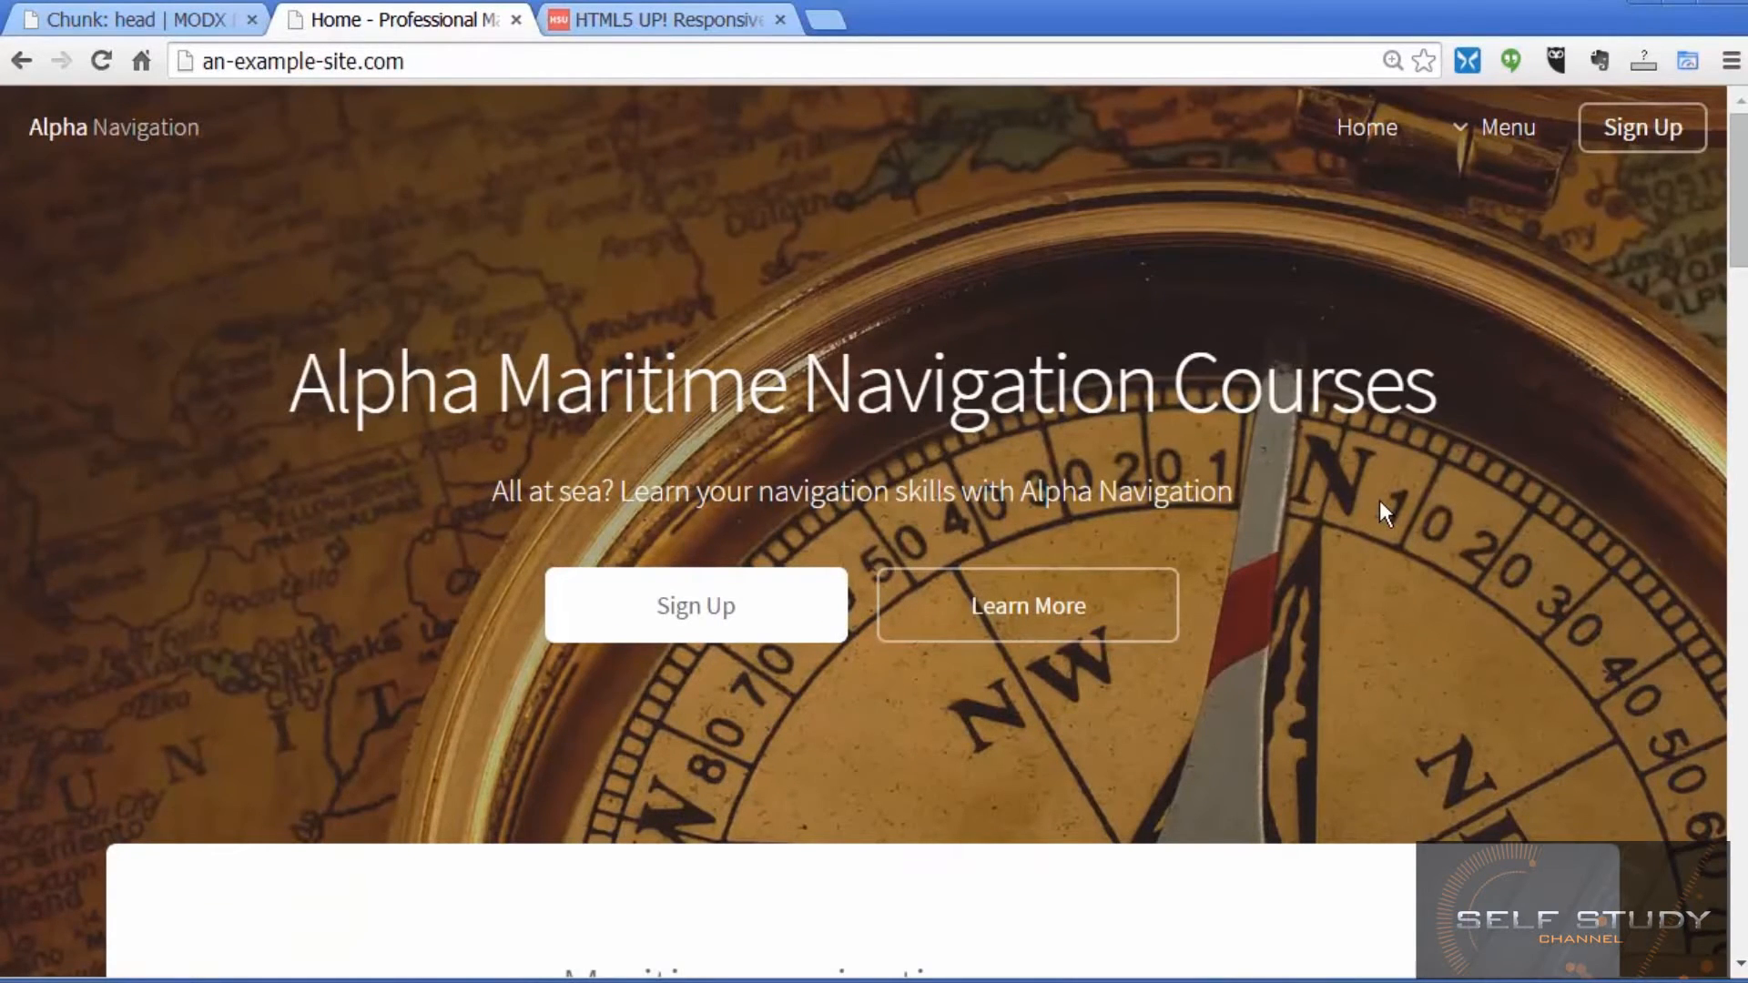
click(663, 20)
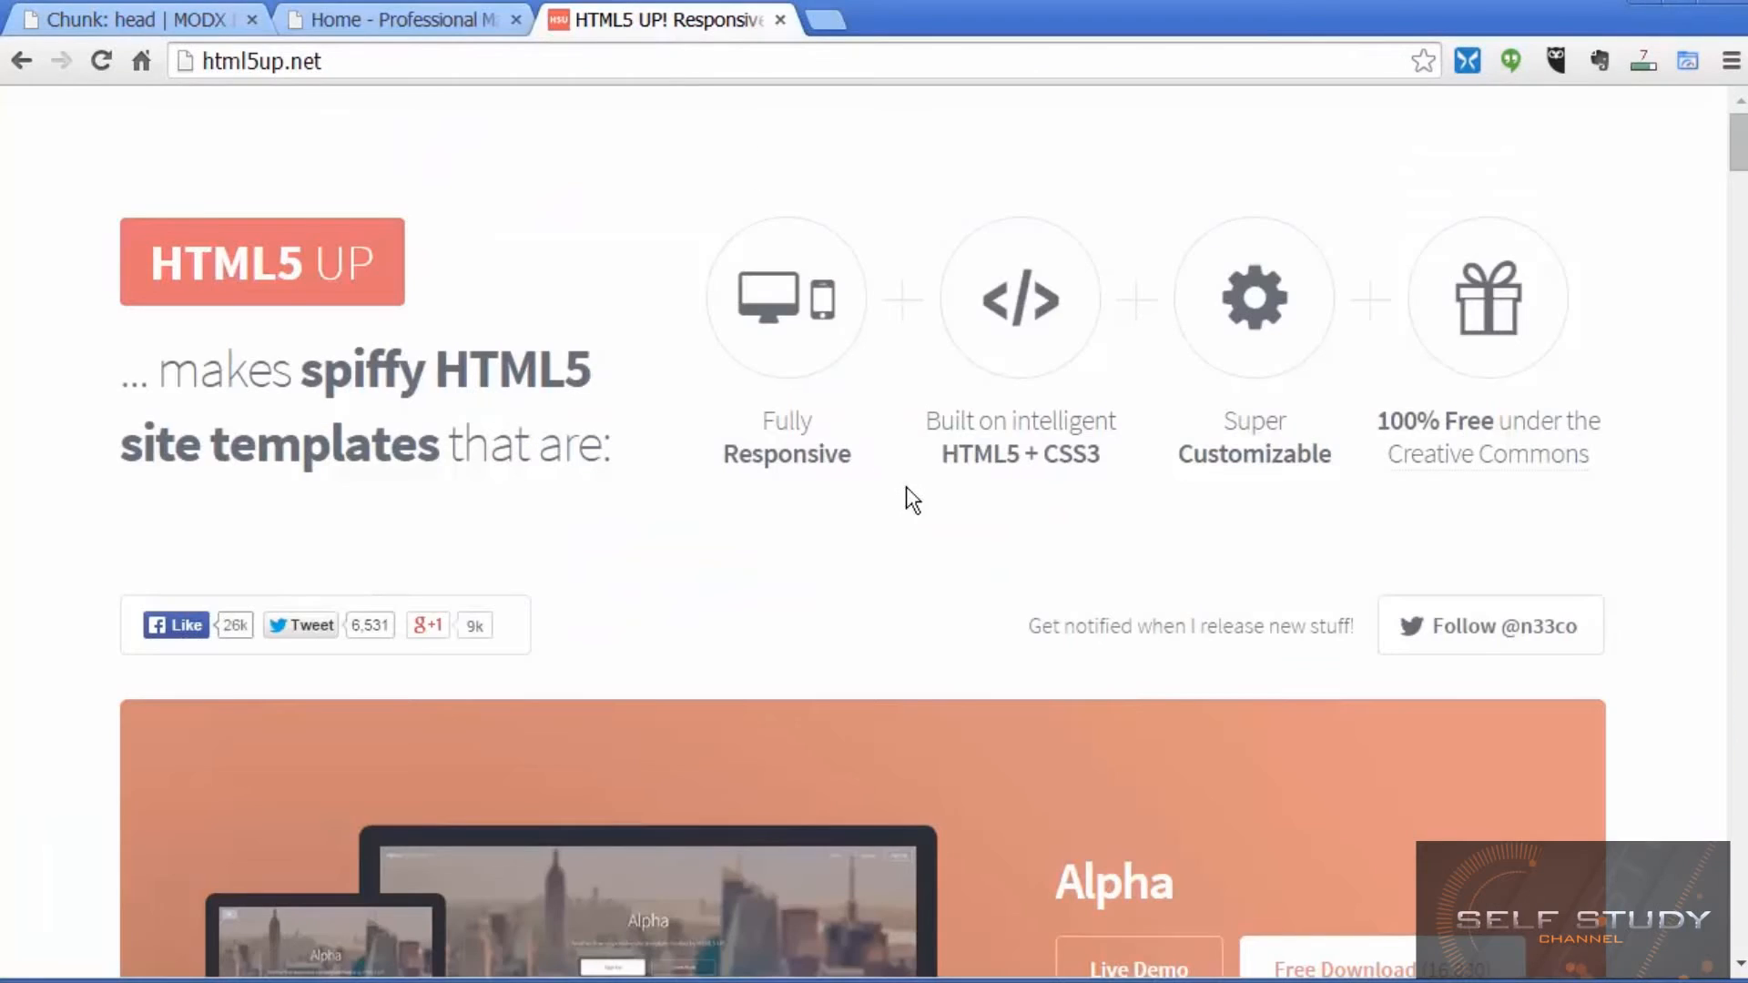
scroll(down, 3)
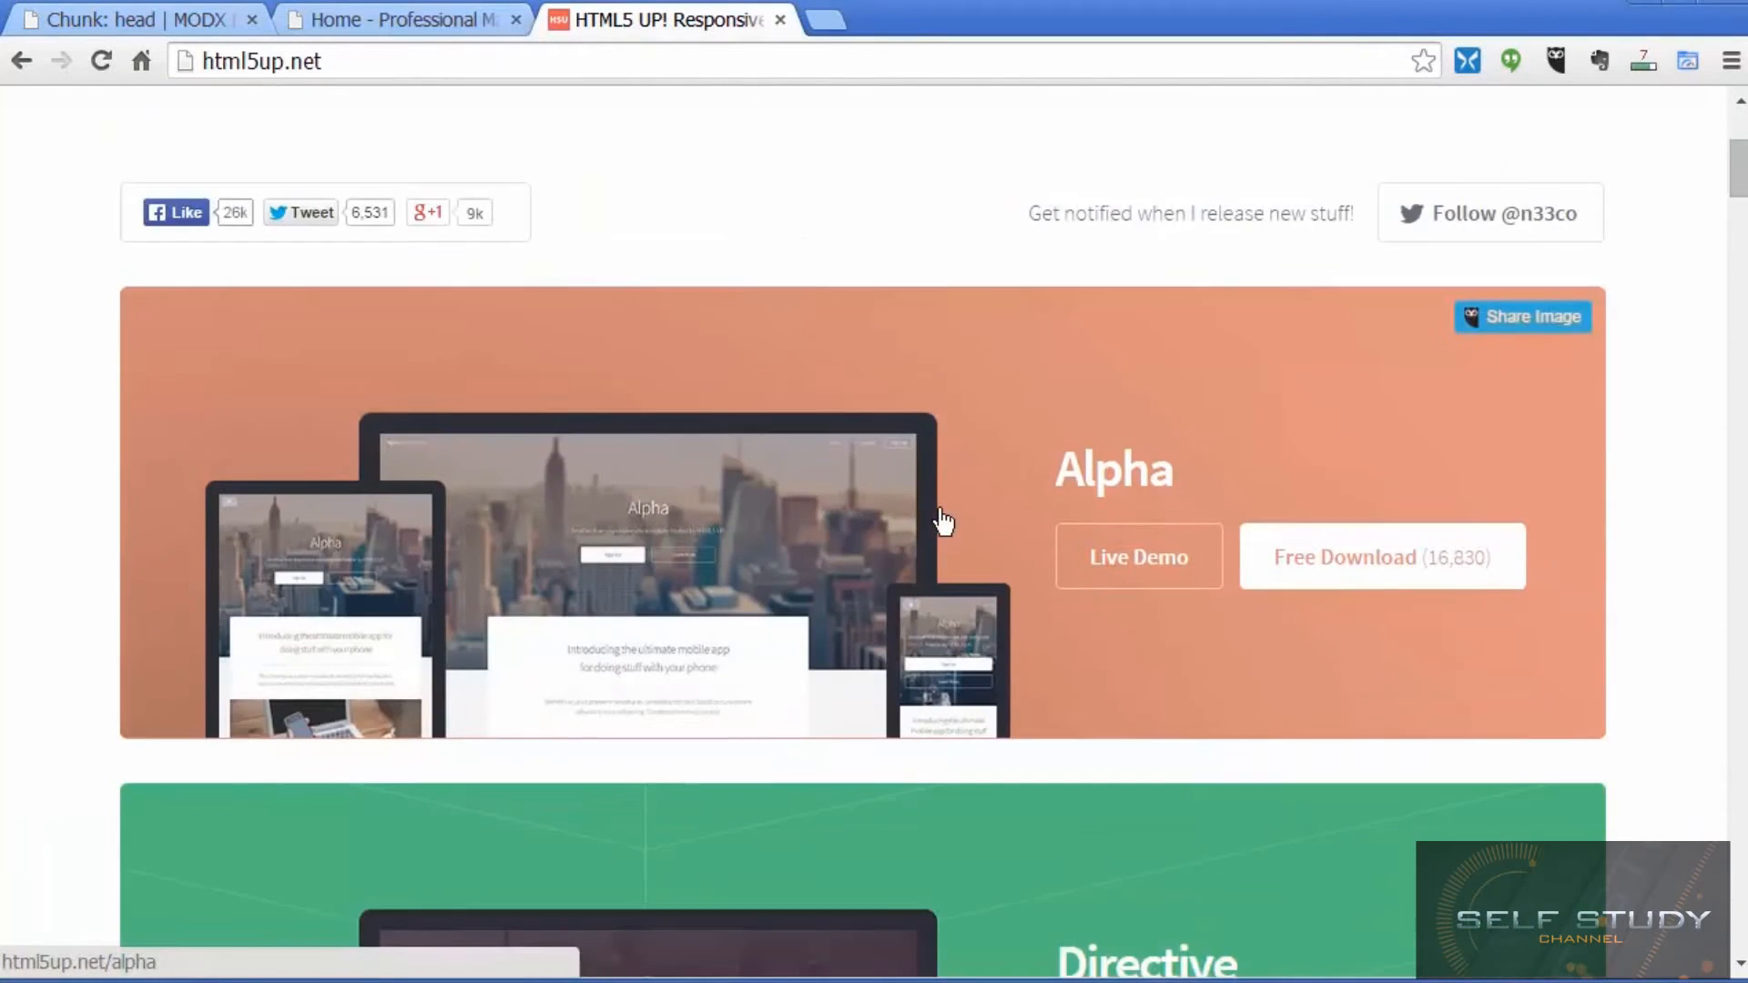
scroll(down, 3)
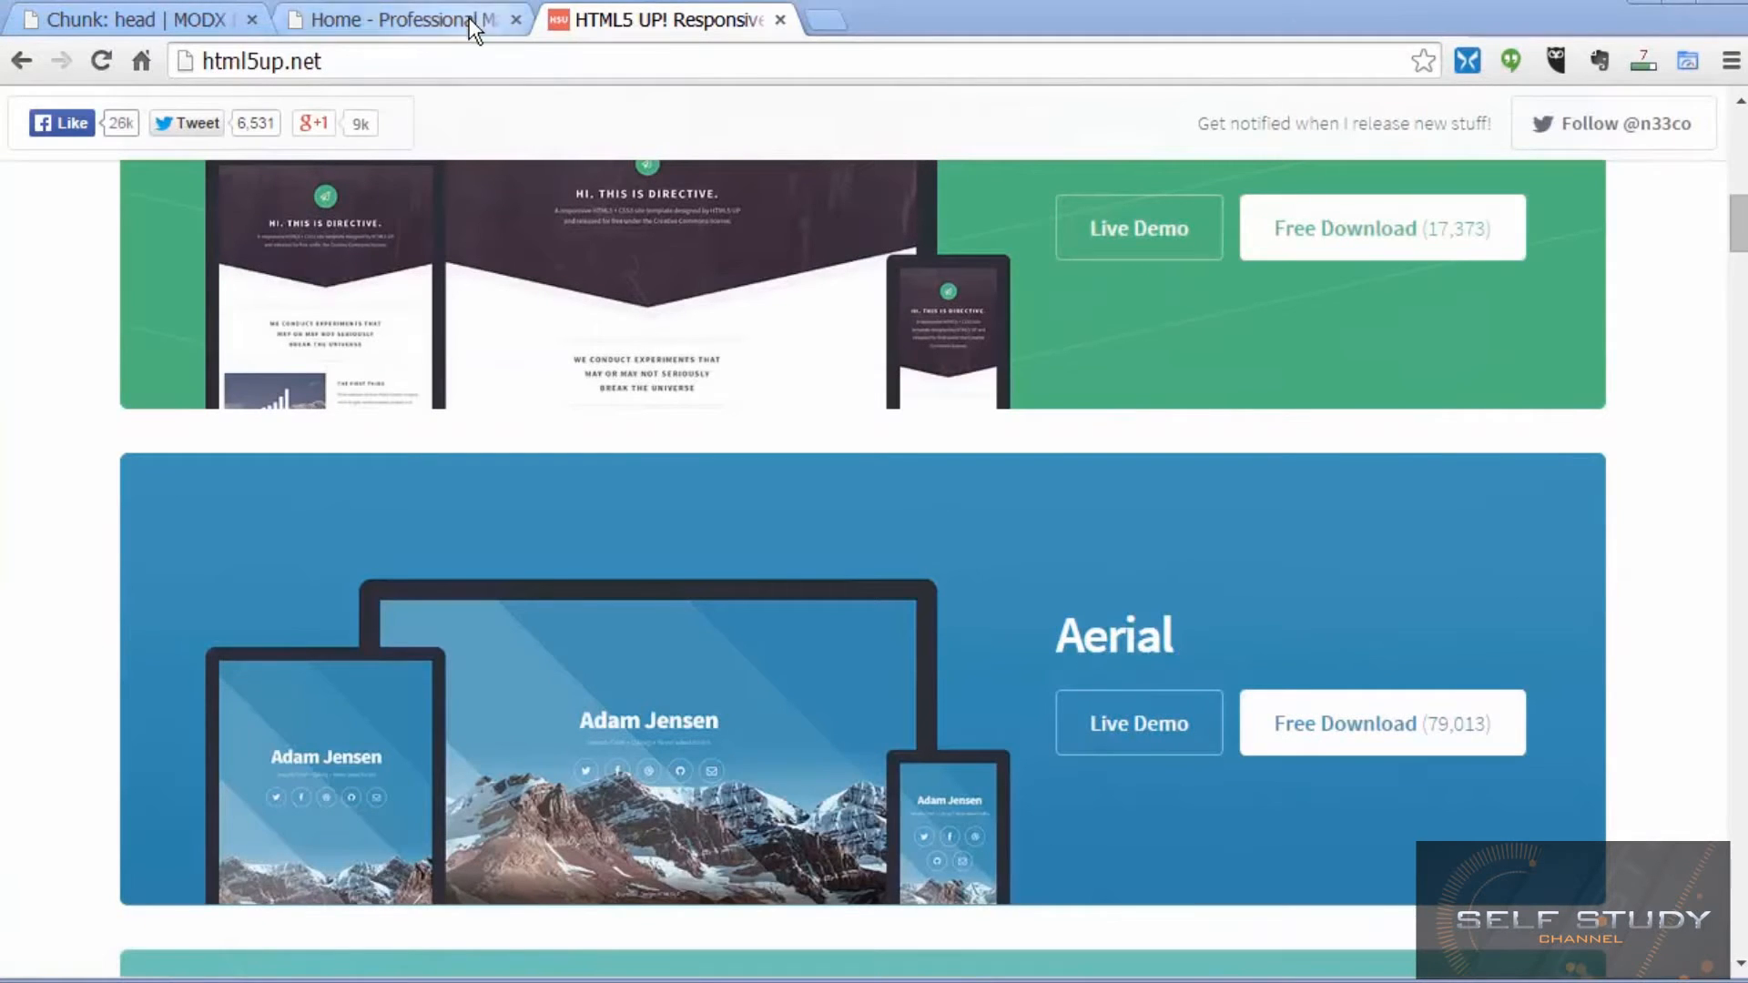
click(401, 20)
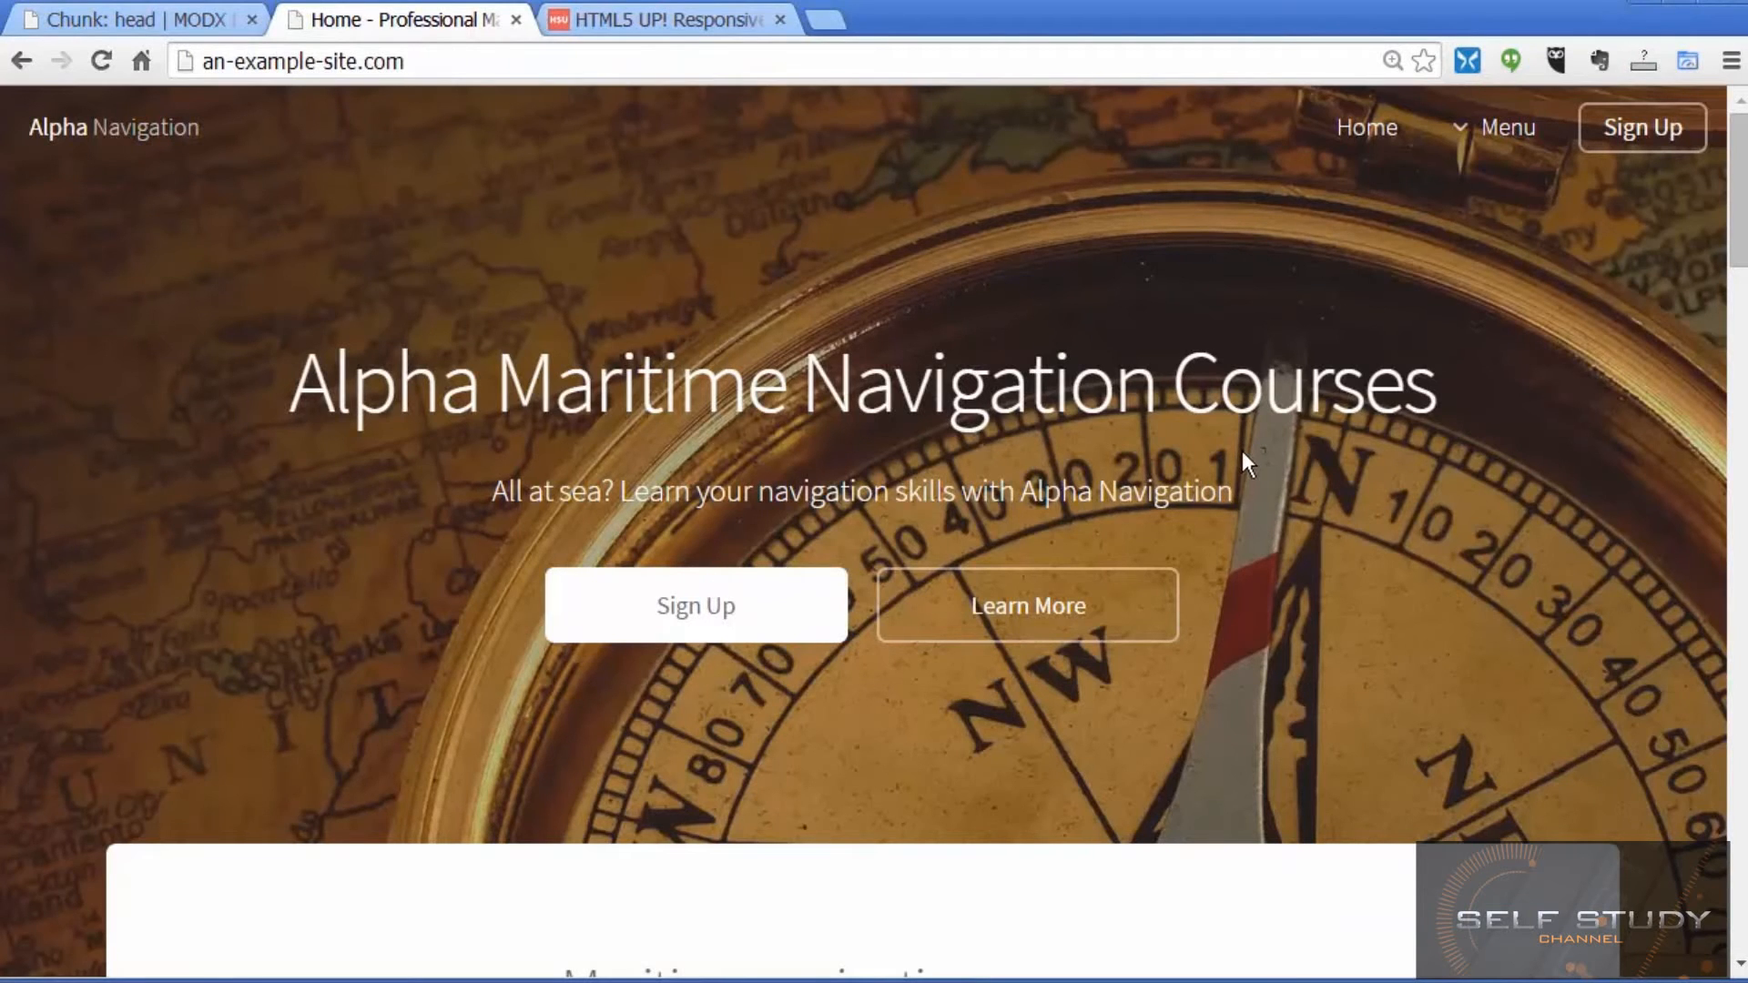
Step: Visit the Contact page and its form via the menu, return Home, then switch to modx.com
click(1508, 127)
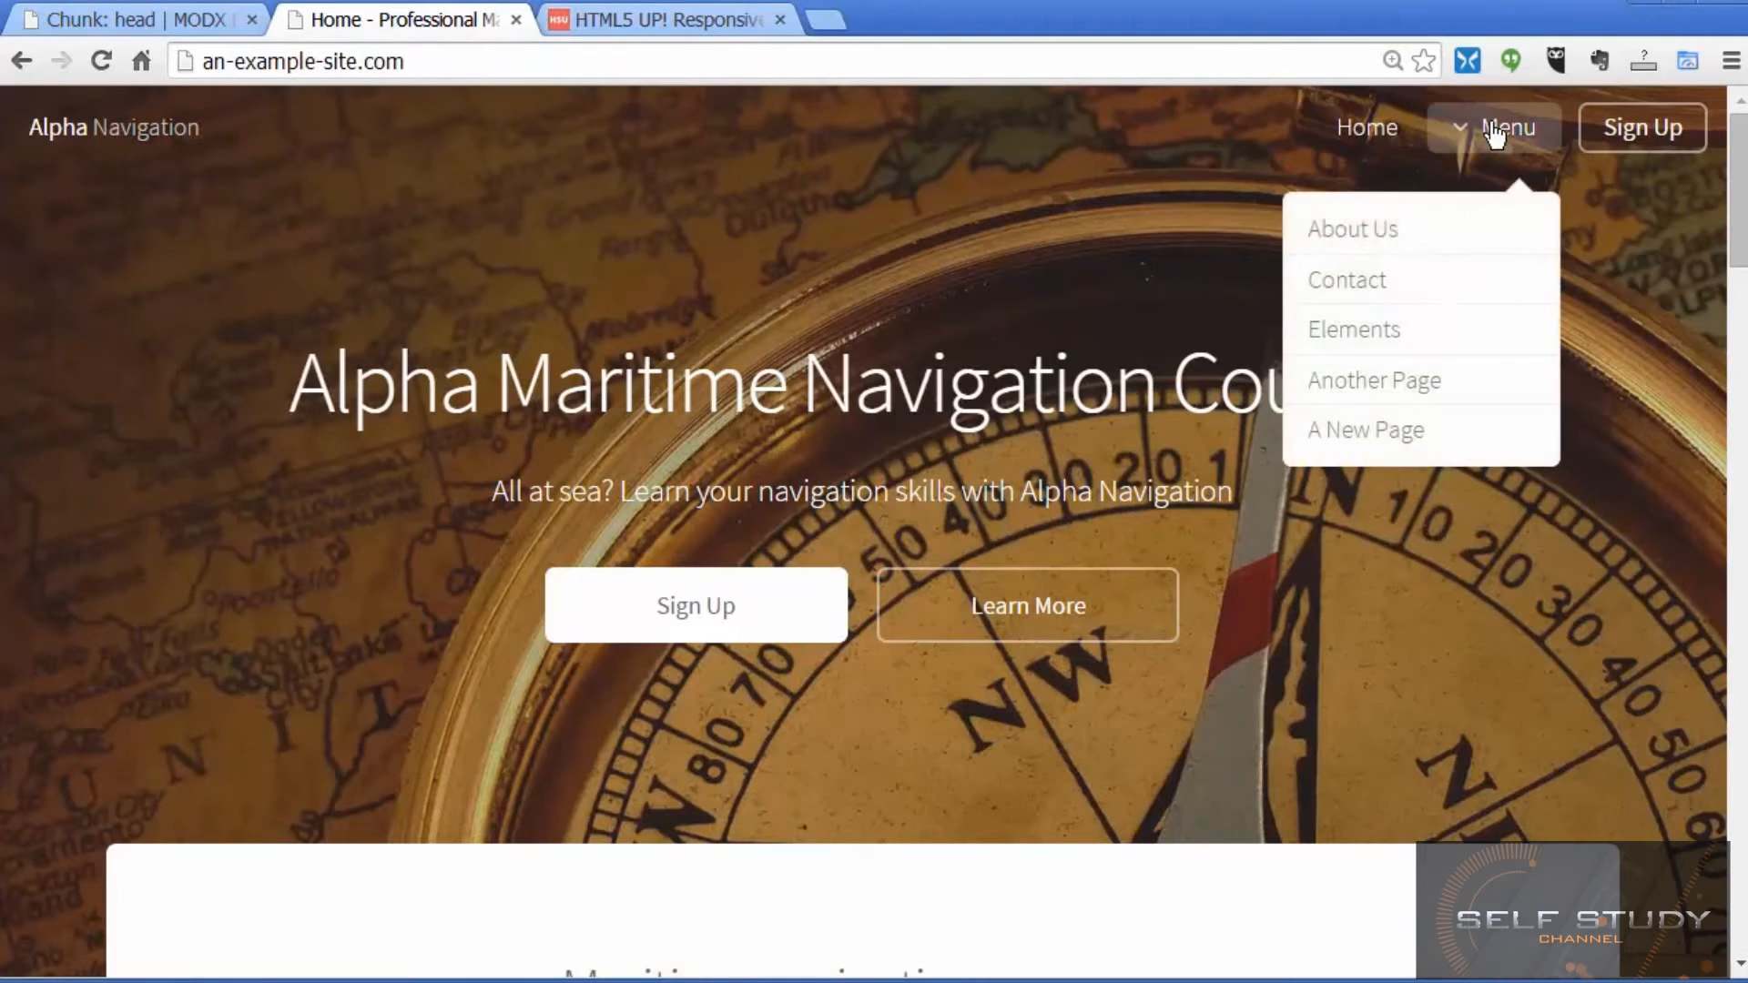
click(1347, 280)
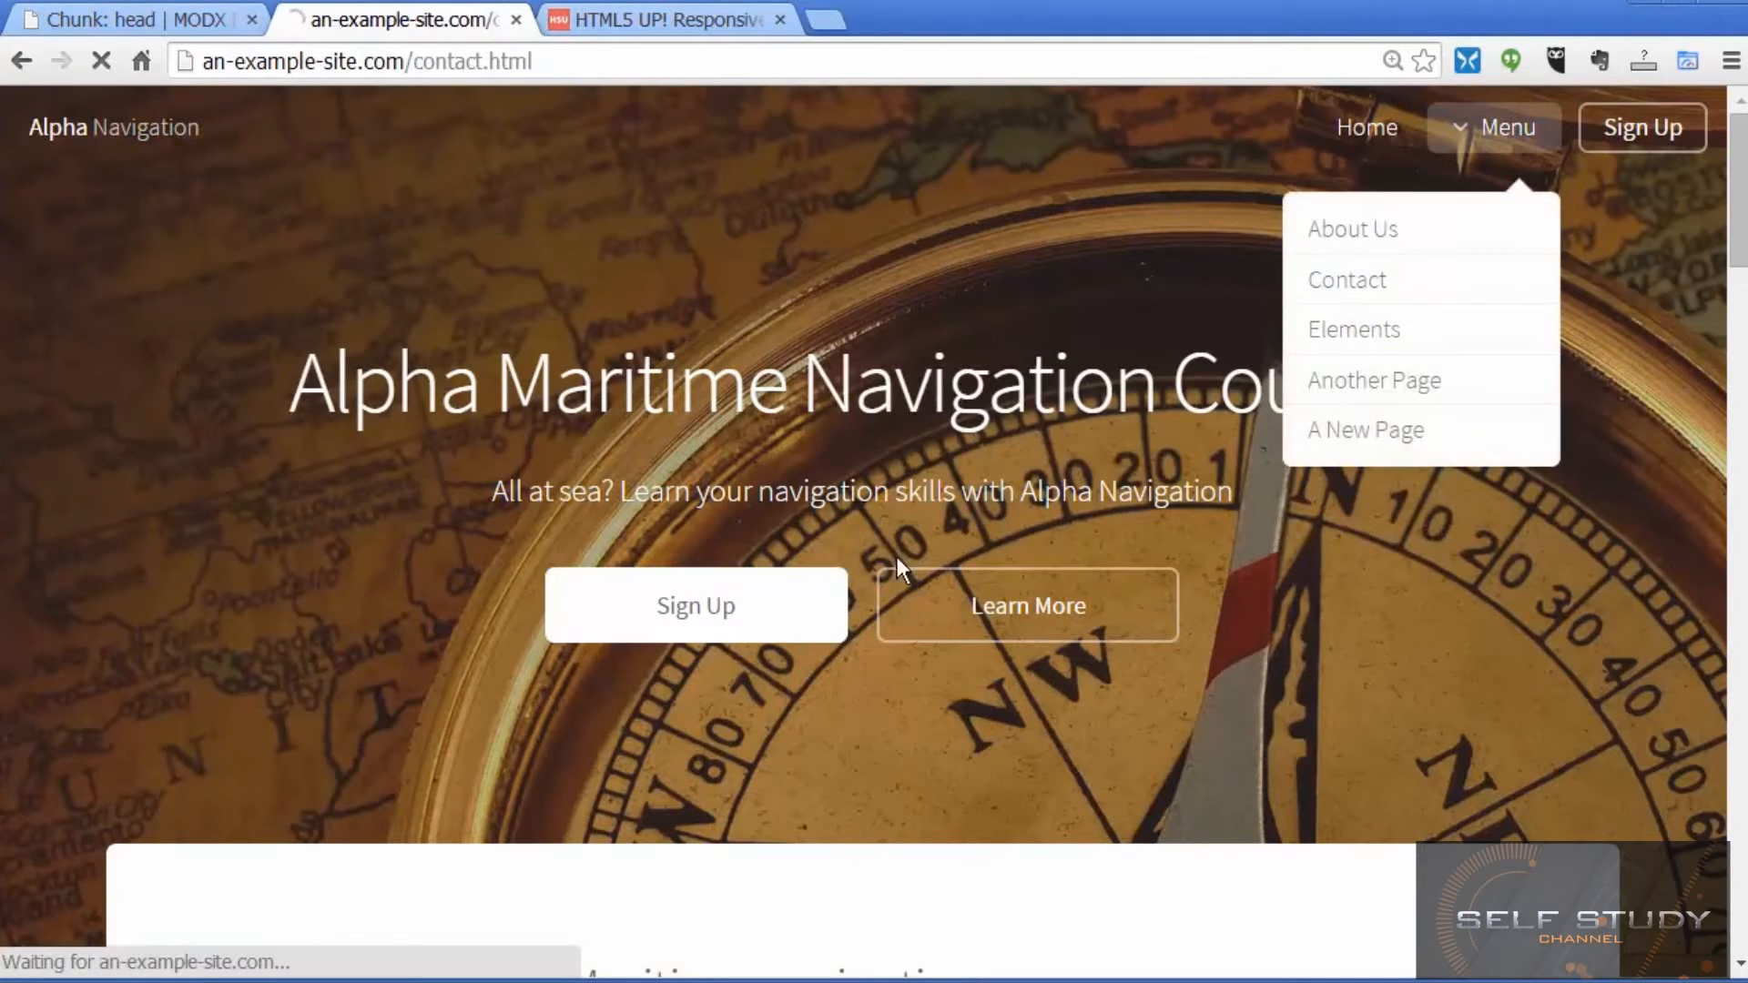
click(1348, 281)
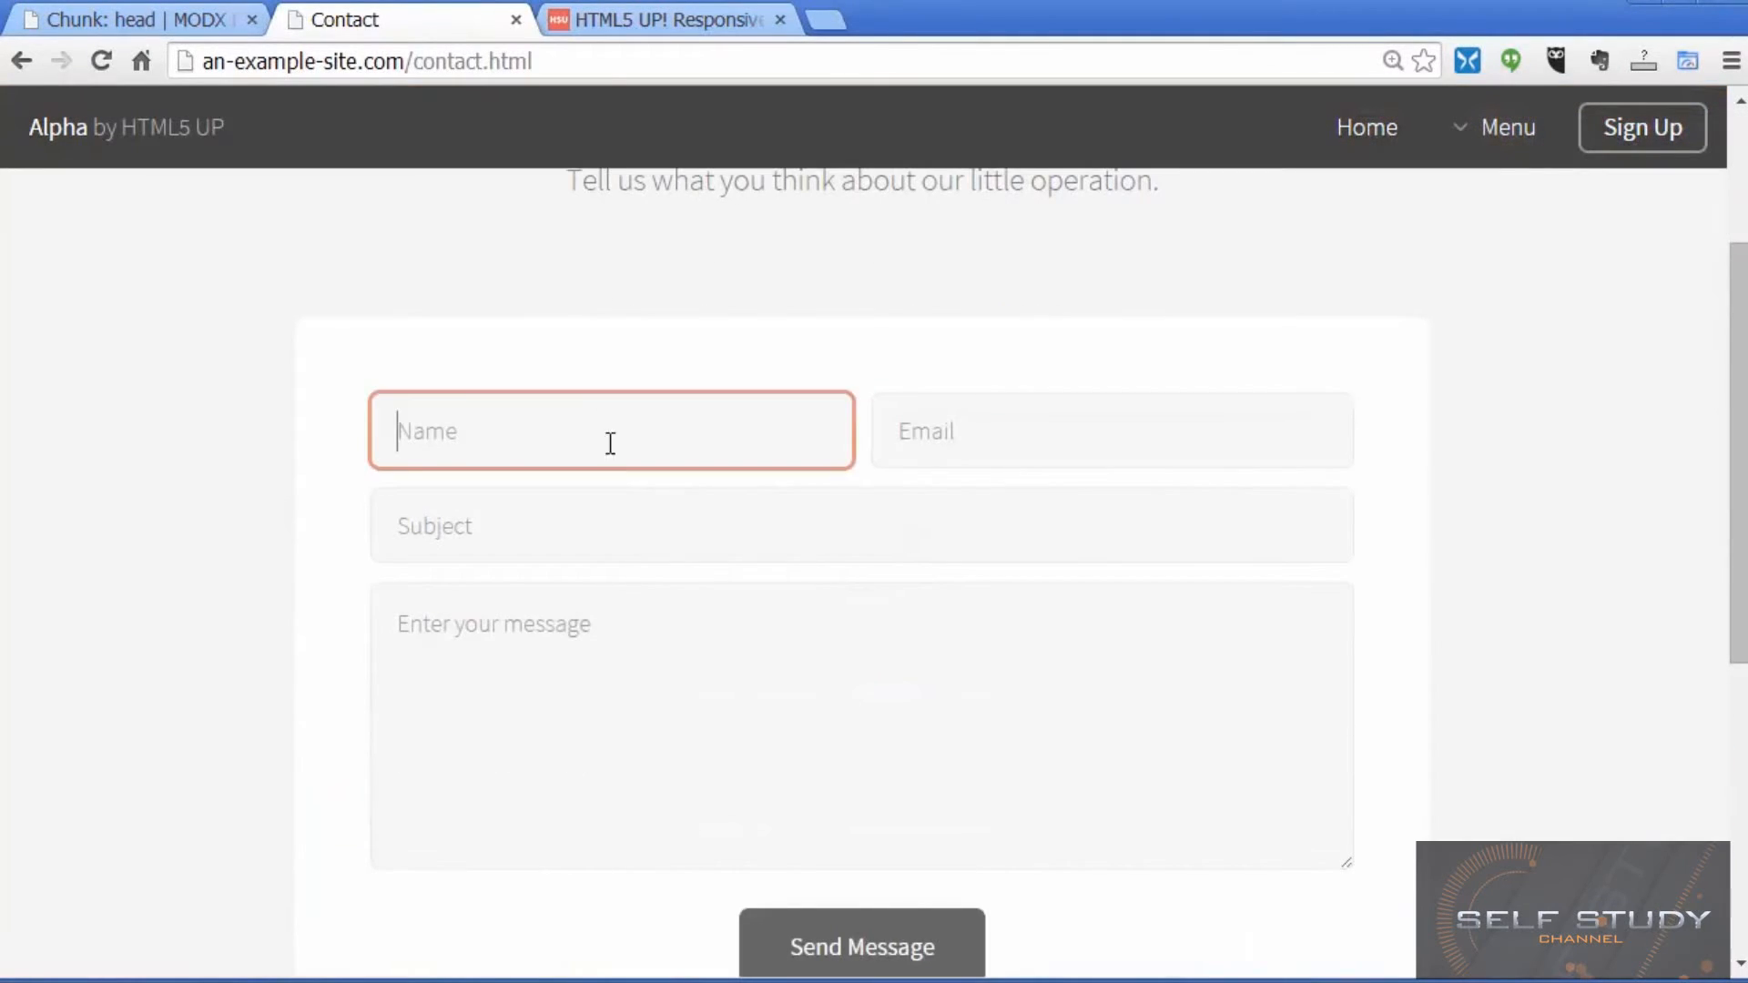
scroll(down, 3)
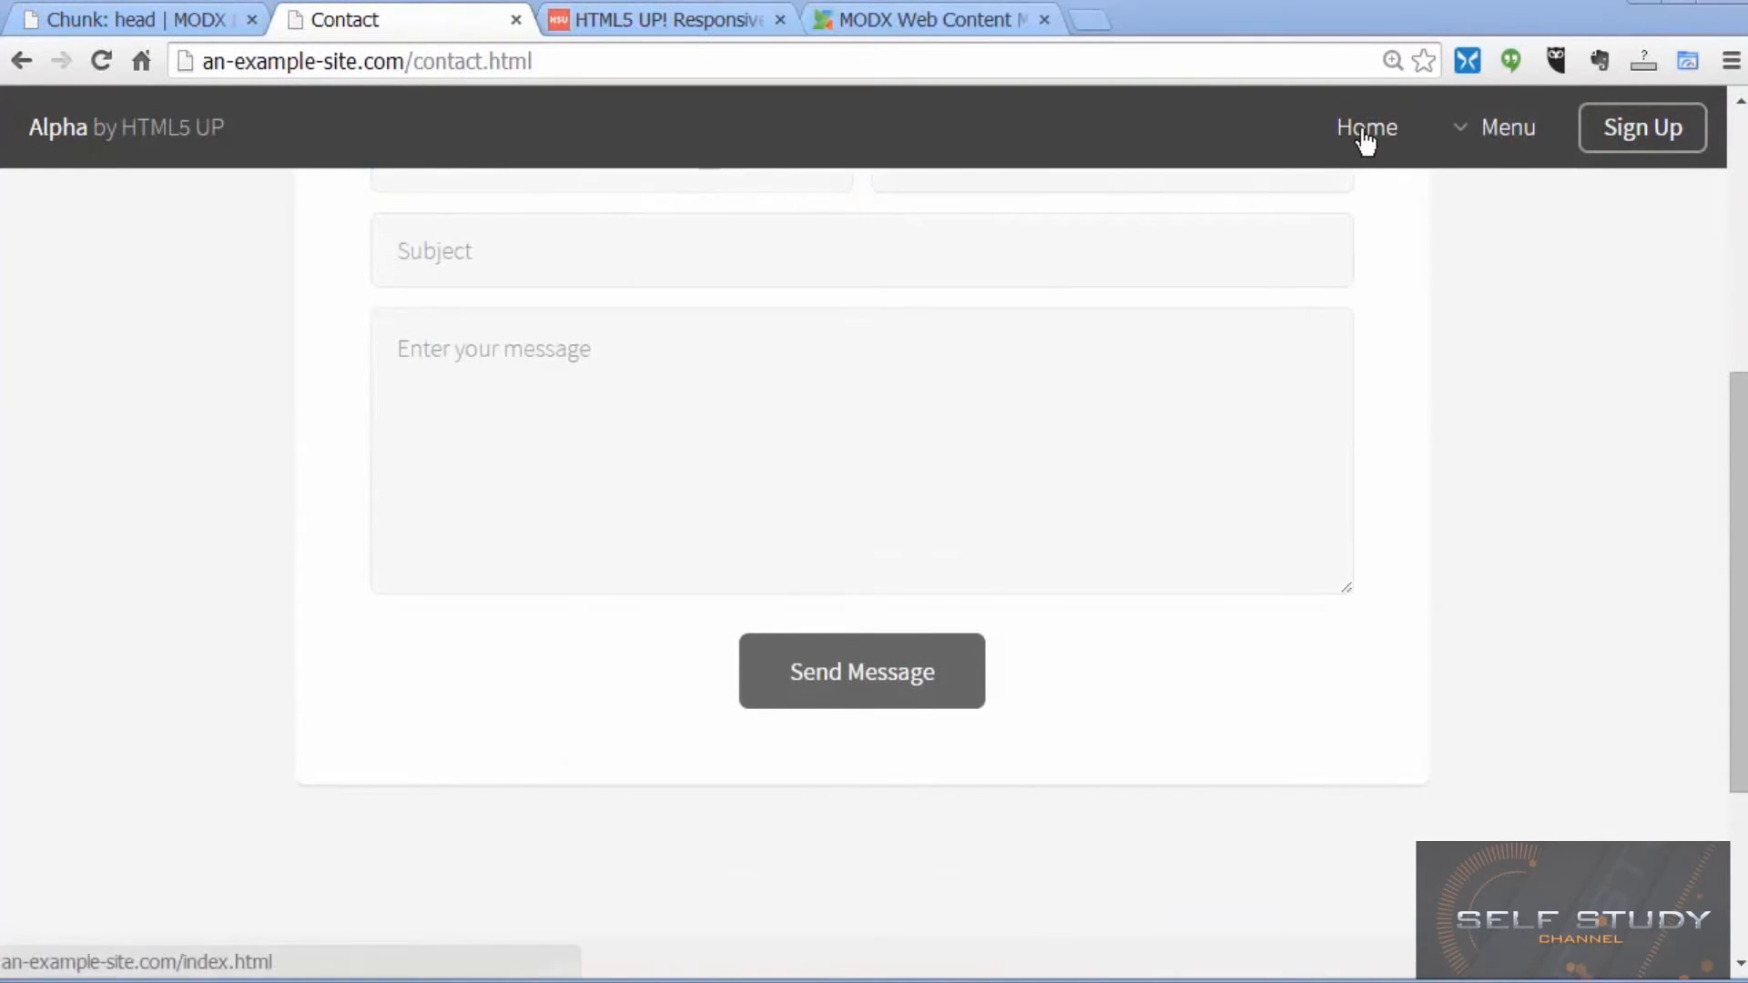
click(1365, 127)
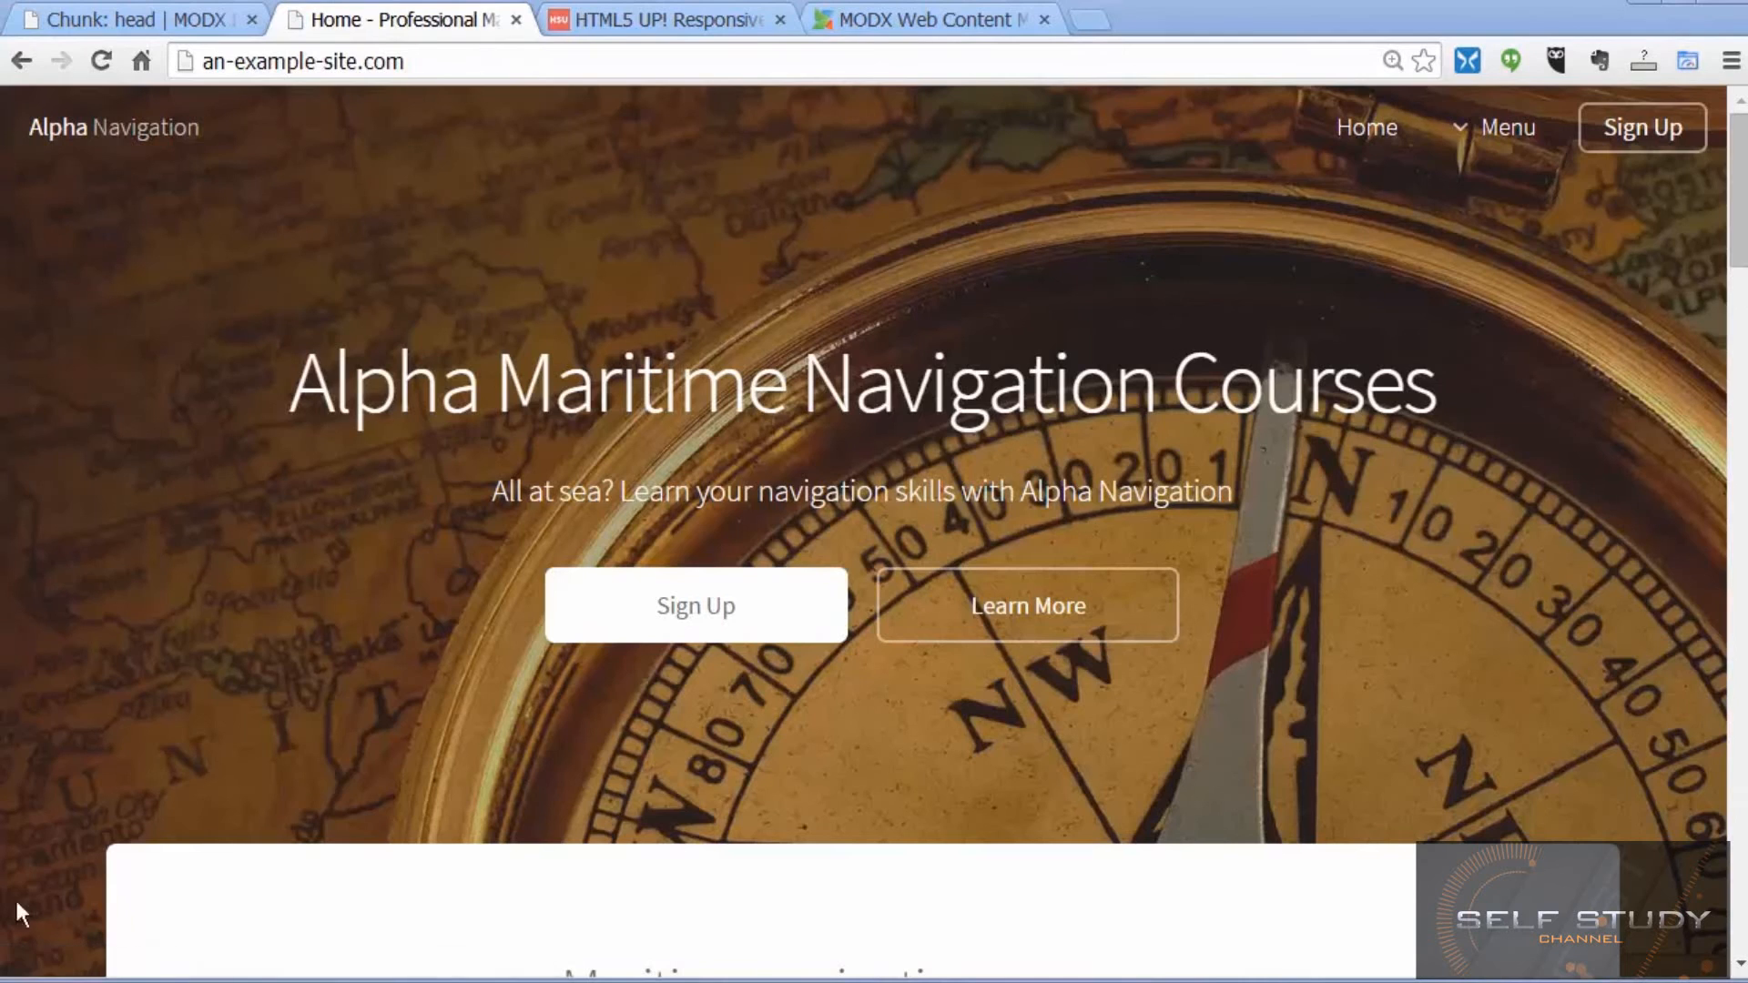
mouse_move(65, 932)
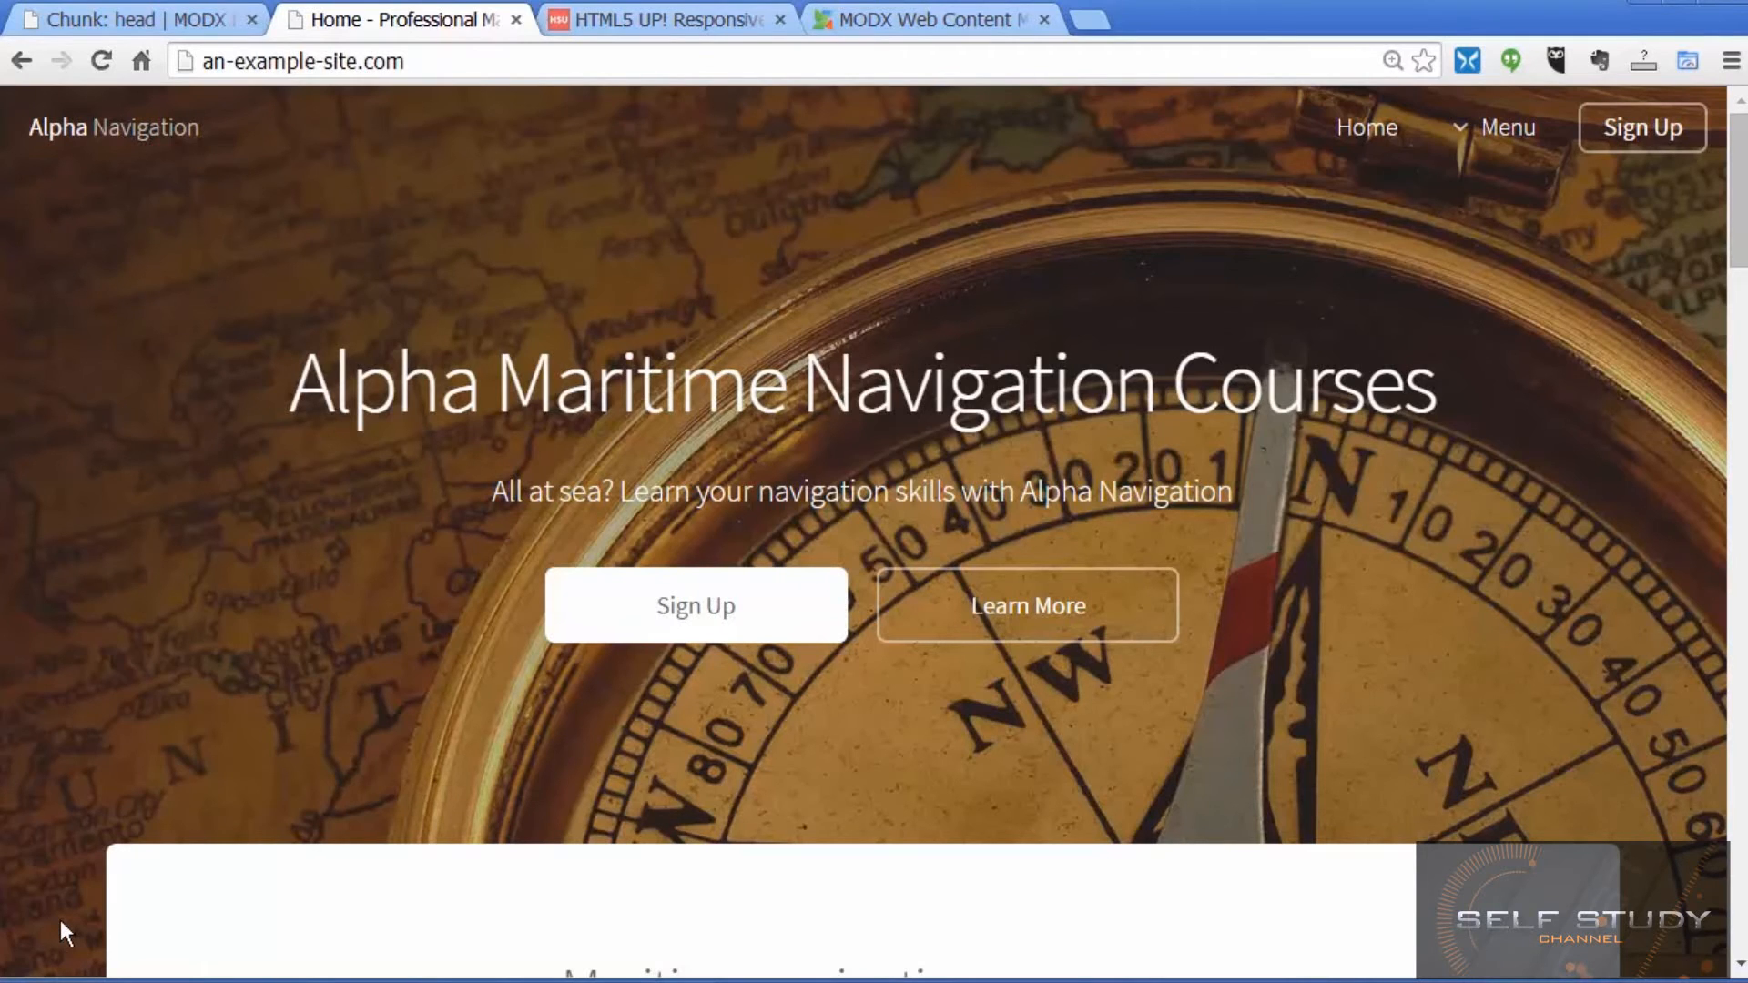
mouse_move(1304, 779)
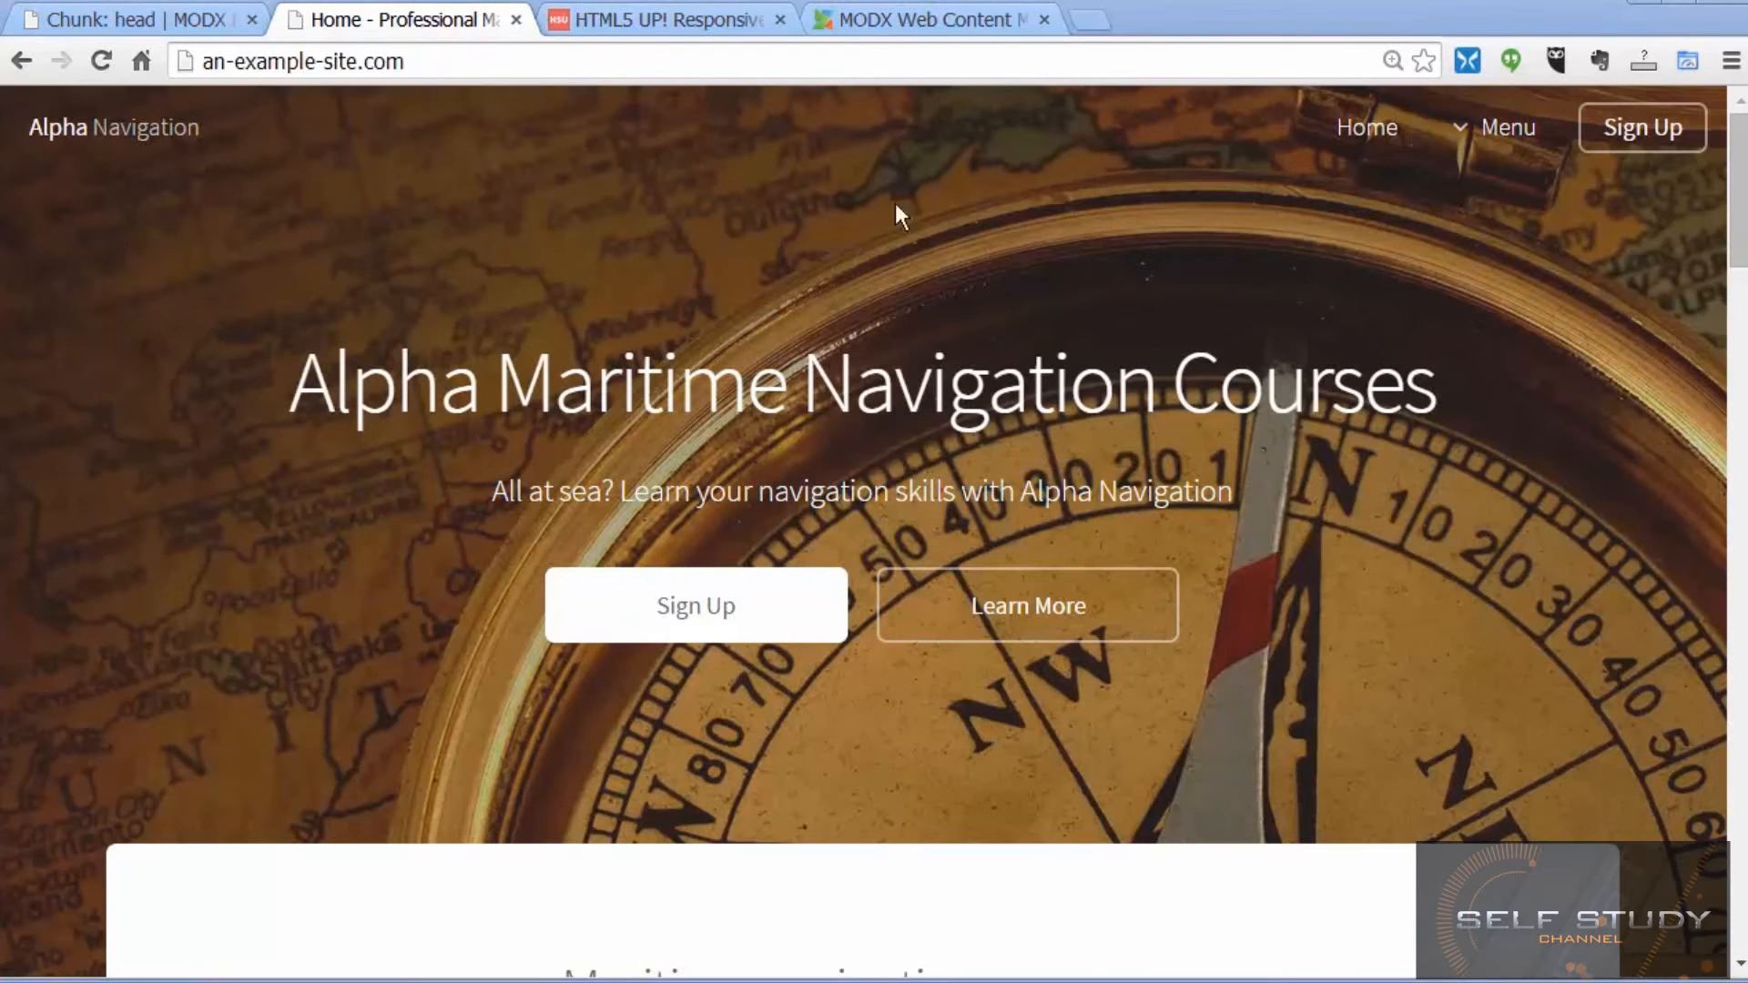
click(931, 20)
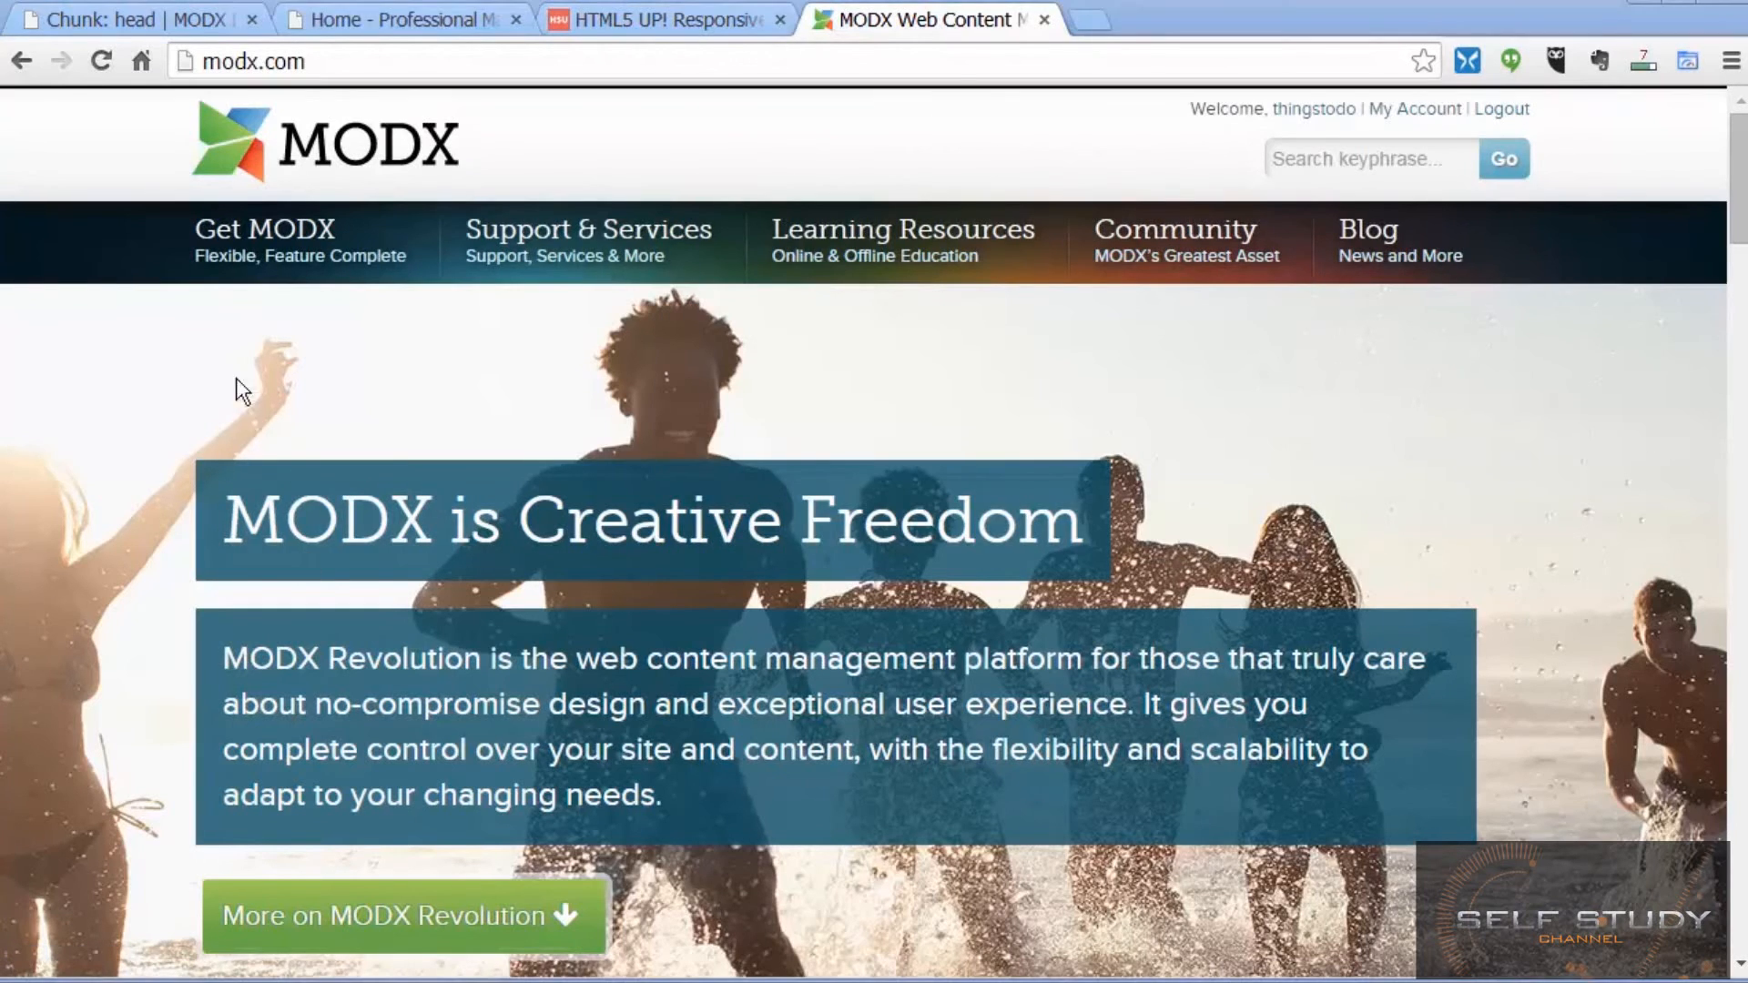
mouse_move(276, 258)
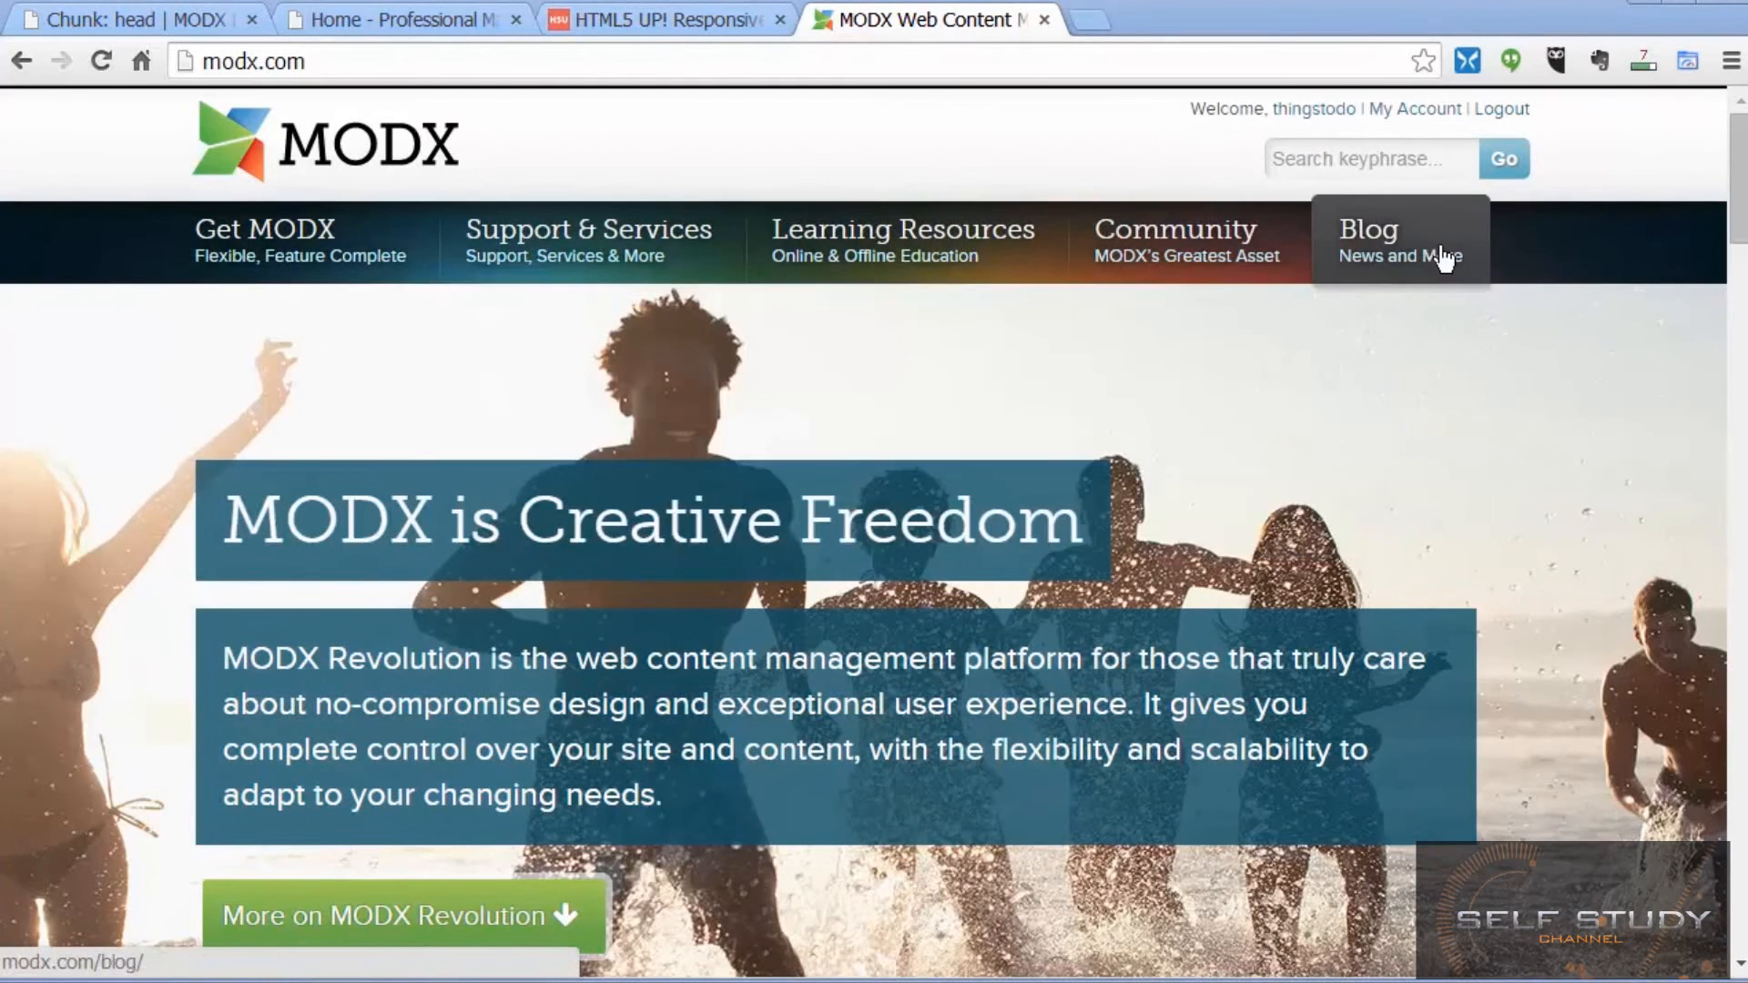
mouse_move(1180, 237)
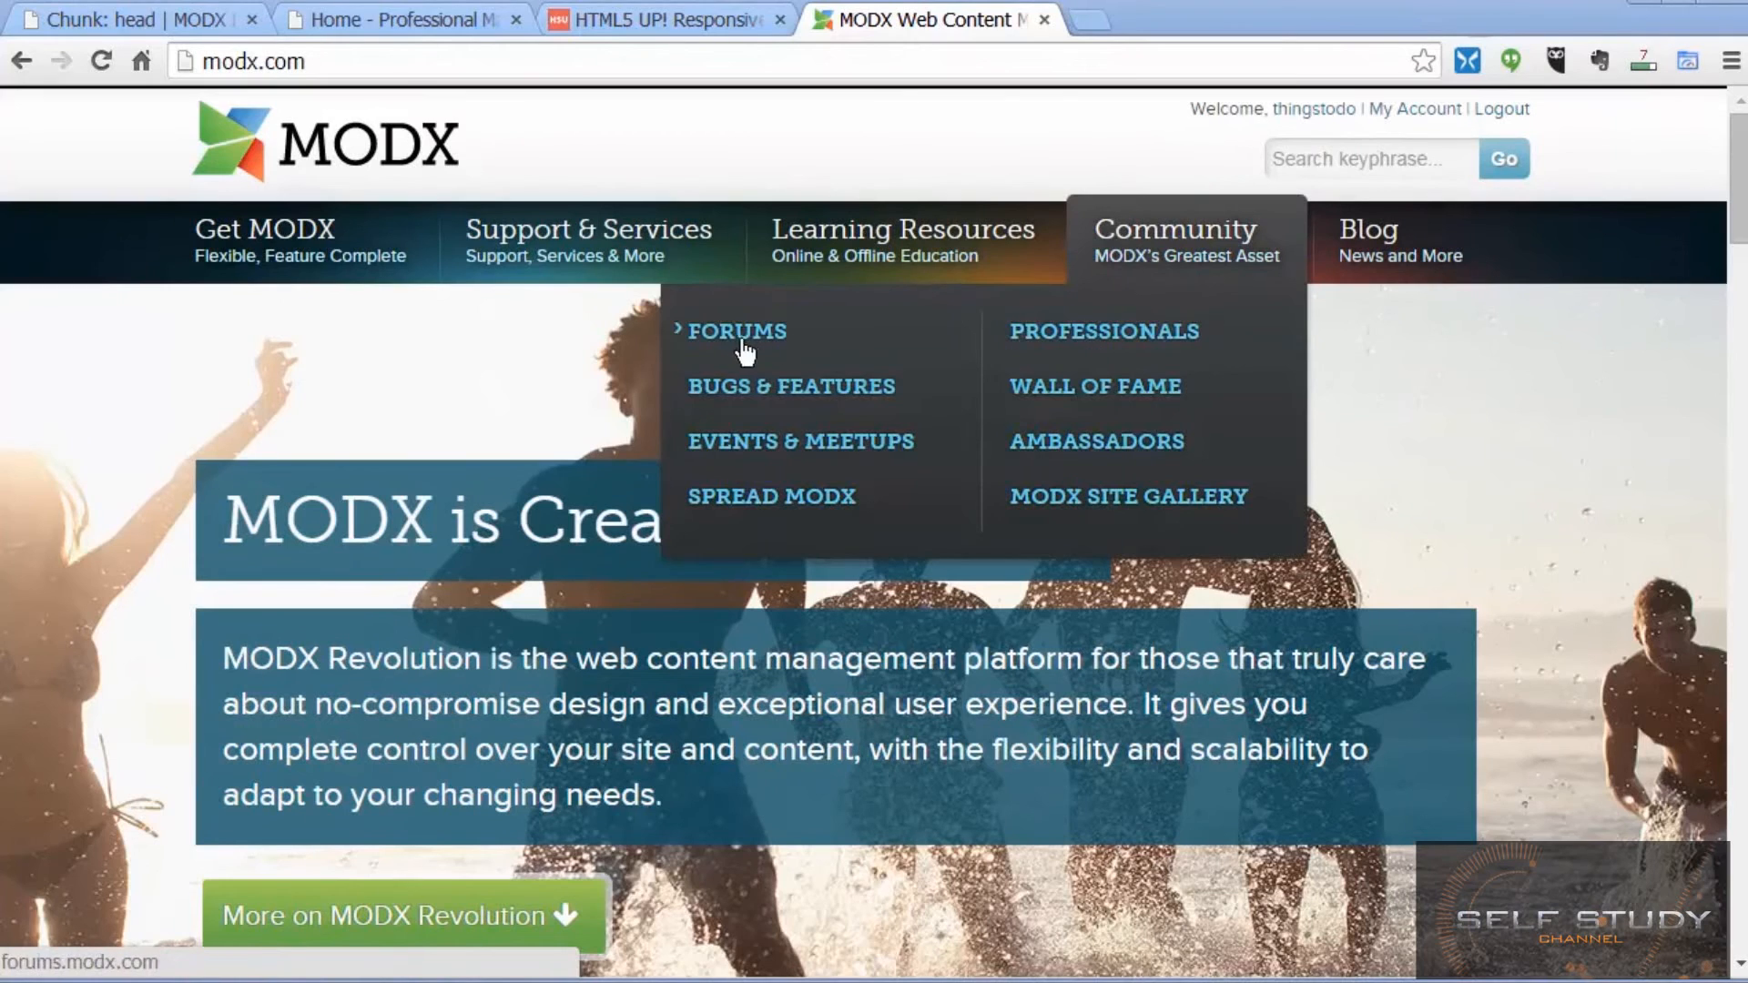
Step: View the latest posts in the MODX community forums, then return to the Alpha Navigation home page
click(736, 332)
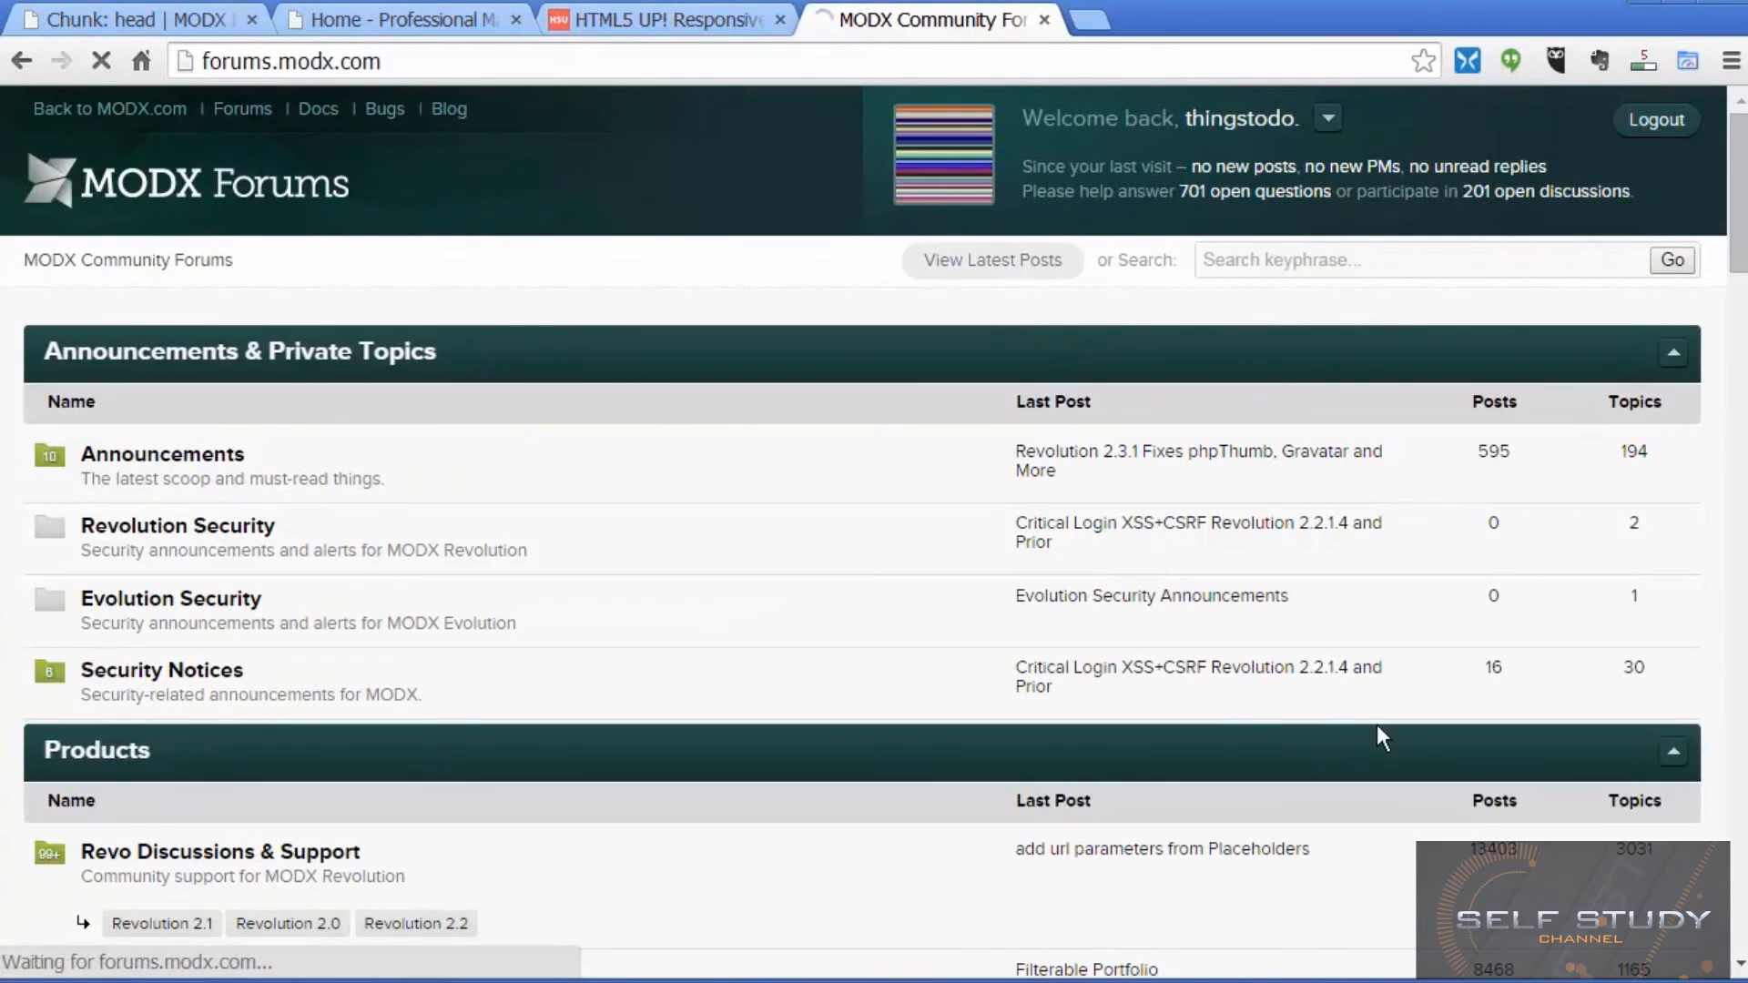
click(992, 260)
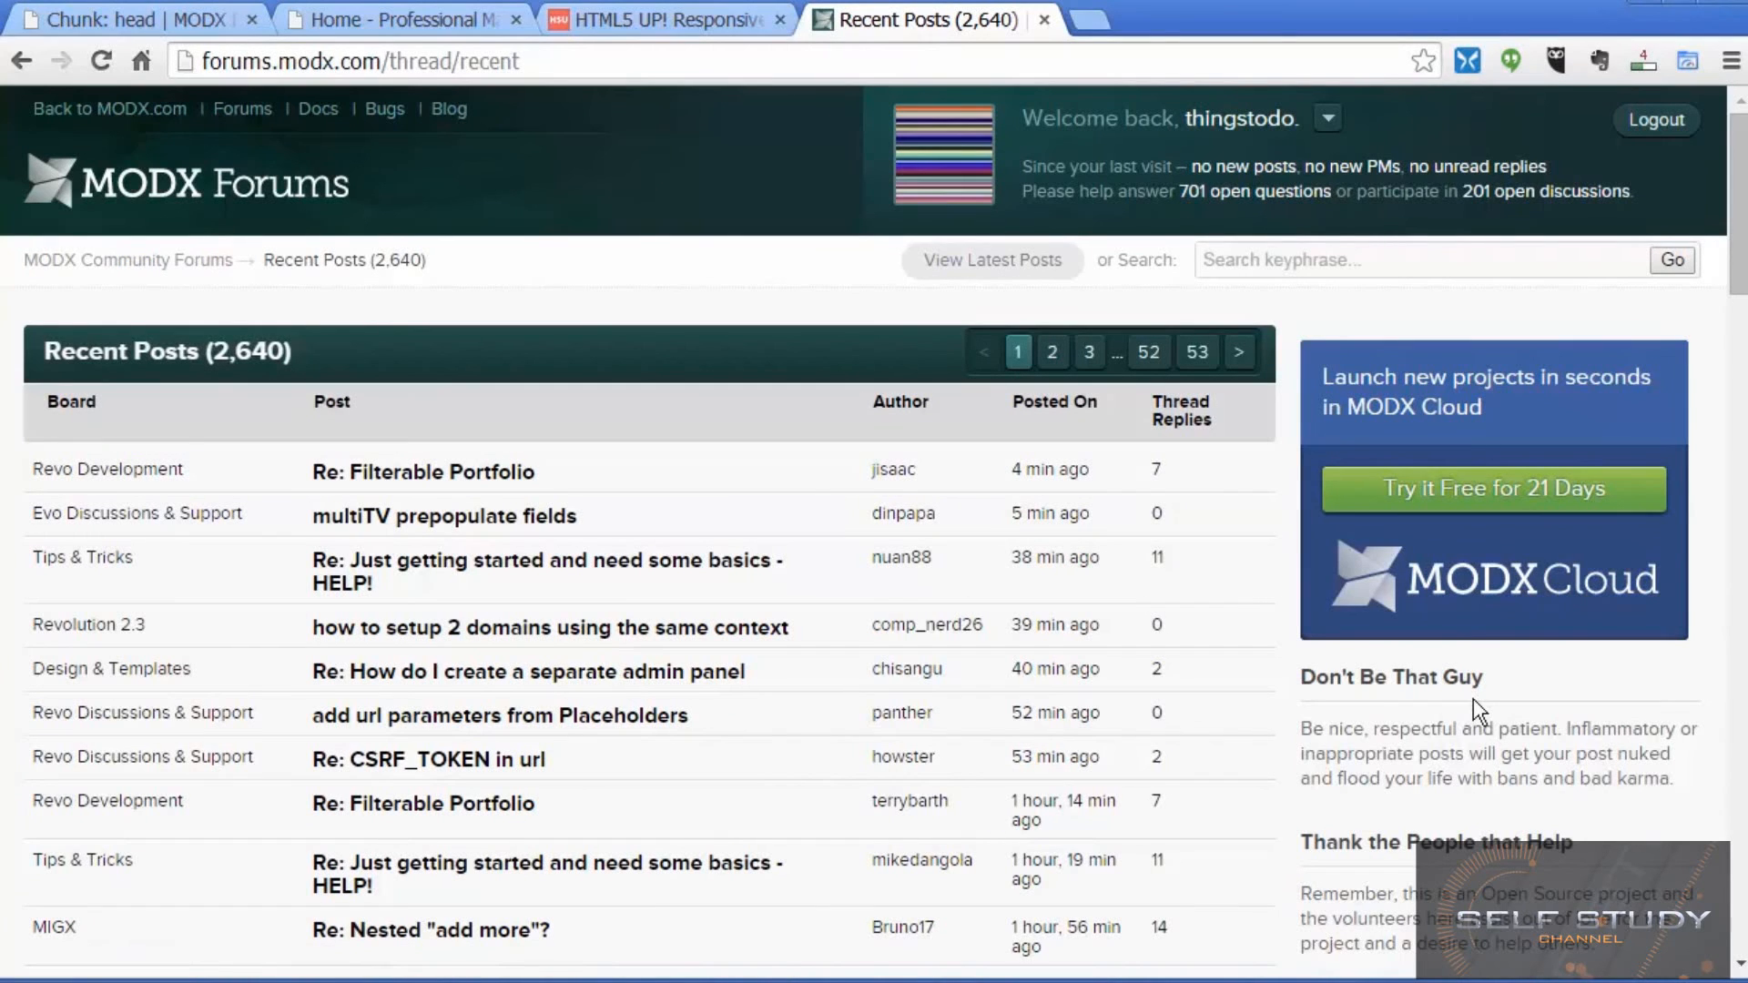
click(401, 18)
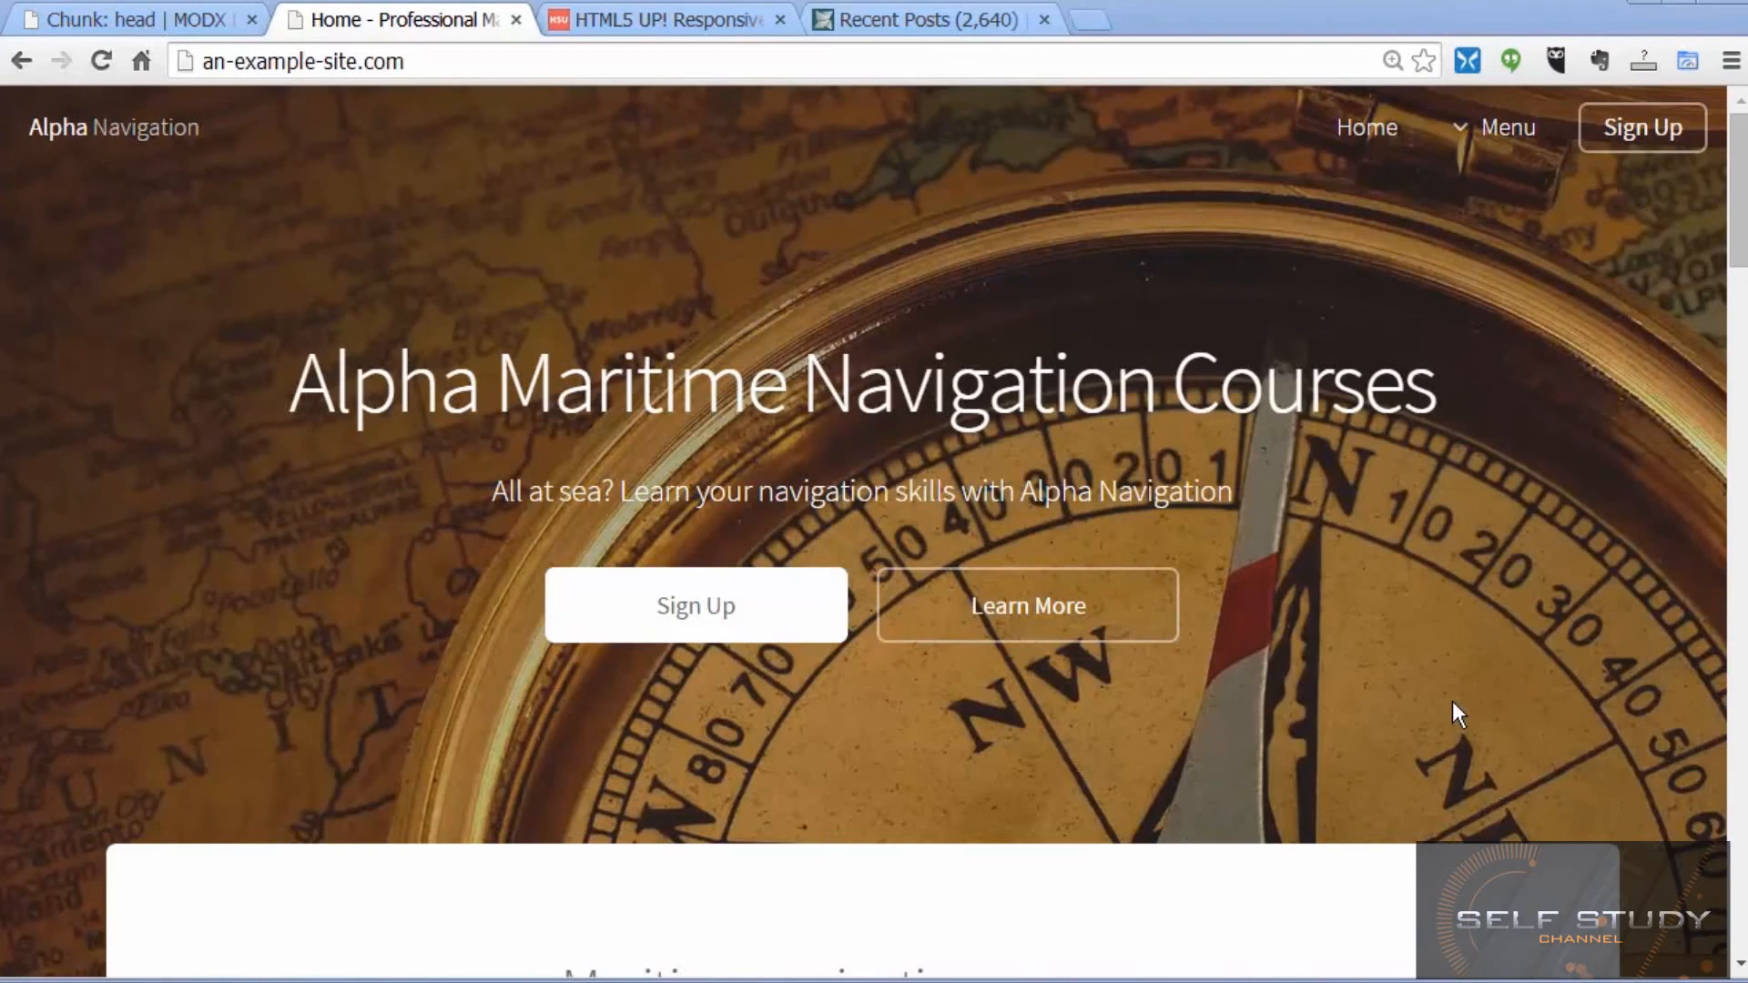
mouse_move(623, 826)
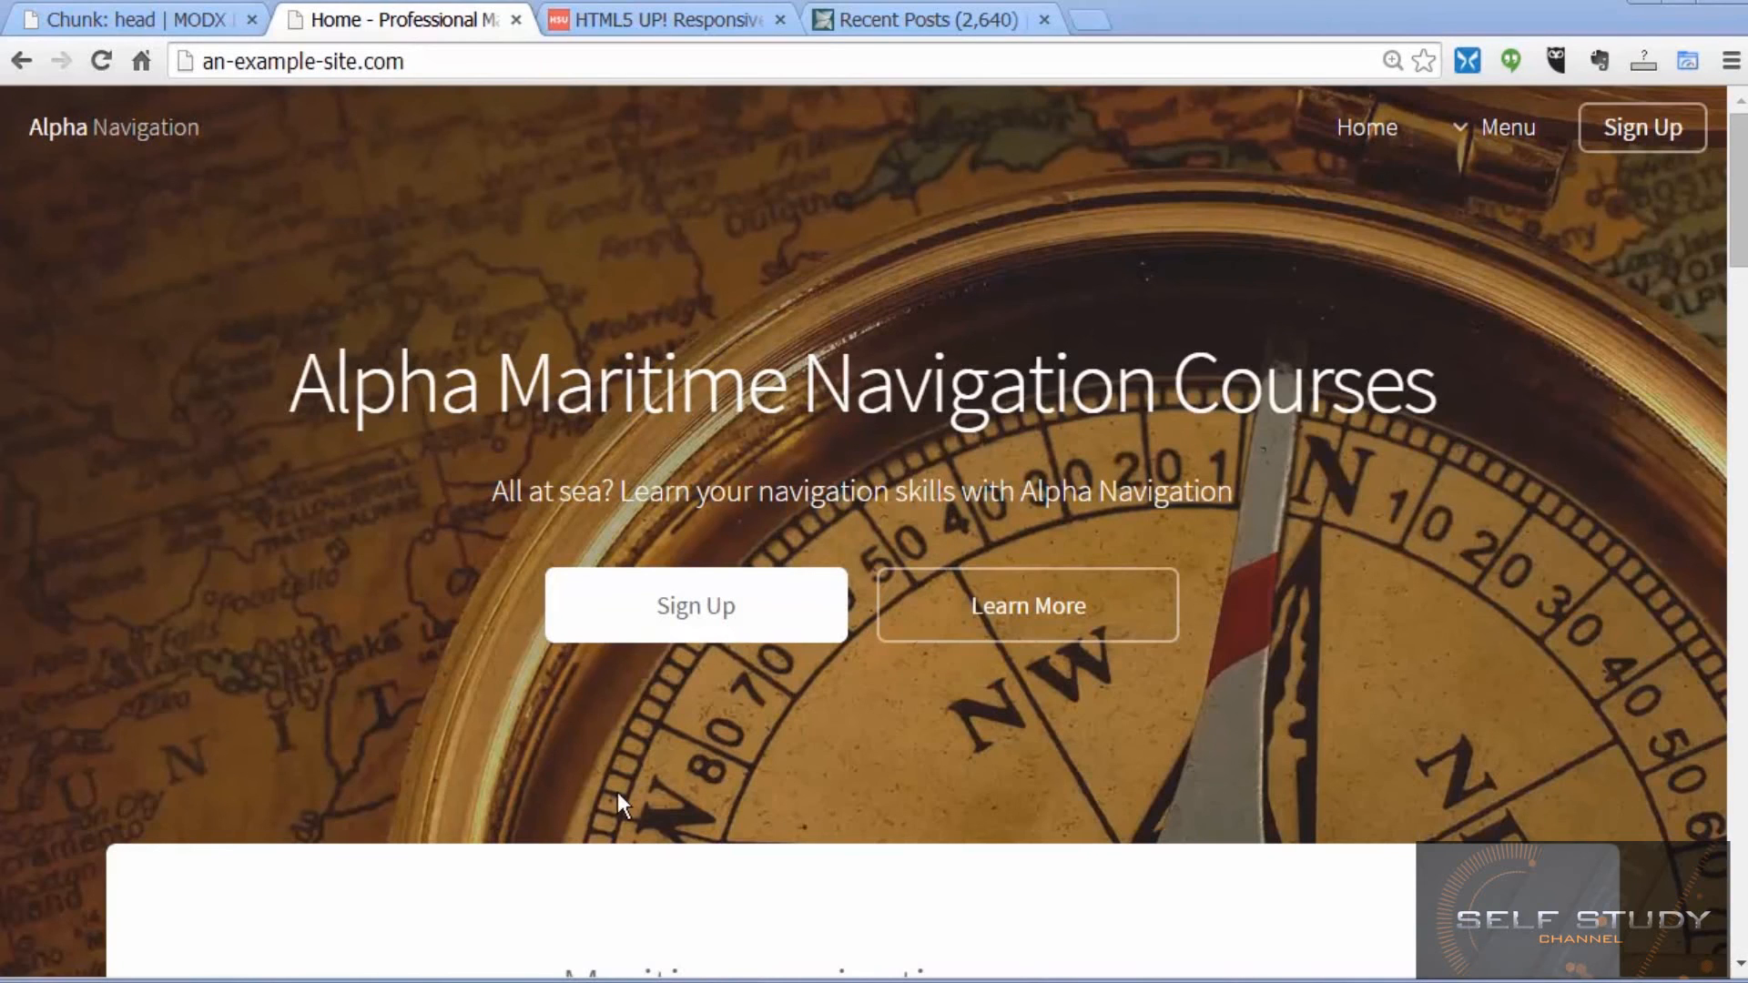